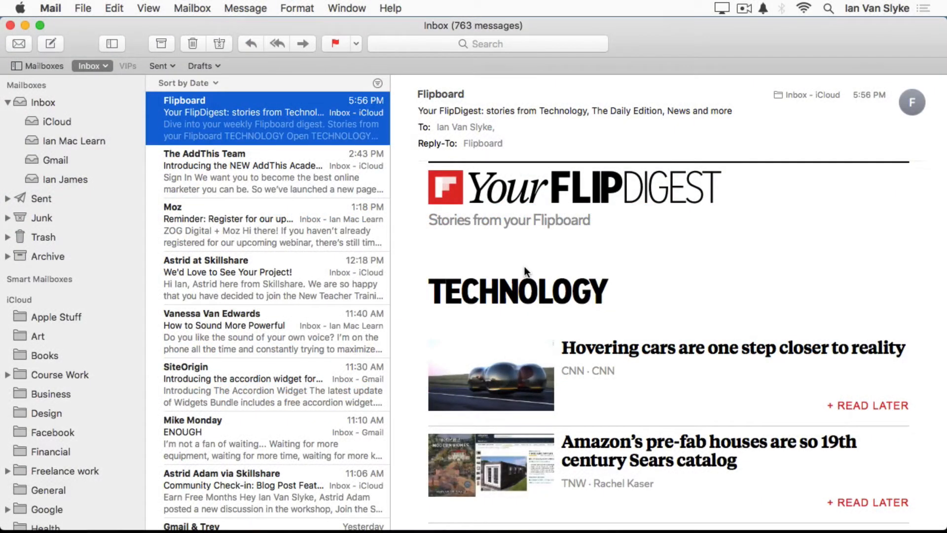
pyautogui.moveTo(188, 107)
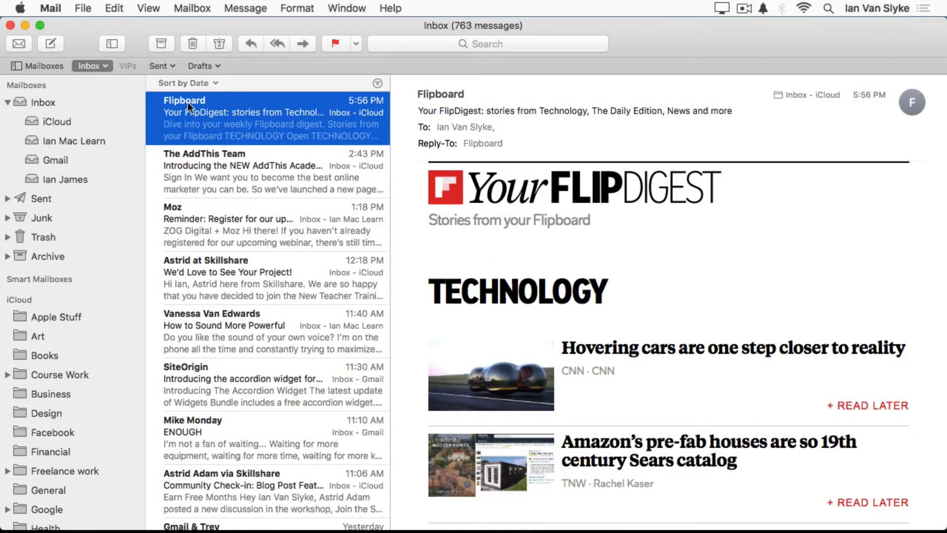
pyautogui.moveTo(75, 41)
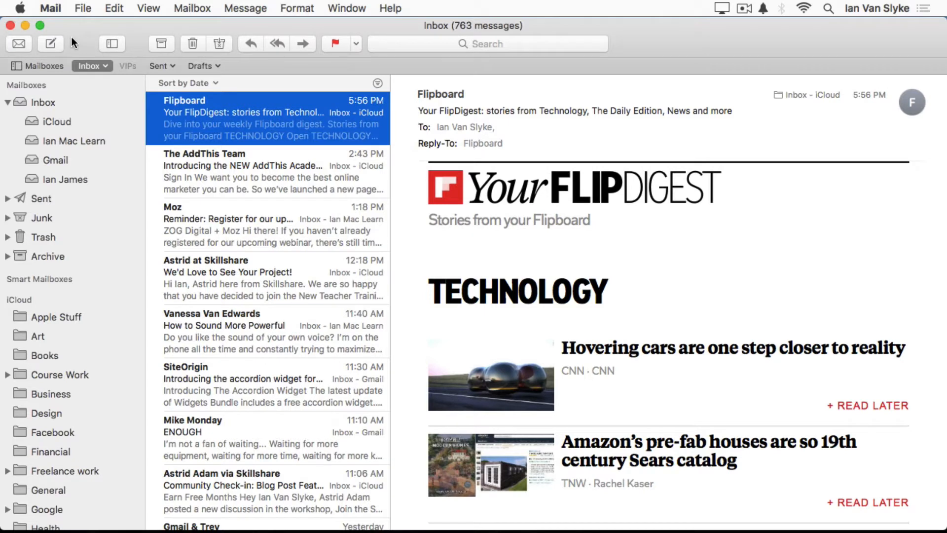
pyautogui.moveTo(562, 37)
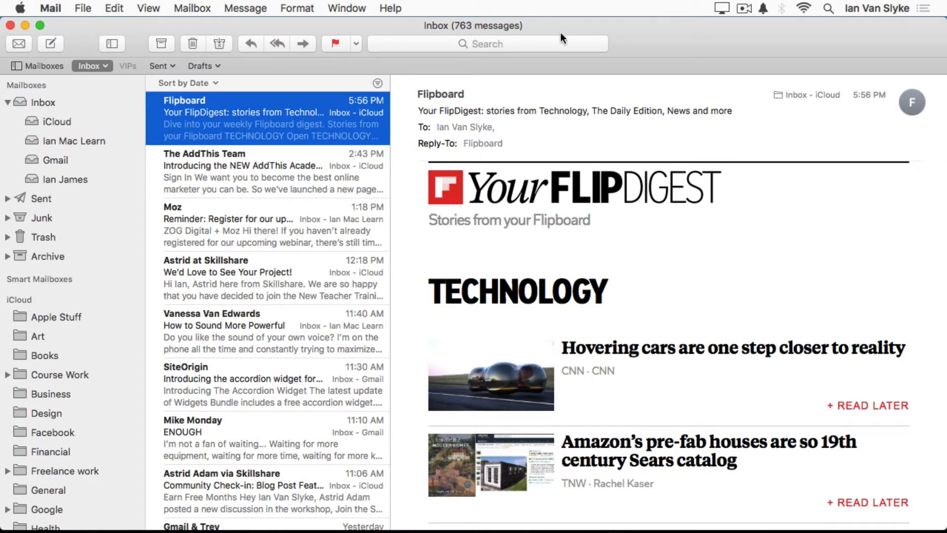
pyautogui.moveTo(428, 316)
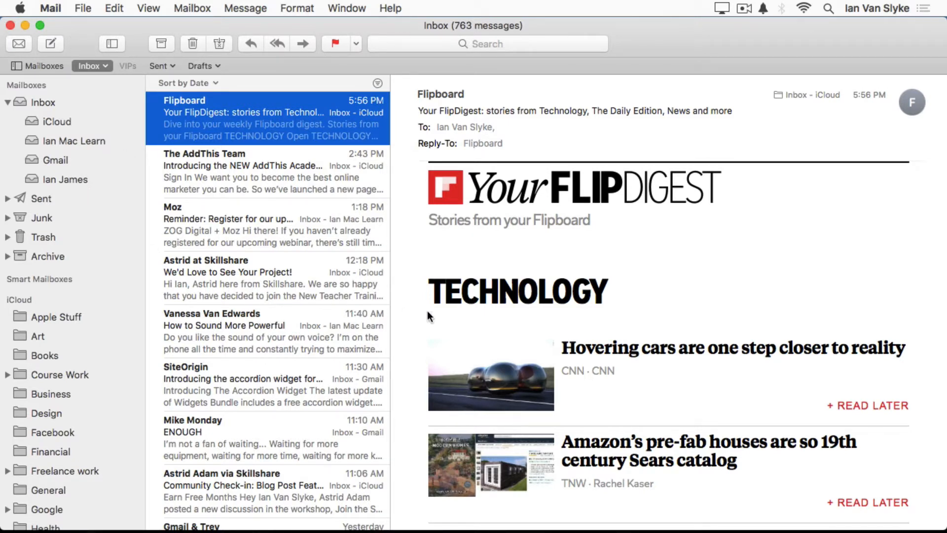
pyautogui.moveTo(117, 169)
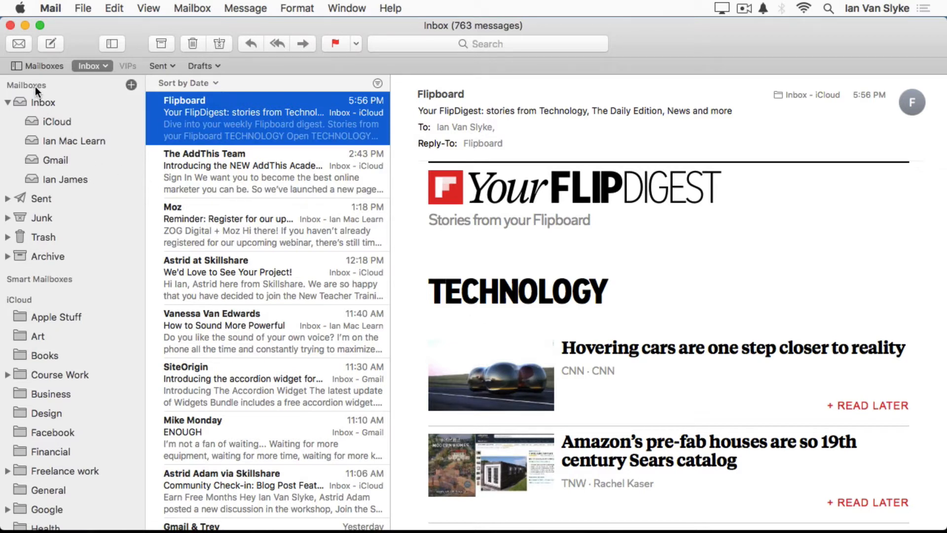
pyautogui.moveTo(73, 404)
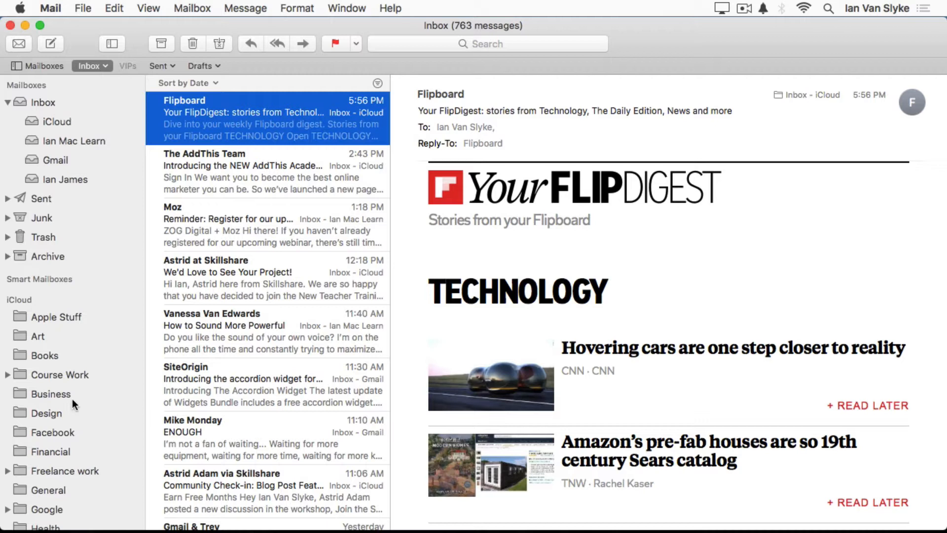
pyautogui.moveTo(78, 308)
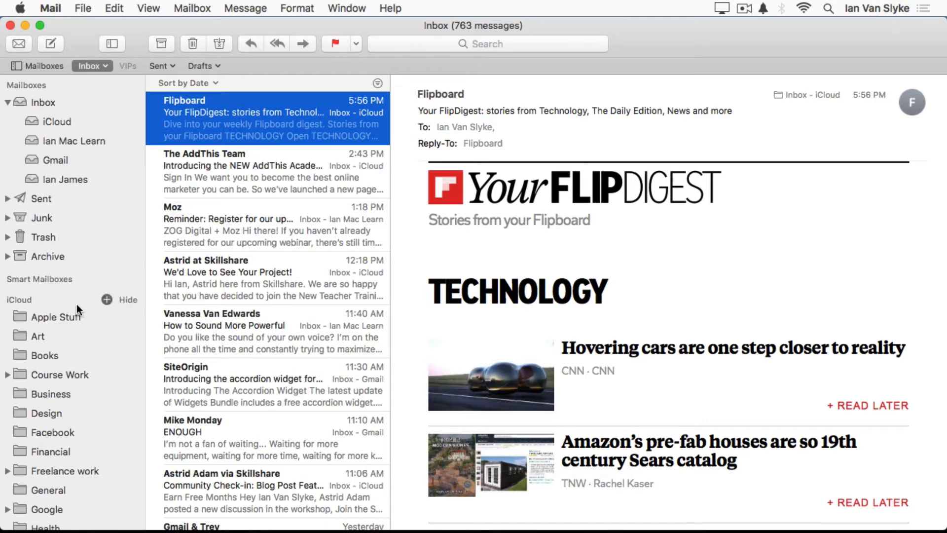
pyautogui.moveTo(250, 205)
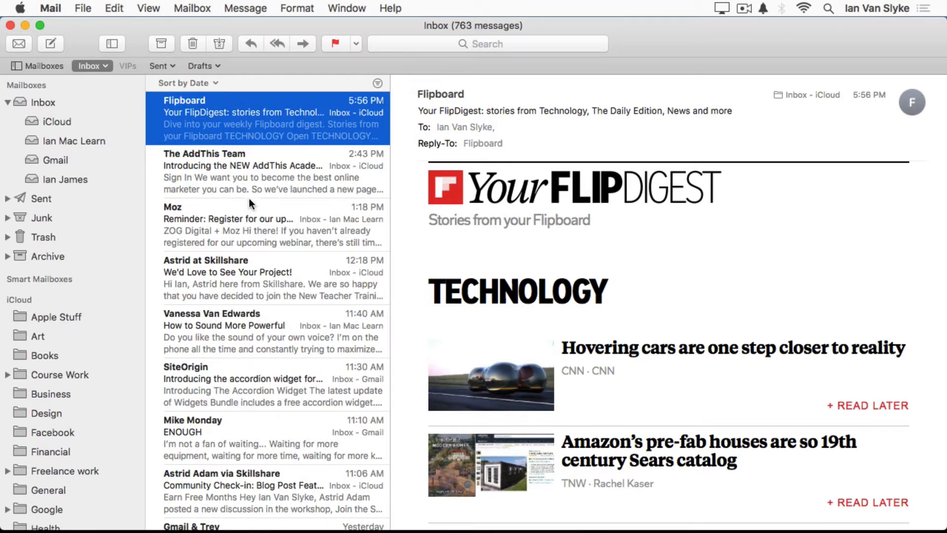
pyautogui.moveTo(310, 321)
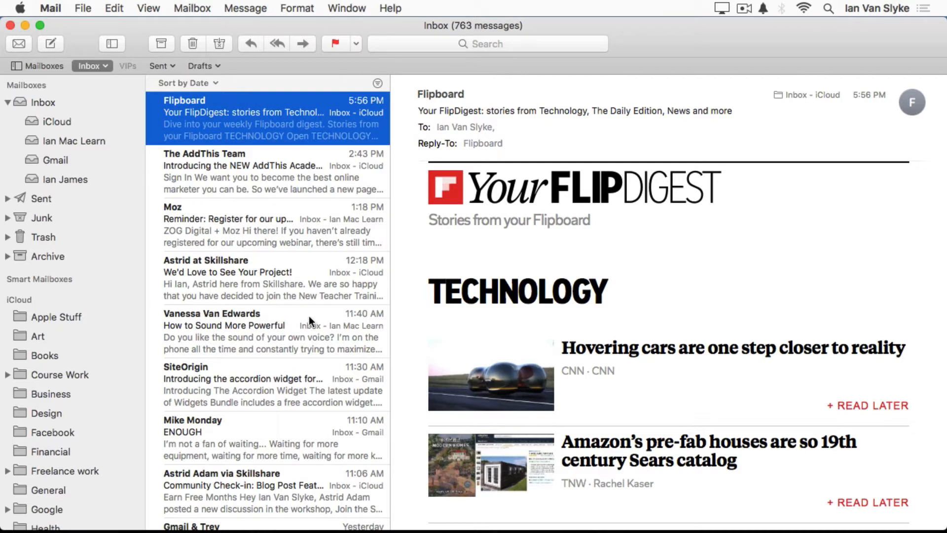
pyautogui.moveTo(601, 249)
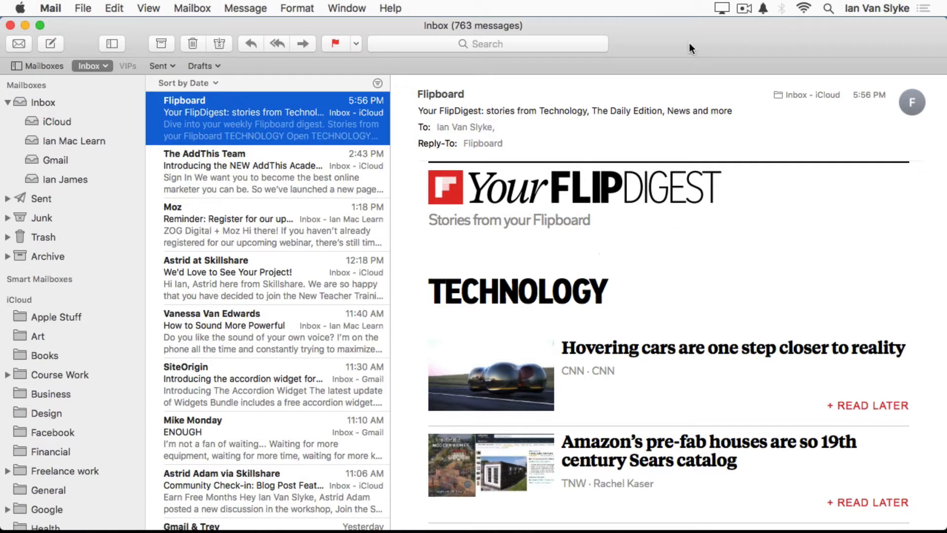
pyautogui.moveTo(654, 49)
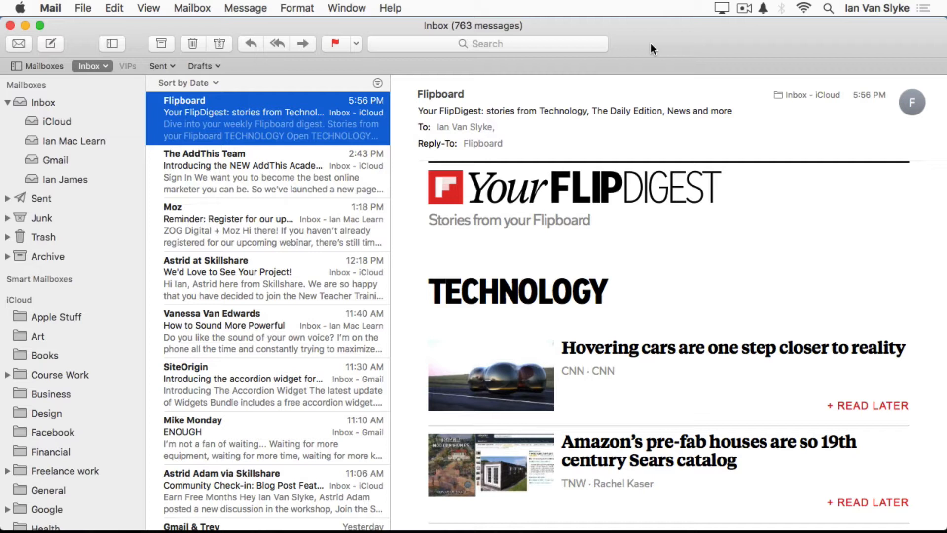
pyautogui.moveTo(657, 37)
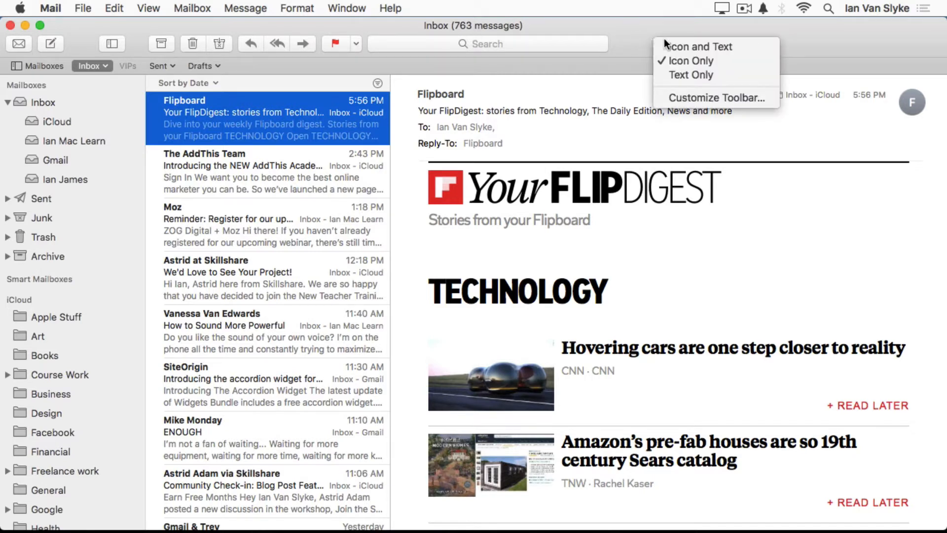
pyautogui.moveTo(707, 101)
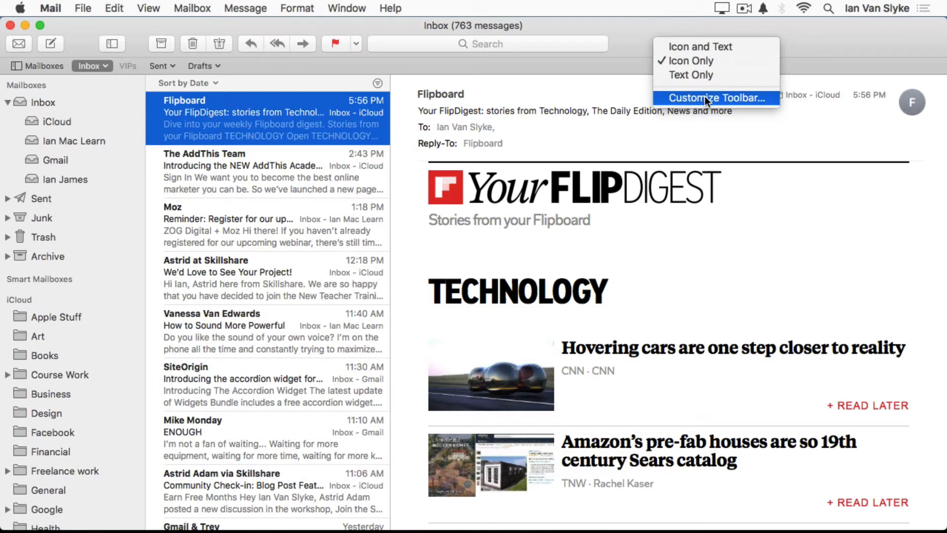
# Step: Open the Customize Toolbar sheet from the toolbar's context menu
pyautogui.click(717, 98)
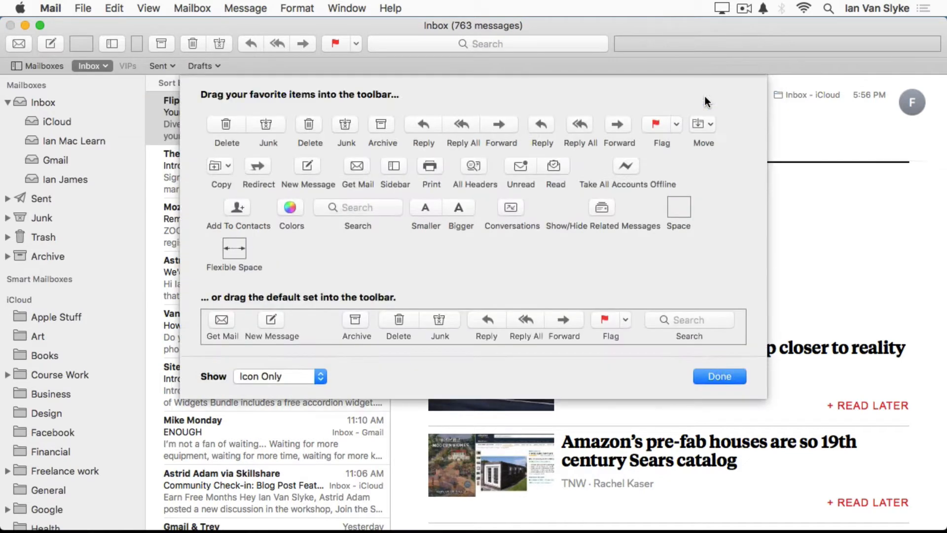
pyautogui.moveTo(506, 260)
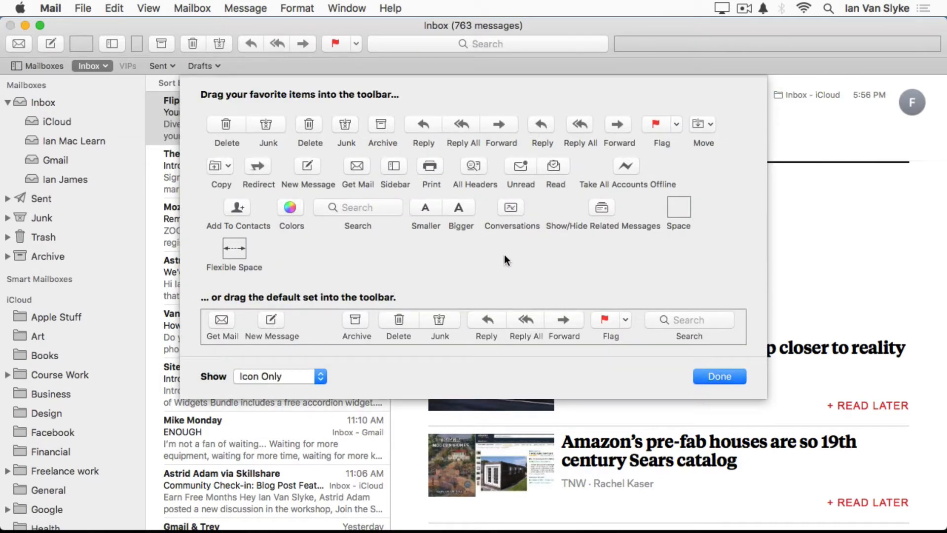
pyautogui.moveTo(530, 263)
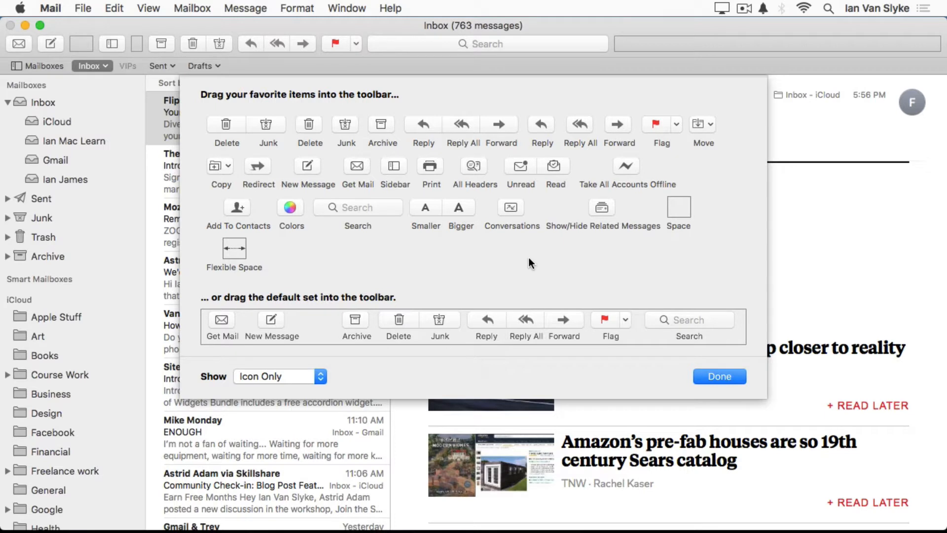
pyautogui.moveTo(277, 60)
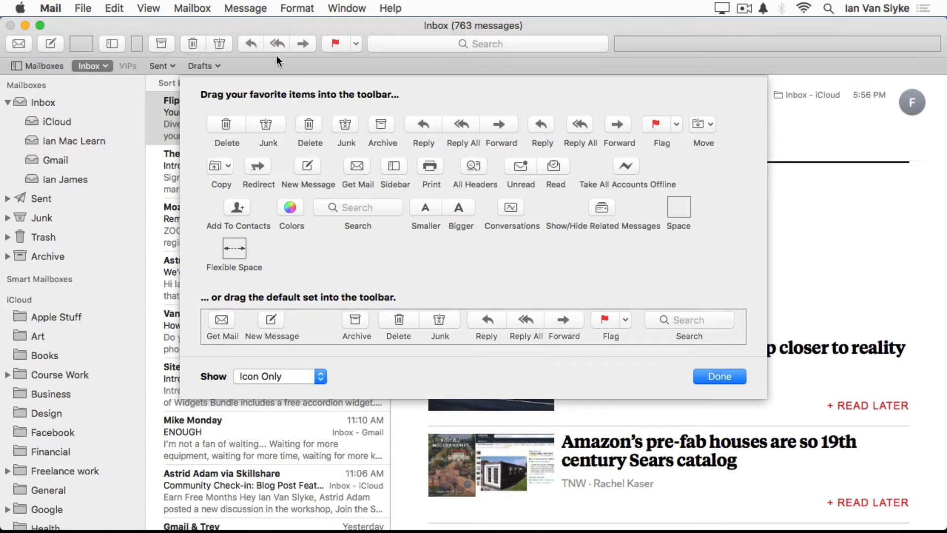
pyautogui.moveTo(307, 302)
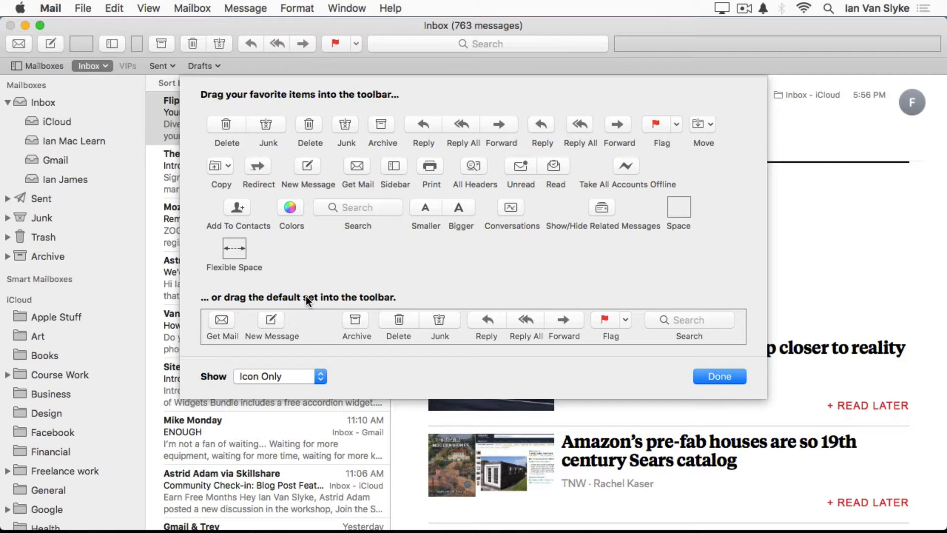
pyautogui.moveTo(315, 328)
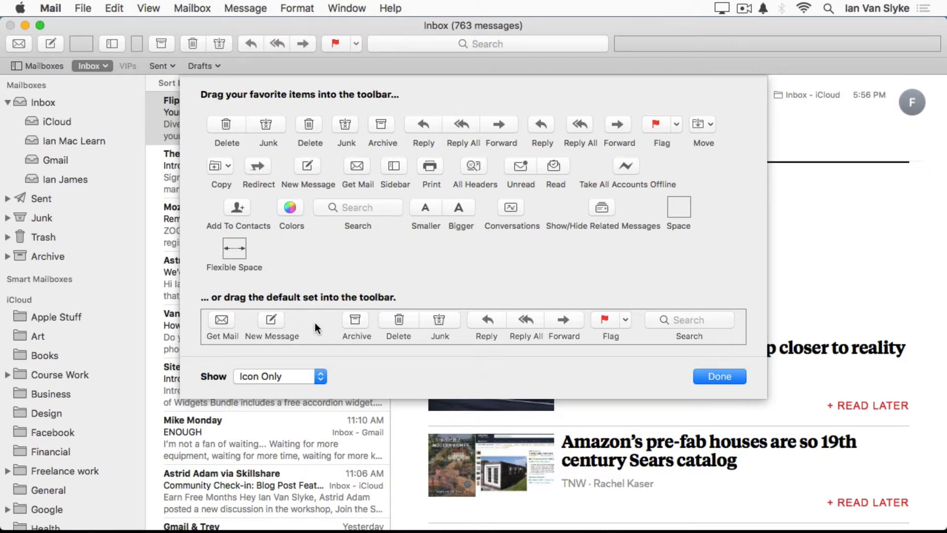
pyautogui.moveTo(450, 252)
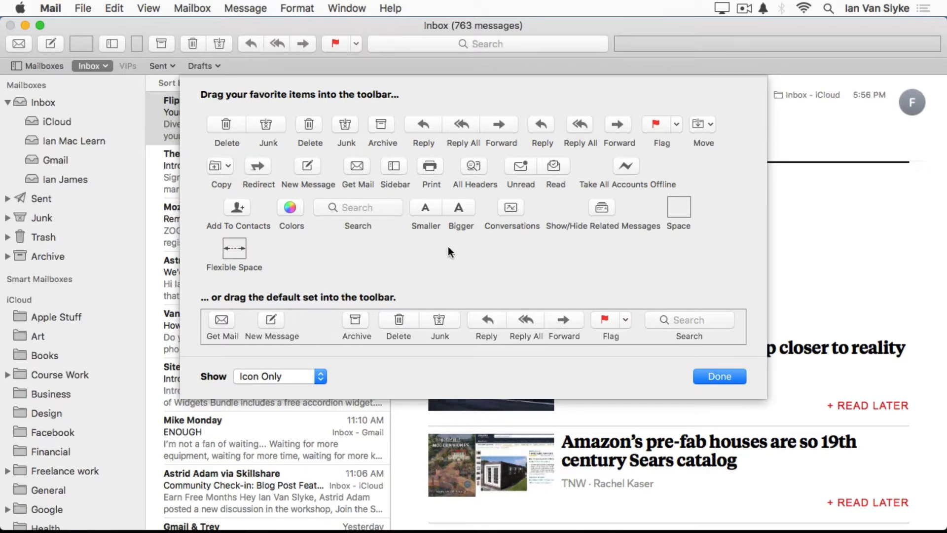
pyautogui.moveTo(475, 241)
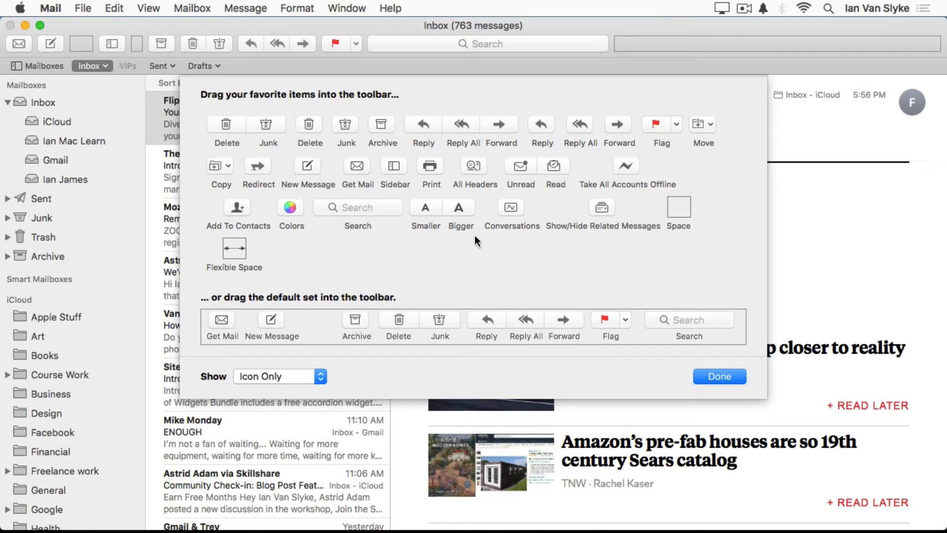
pyautogui.moveTo(625, 59)
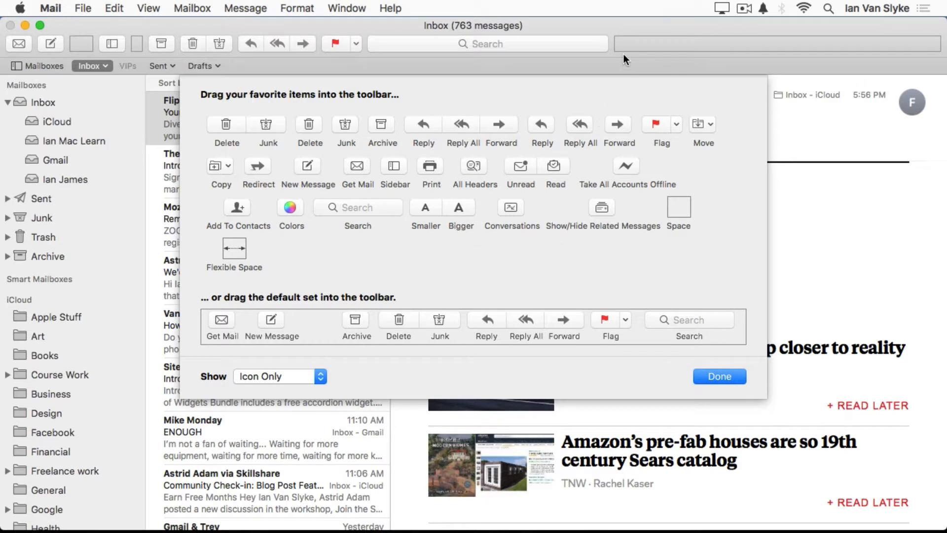
pyautogui.moveTo(439, 272)
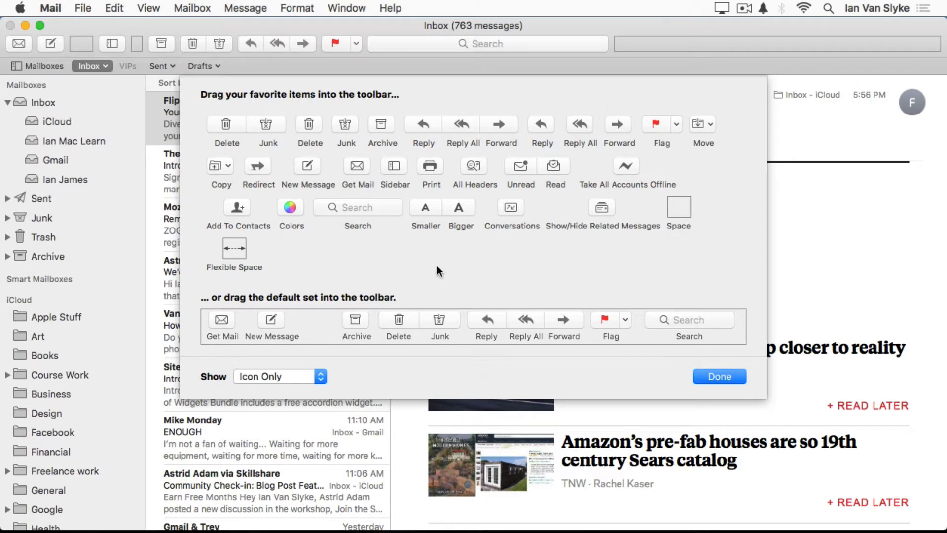
pyautogui.moveTo(430, 168)
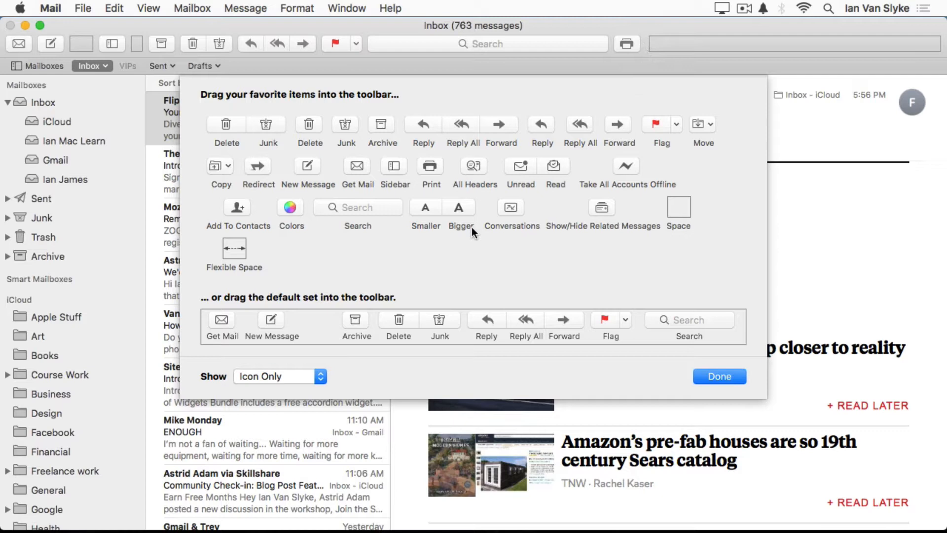
pyautogui.moveTo(480, 270)
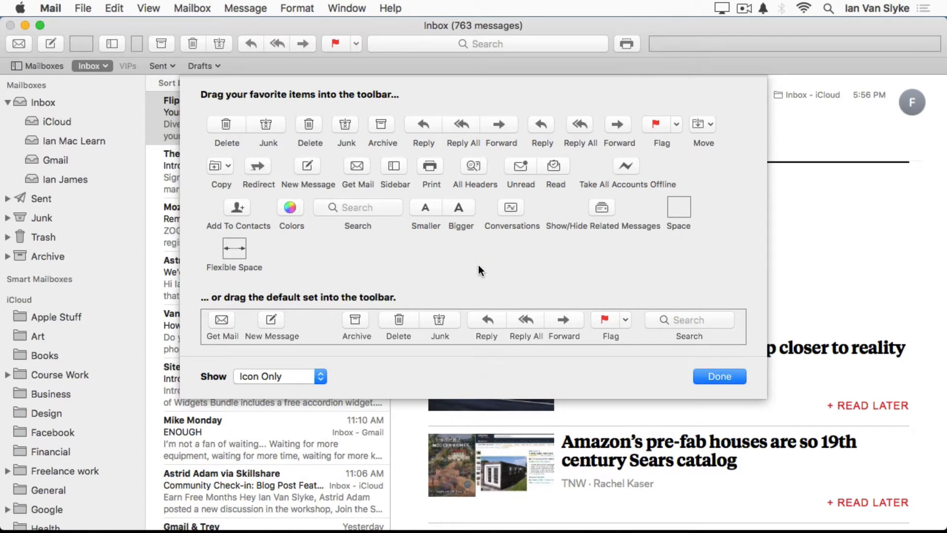
pyautogui.moveTo(432, 220)
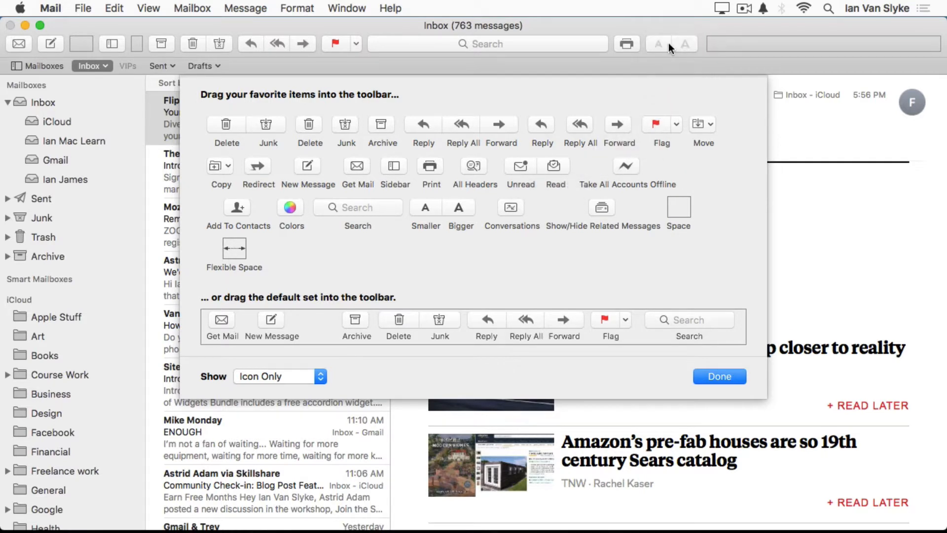
pyautogui.moveTo(685, 51)
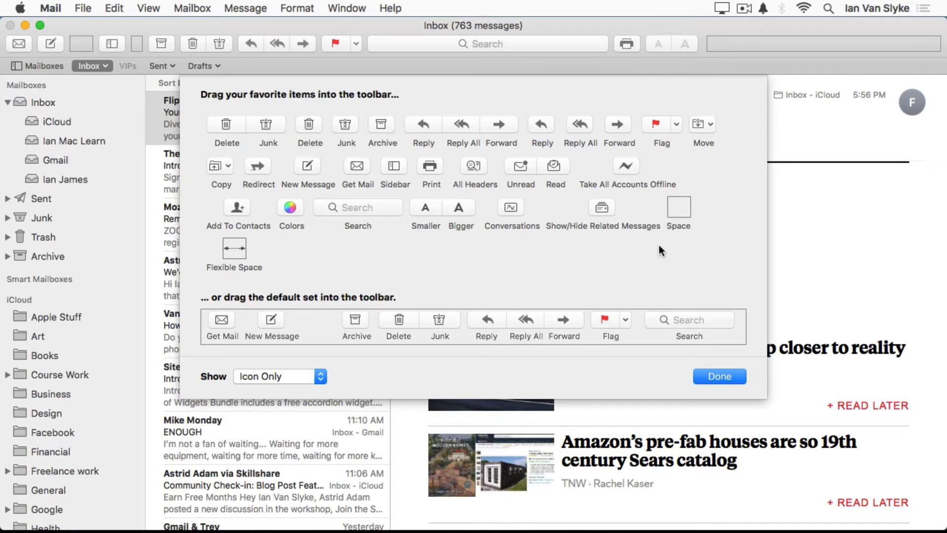
pyautogui.moveTo(340, 237)
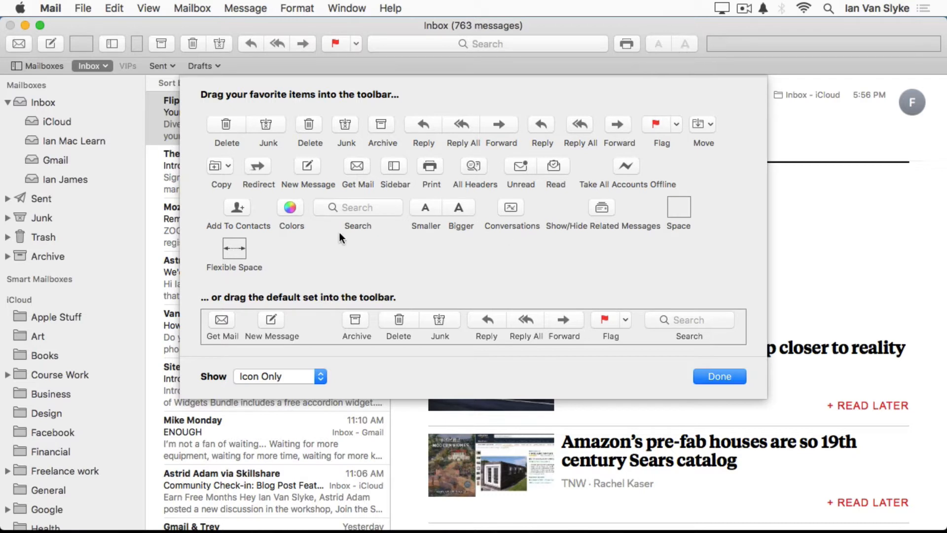
pyautogui.moveTo(538, 168)
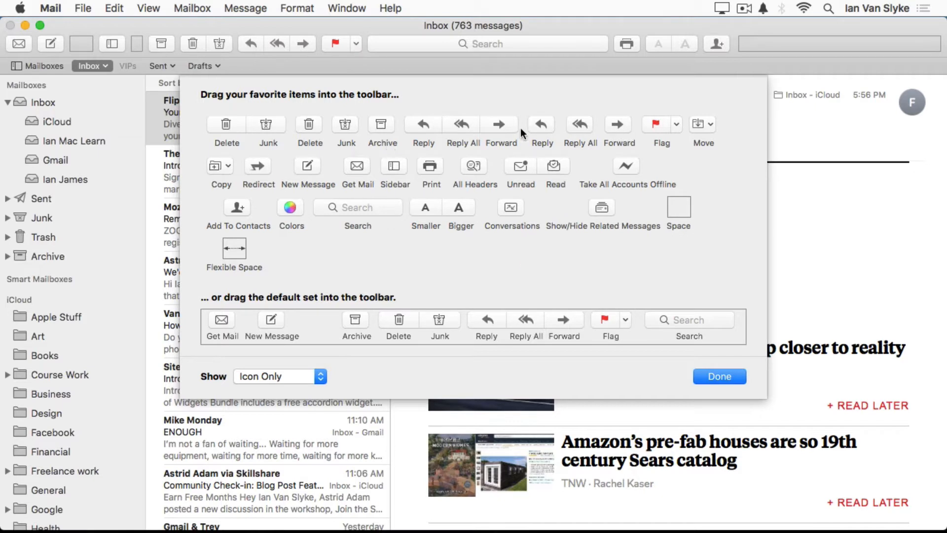
pyautogui.moveTo(385, 263)
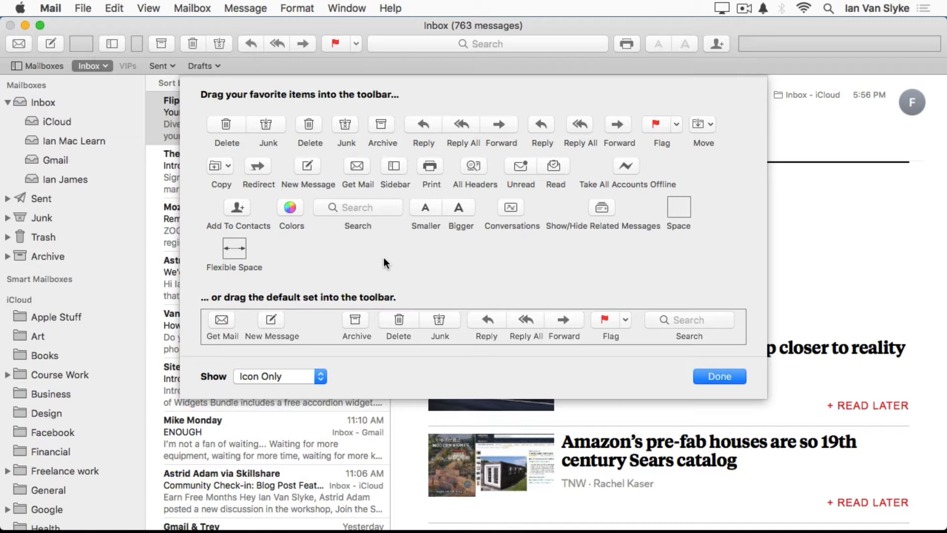
pyautogui.moveTo(225, 385)
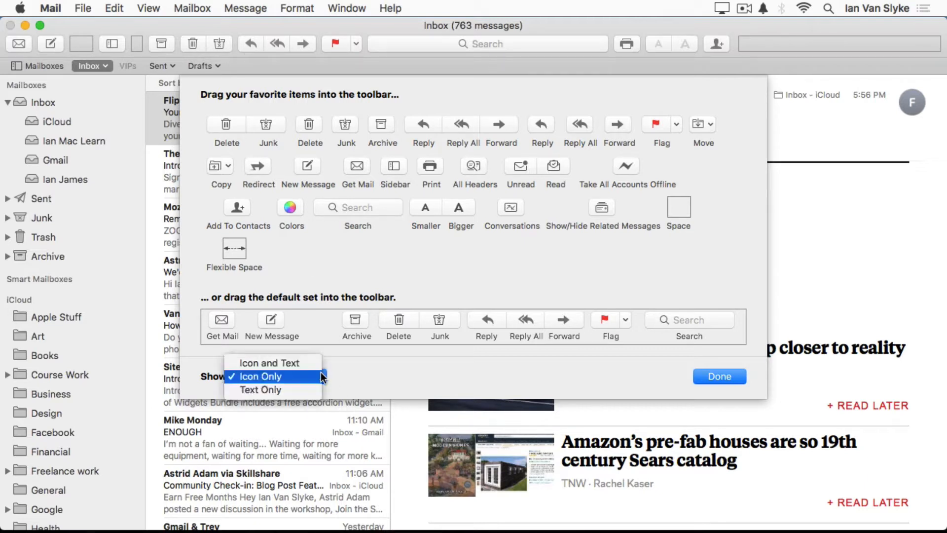
# Step: Set the toolbar's Show option to Icon and Text
pyautogui.click(270, 362)
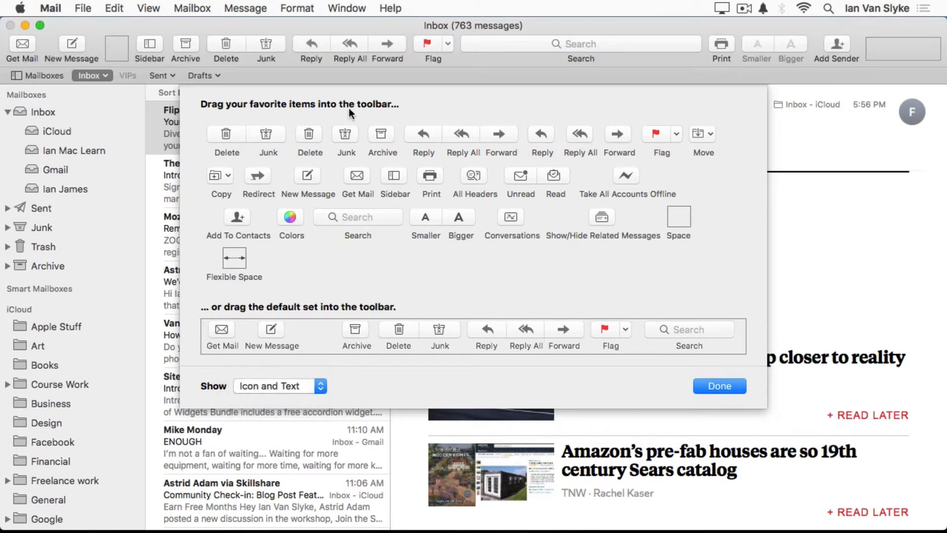
pyautogui.moveTo(292, 82)
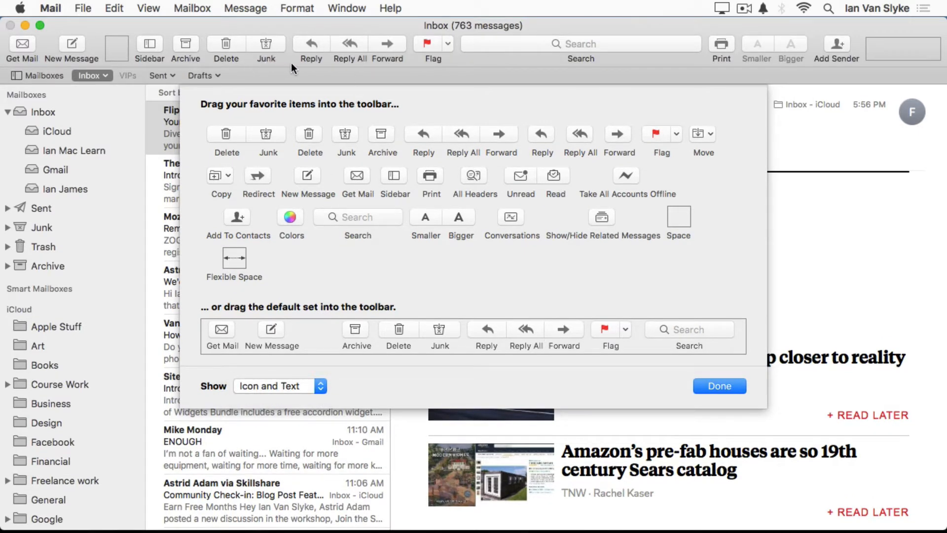
pyautogui.moveTo(462, 82)
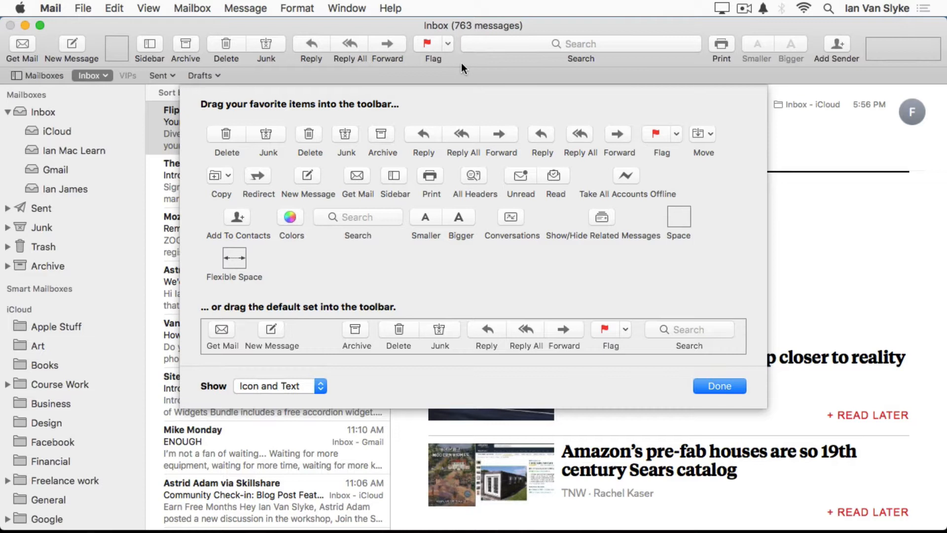
pyautogui.moveTo(608, 68)
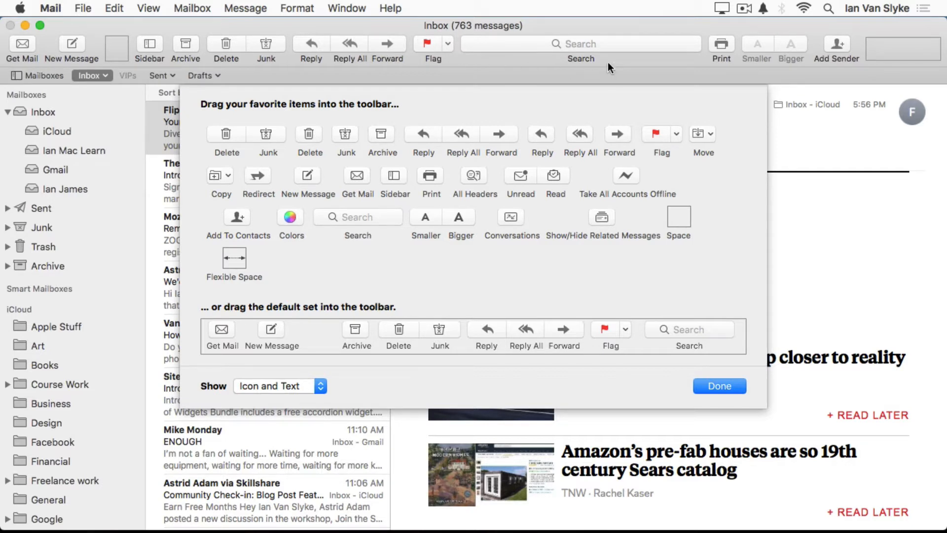
pyautogui.moveTo(621, 68)
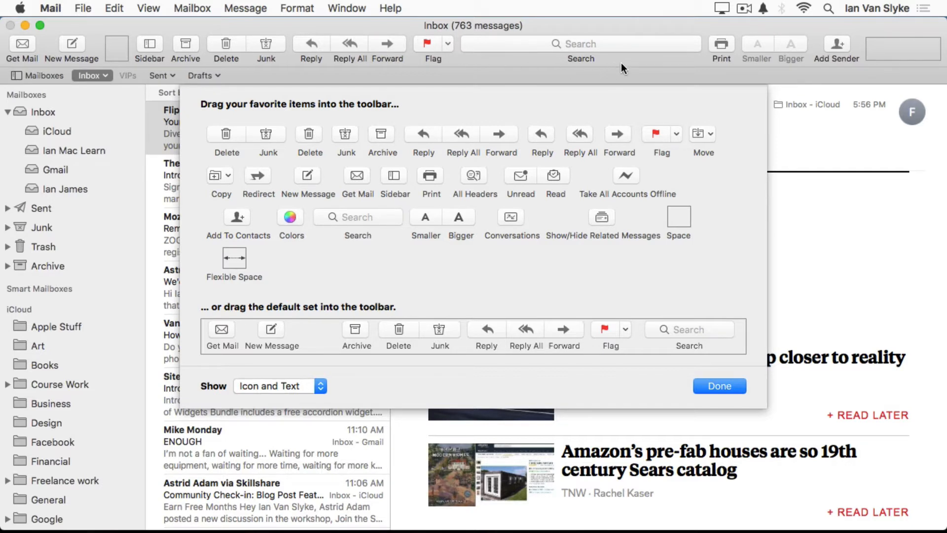
# Step: Close the toolbar sheet with Done and scroll through the Apple Teacher message
pyautogui.click(720, 386)
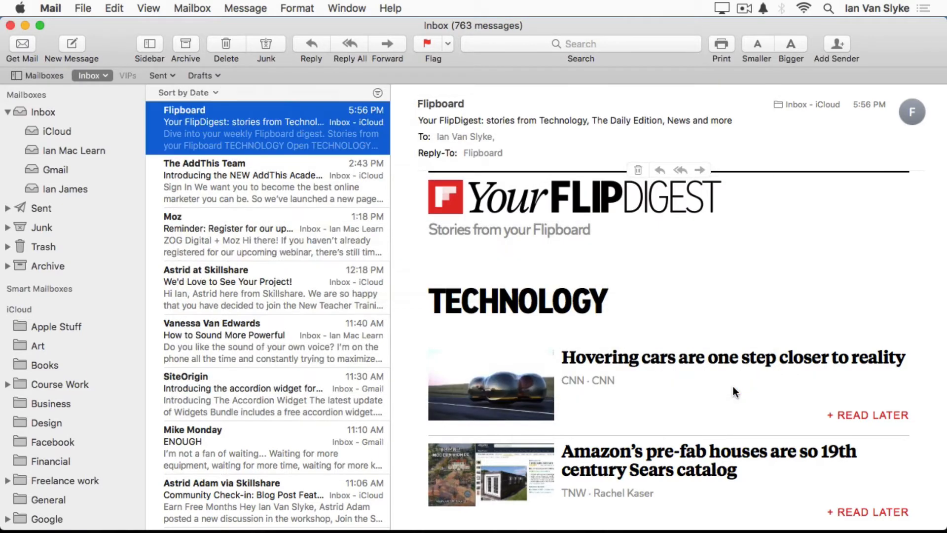
pyautogui.moveTo(585, 76)
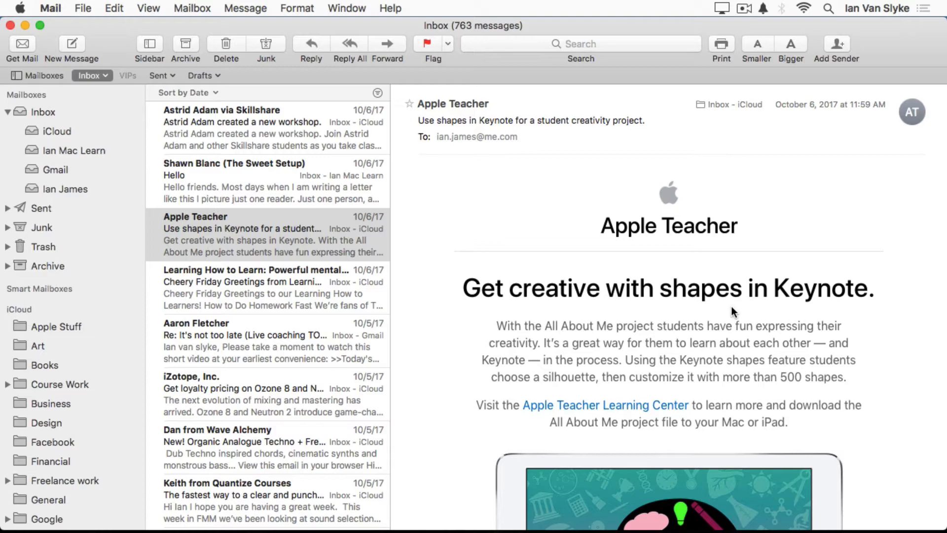
pyautogui.scroll(-3)
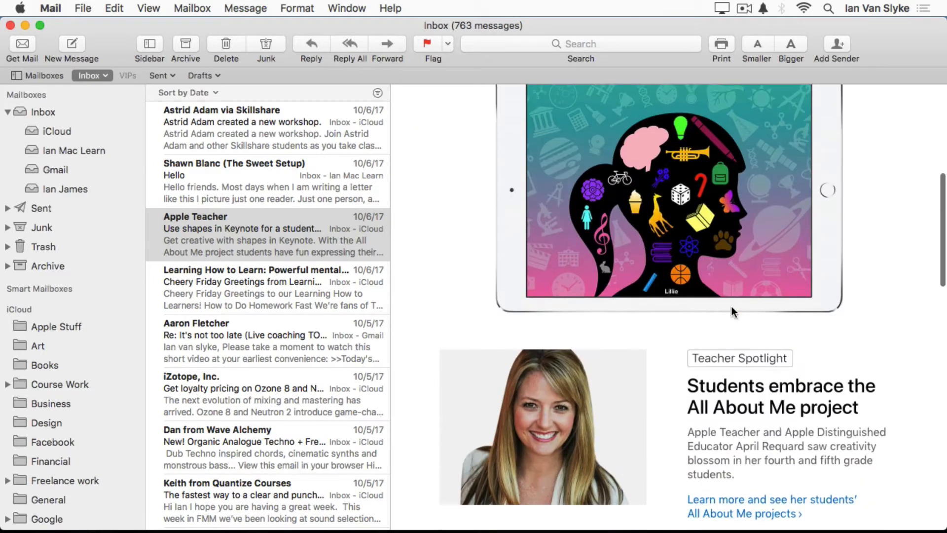
pyautogui.scroll(-3)
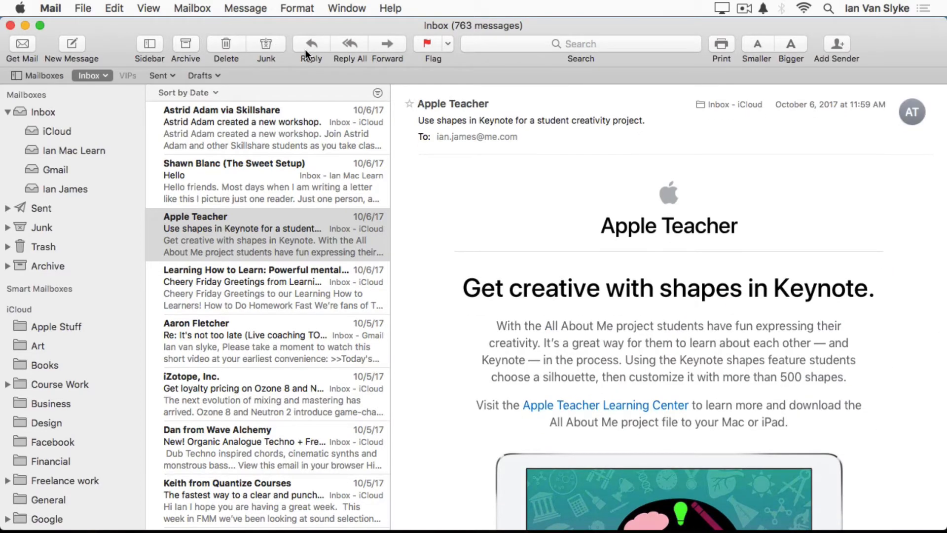
# Step: Reply to the Apple Teacher message and scroll through the fully quoted original
pyautogui.click(310, 44)
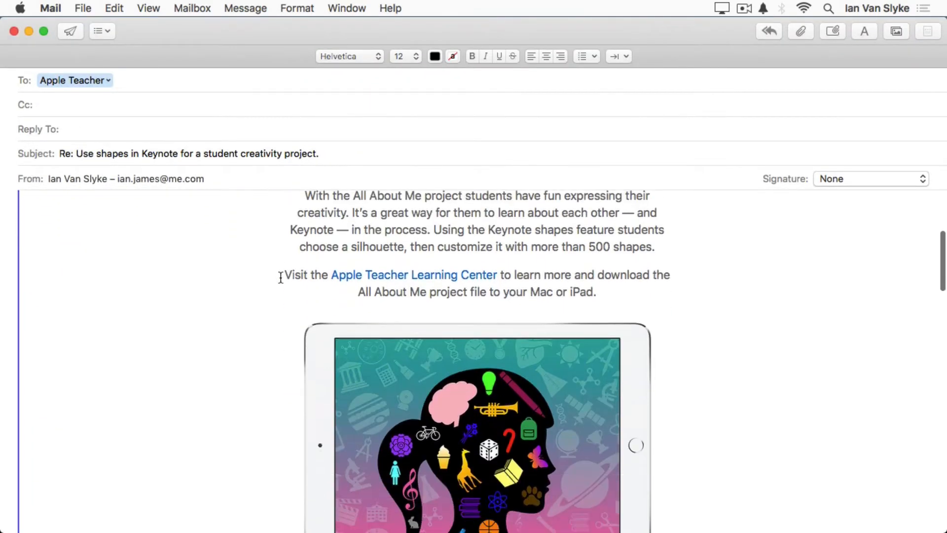
pyautogui.scroll(-3)
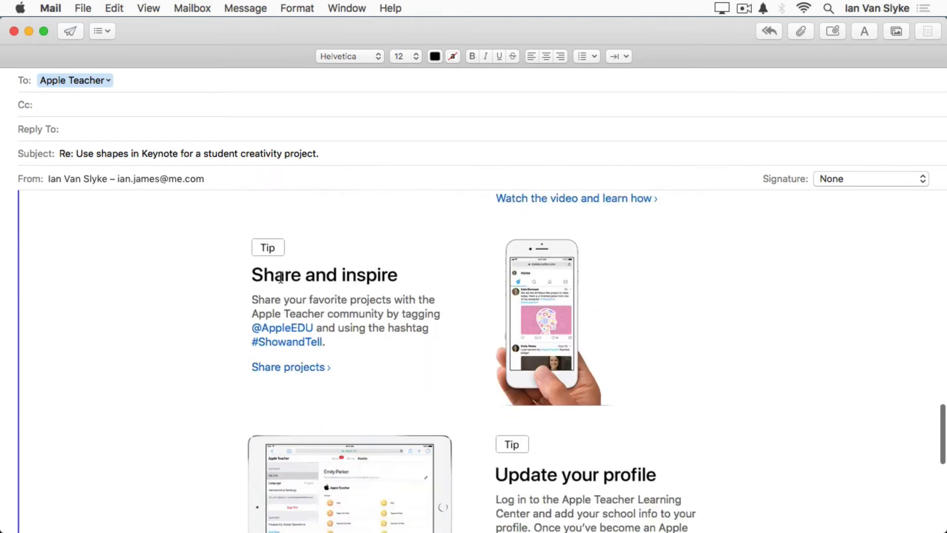
pyautogui.scroll(-3)
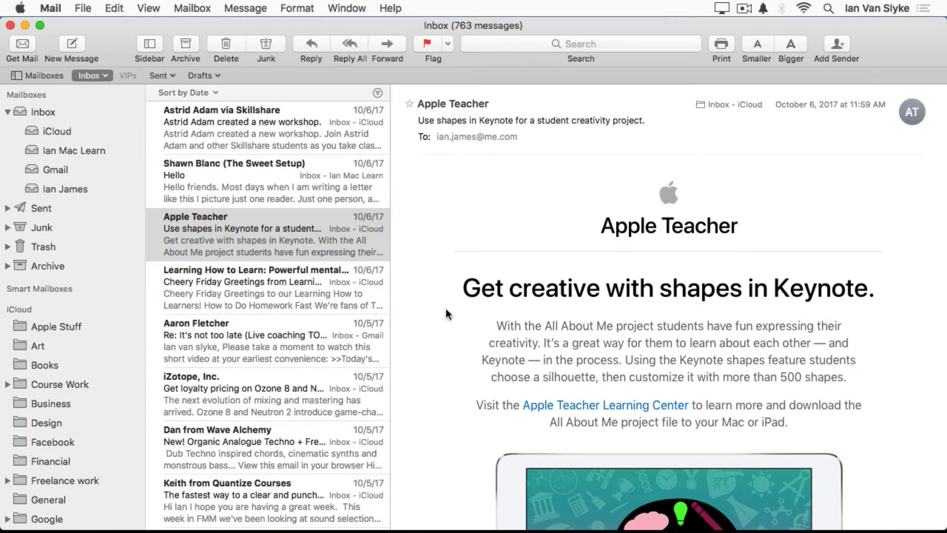
# Step: Select the Update your profile tip text and reply quoting only that passage
pyautogui.scroll(-3)
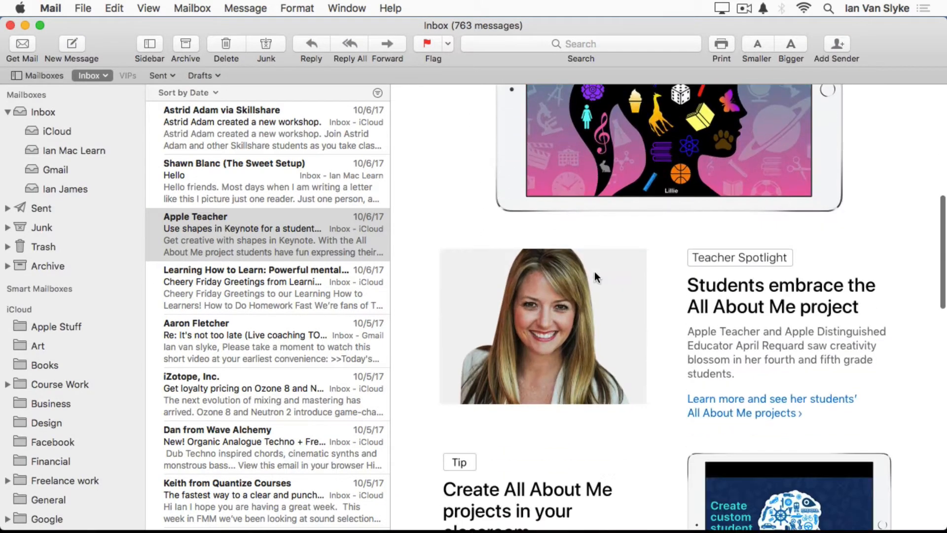
pyautogui.scroll(-3)
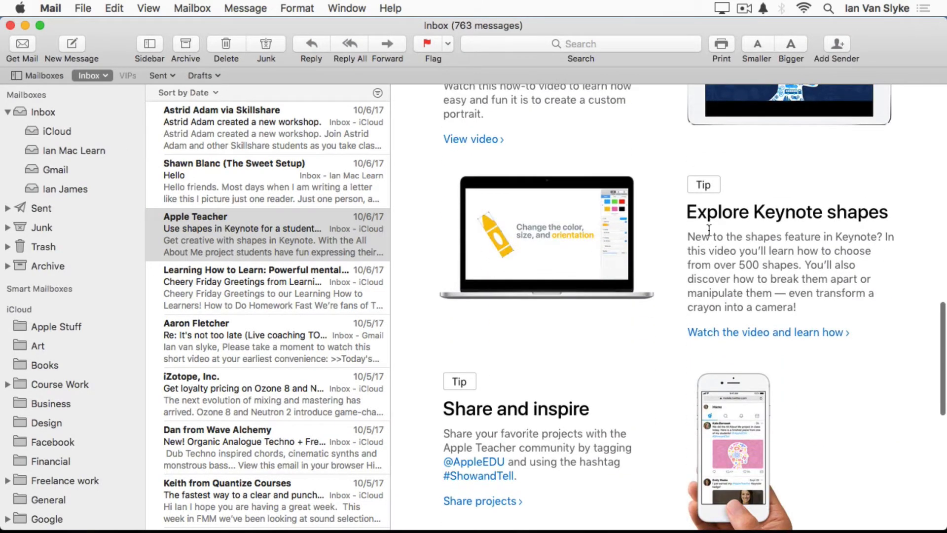
pyautogui.moveTo(690, 212)
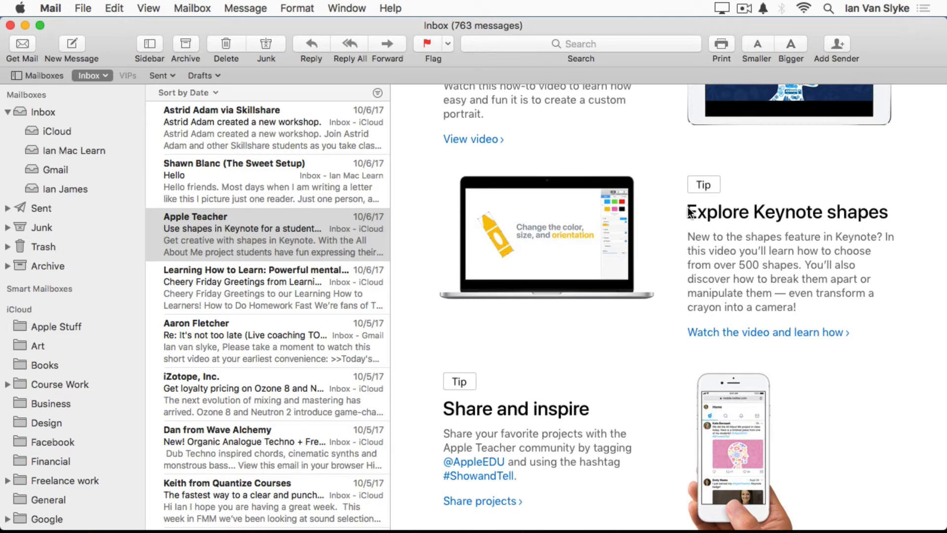
pyautogui.scroll(-3)
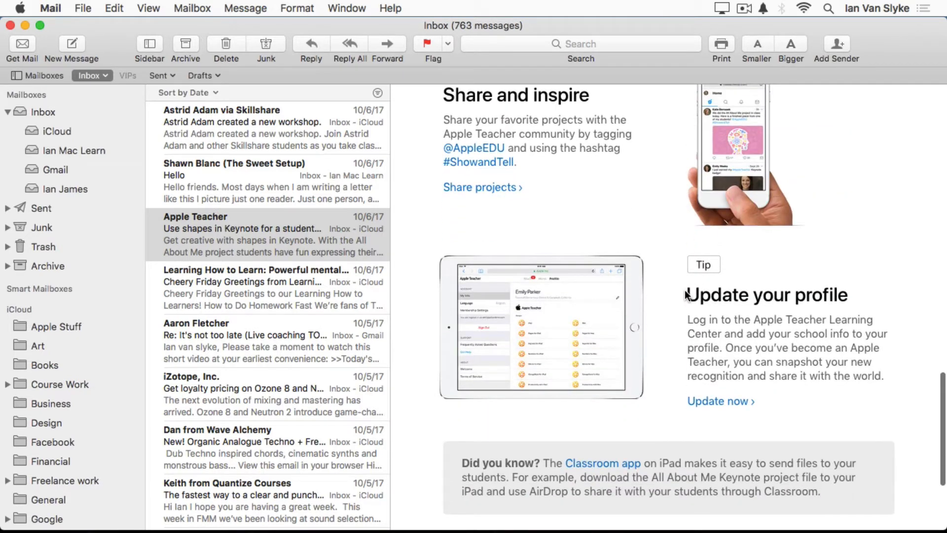
pyautogui.moveTo(685, 293); pyautogui.dragTo(827, 386)
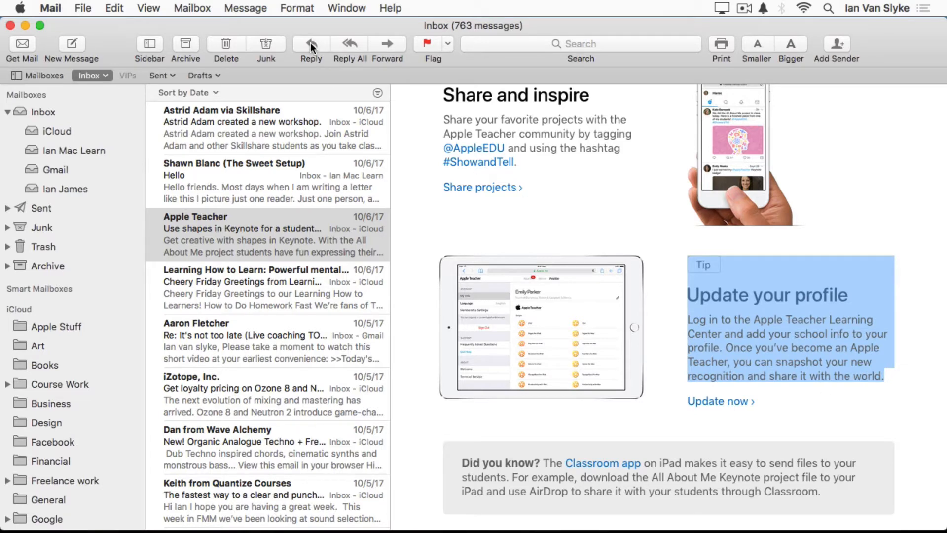
pyautogui.click(311, 44)
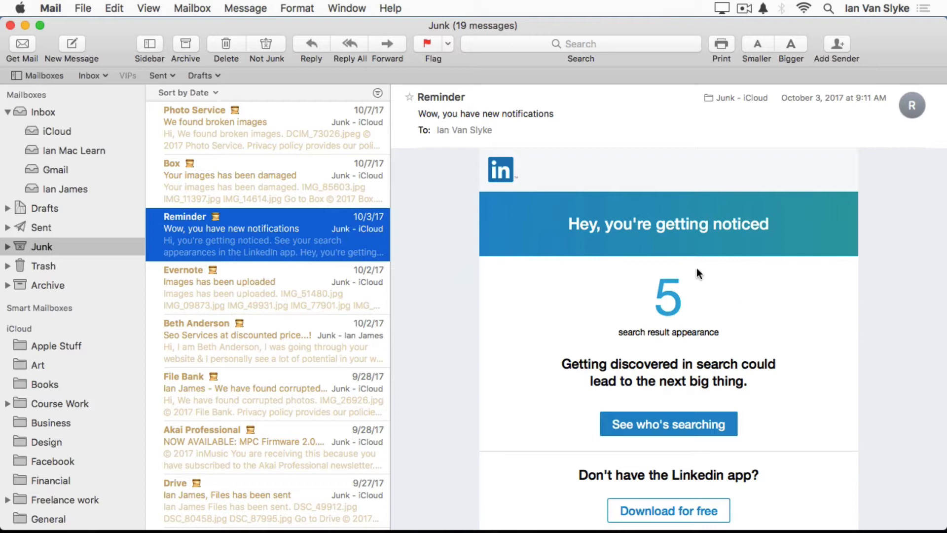
pyautogui.moveTo(427, 229)
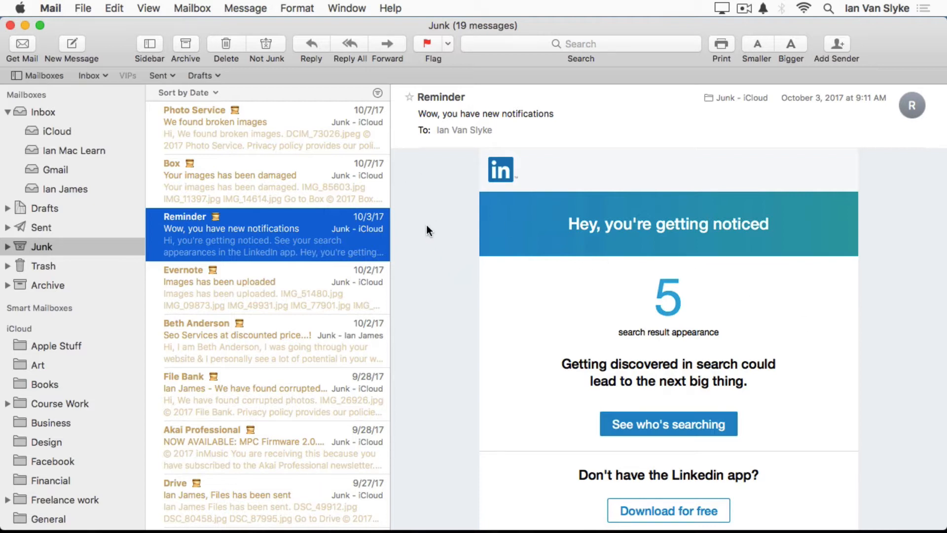
# Step: Scroll through the junk Reminder message imitating a LinkedIn notification
pyautogui.scroll(-3)
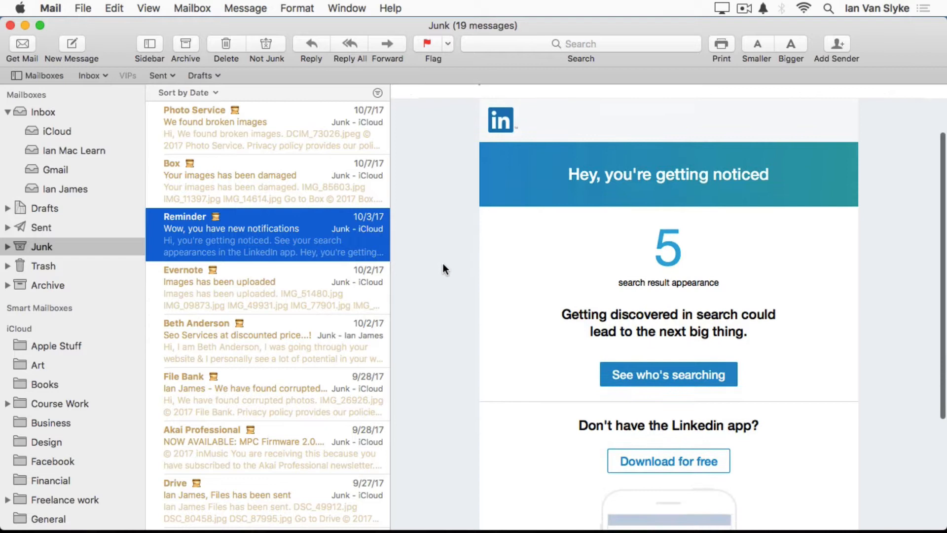
pyautogui.scroll(-3)
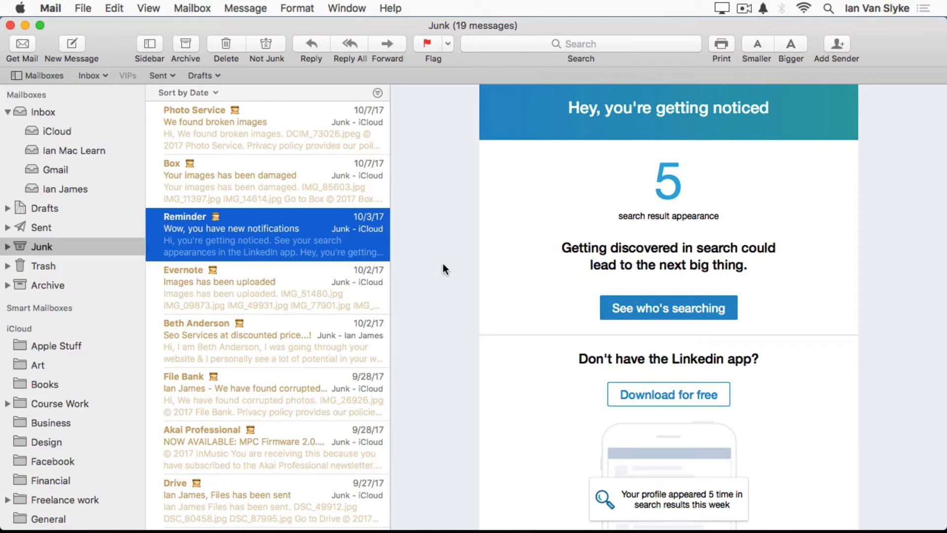
pyautogui.scroll(-3)
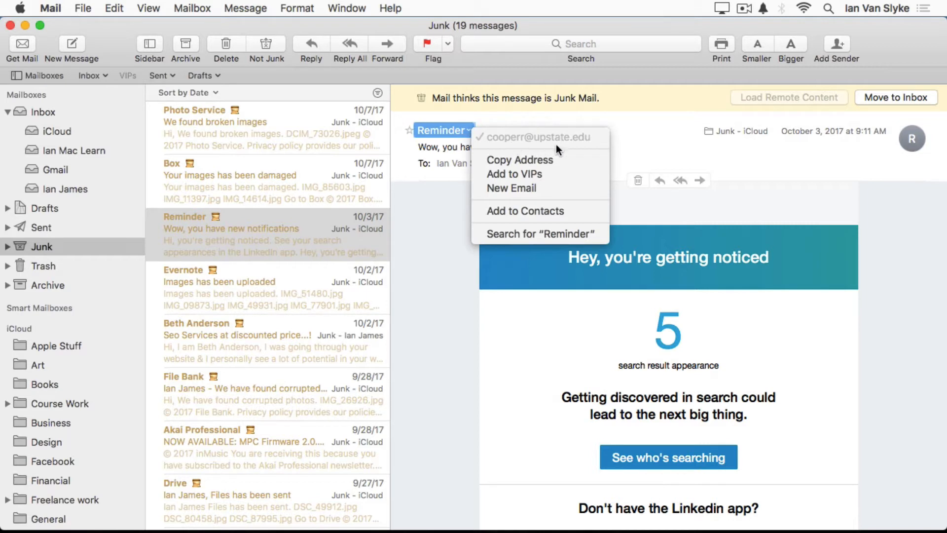
pyautogui.moveTo(545, 145)
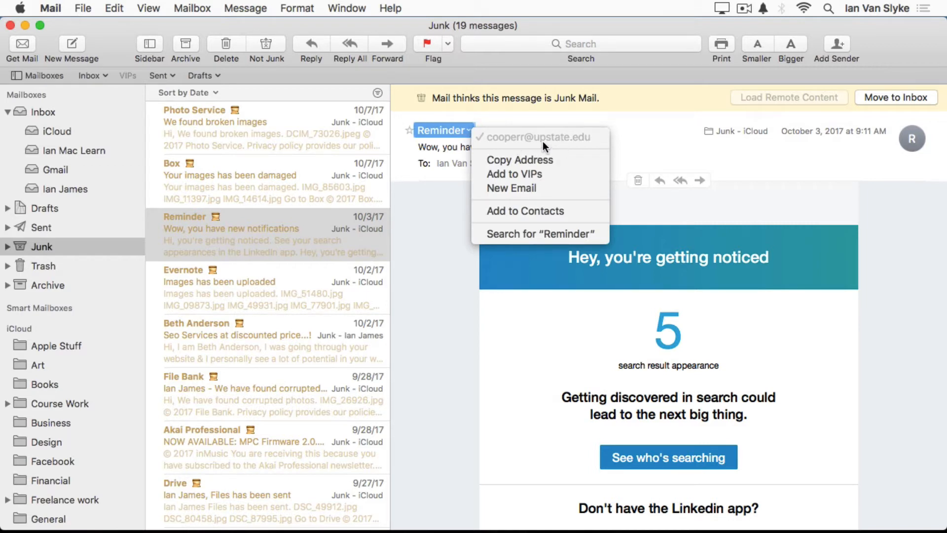
pyautogui.moveTo(556, 147)
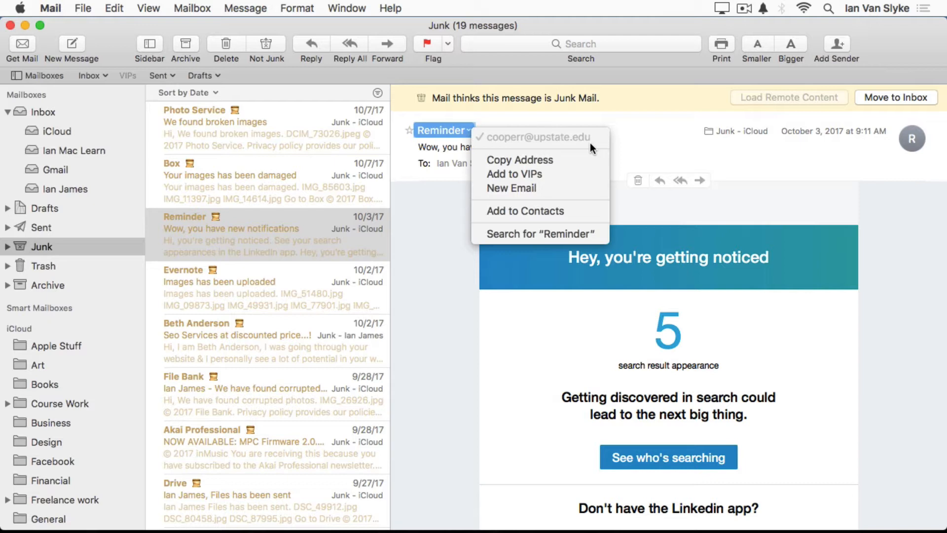
pyautogui.moveTo(569, 367)
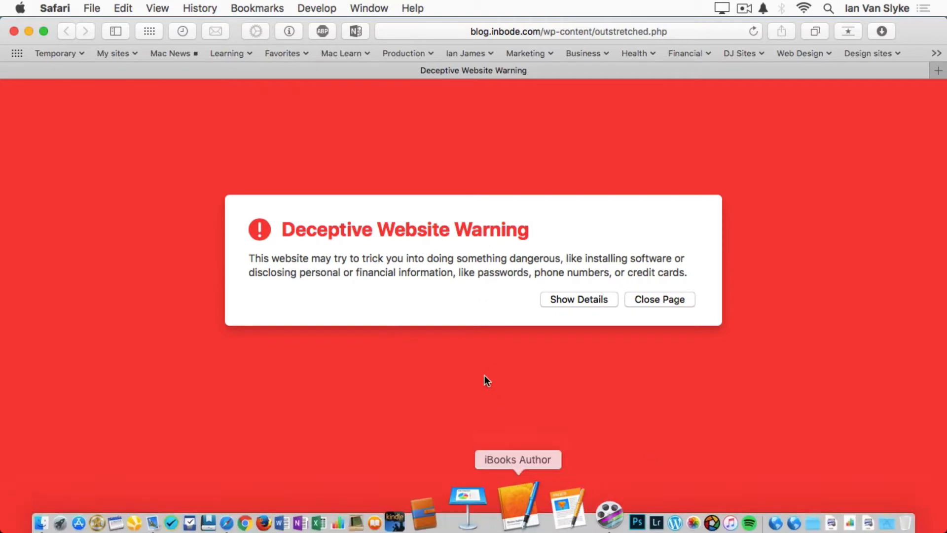
pyautogui.moveTo(533, 274)
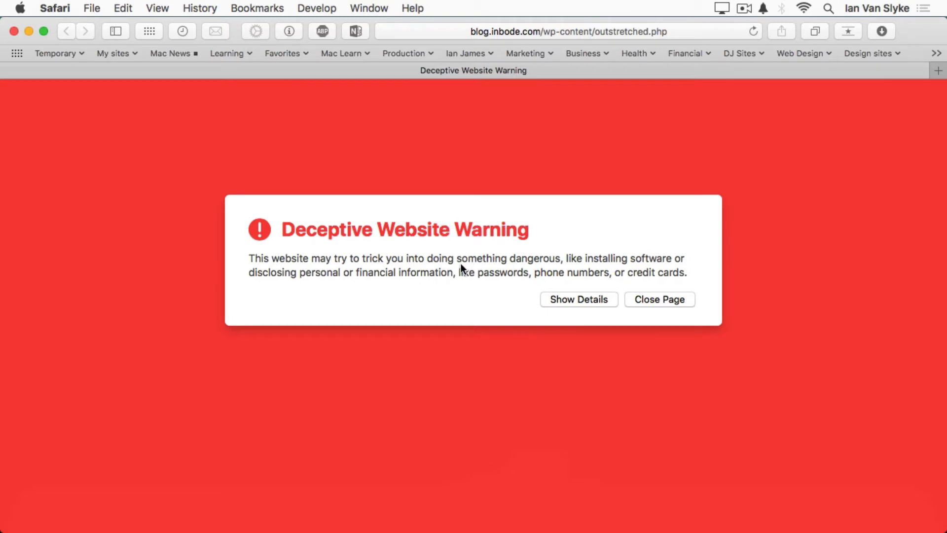
pyautogui.moveTo(640, 267)
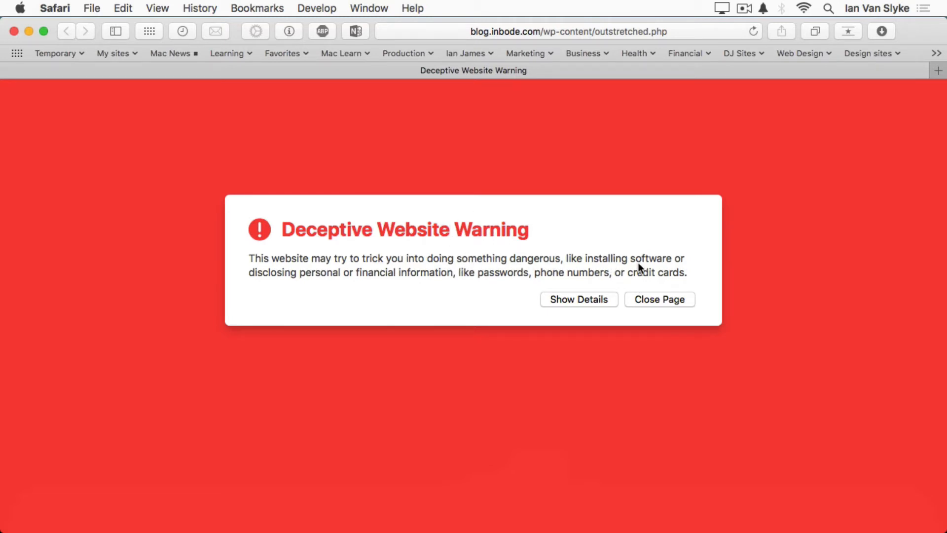
pyautogui.moveTo(645, 274)
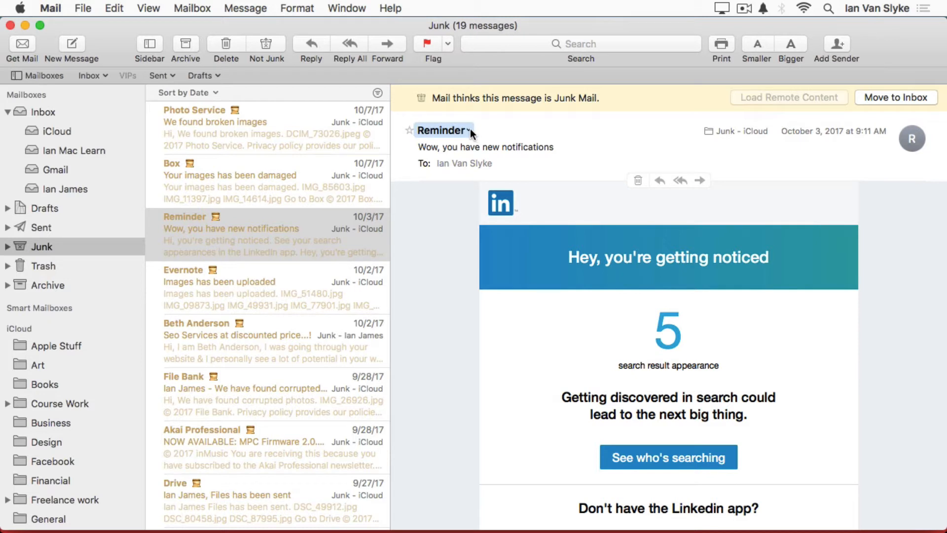
# Step: Reveal the junk sender's real address, then return to the Inbox
pyautogui.click(470, 130)
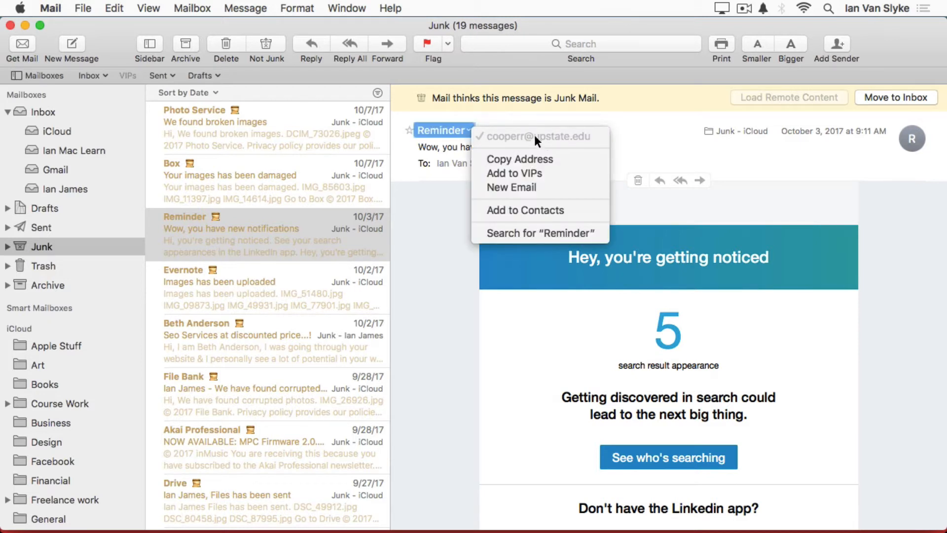
pyautogui.moveTo(431, 139)
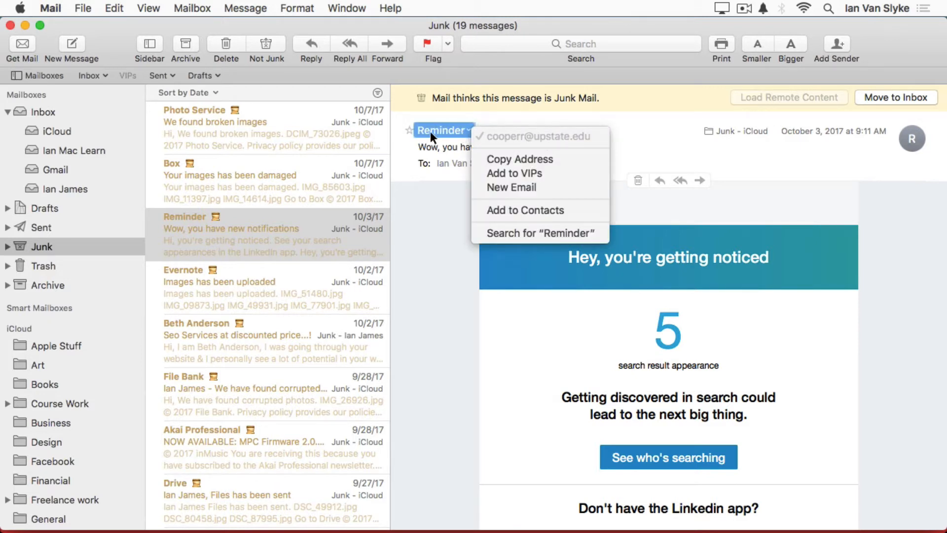
pyautogui.moveTo(456, 138)
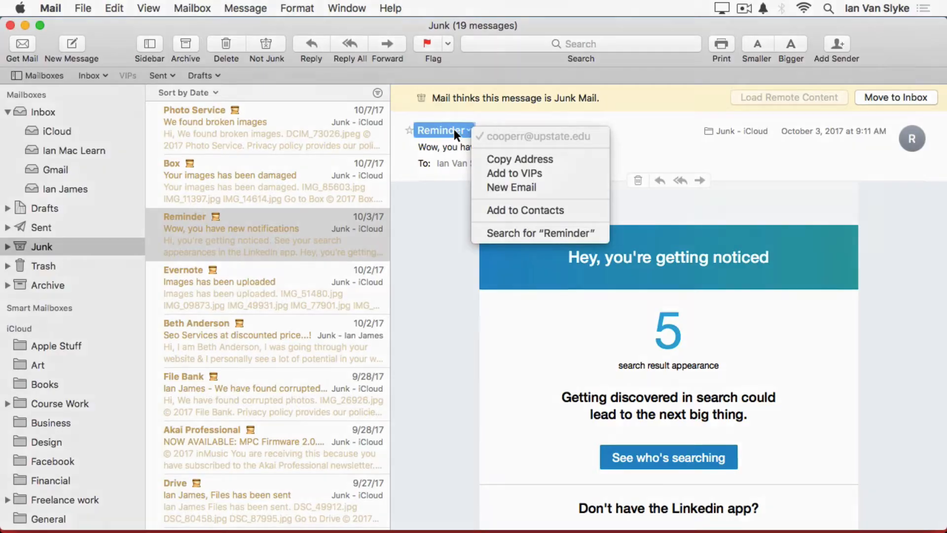
pyautogui.click(37, 111)
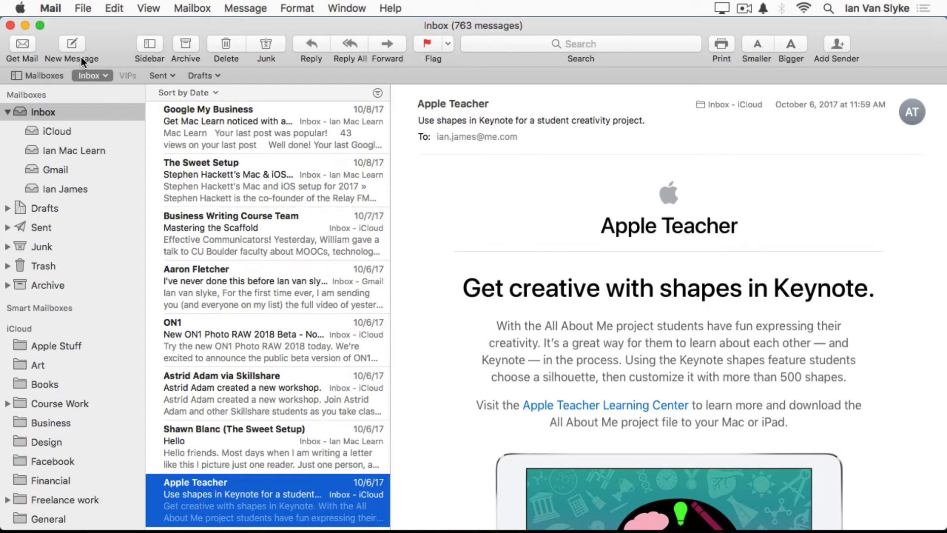
# Step: Compose a new message and address it to WNYR New York via autocomplete
pyautogui.click(71, 44)
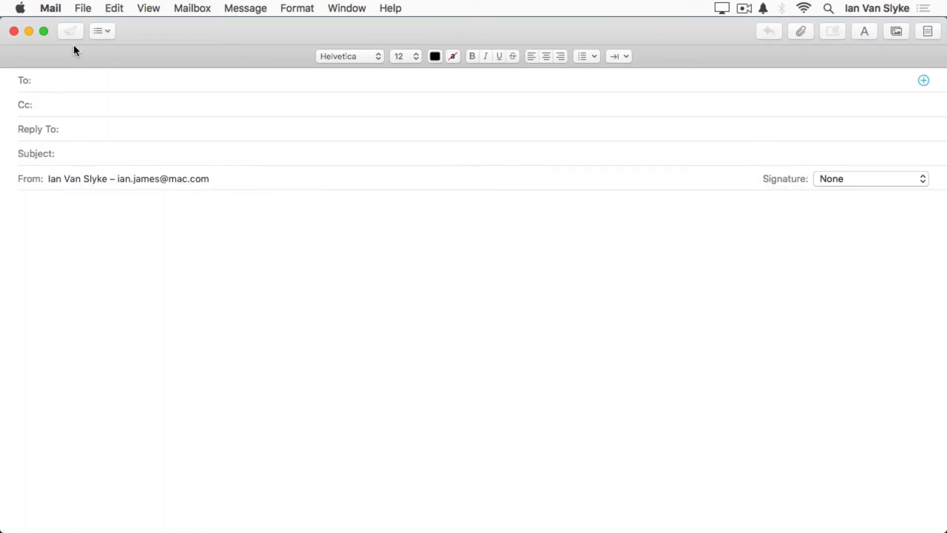
pyautogui.write('yoast')
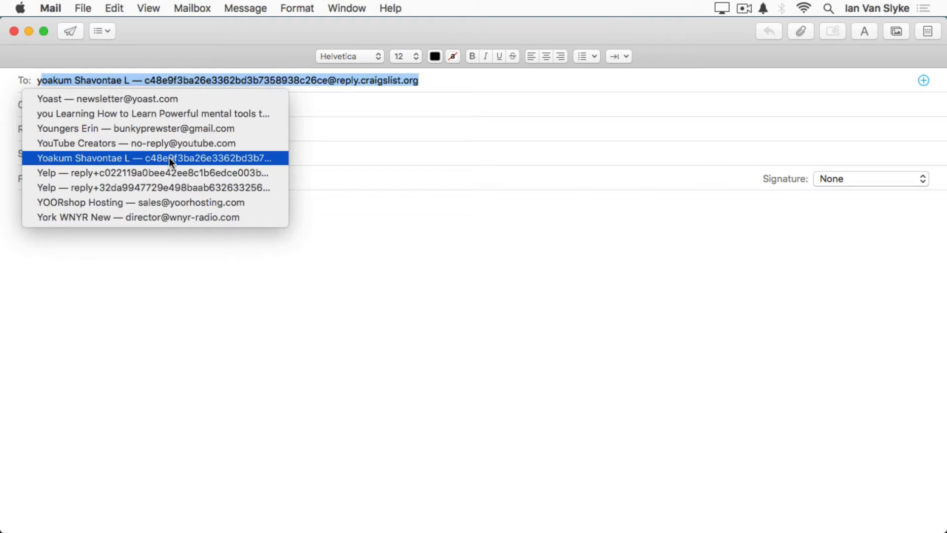
pyautogui.click(138, 217)
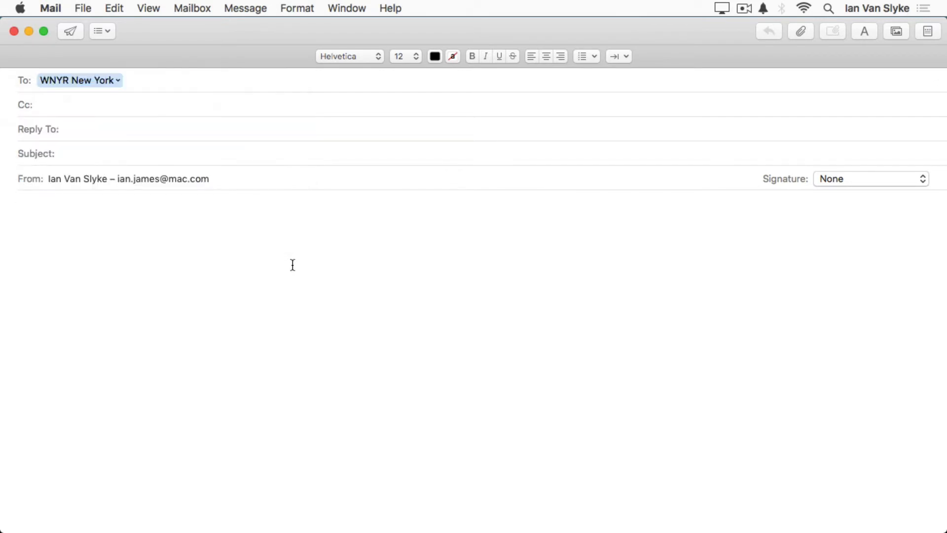
pyautogui.moveTo(352, 9)
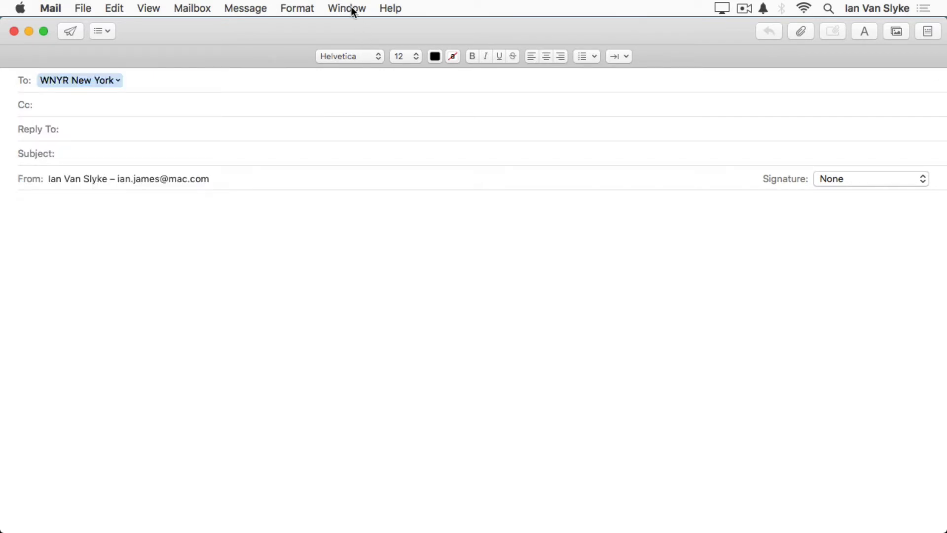
# Step: Open the Previous Recipients list from the Window menu and browse it
pyautogui.click(347, 8)
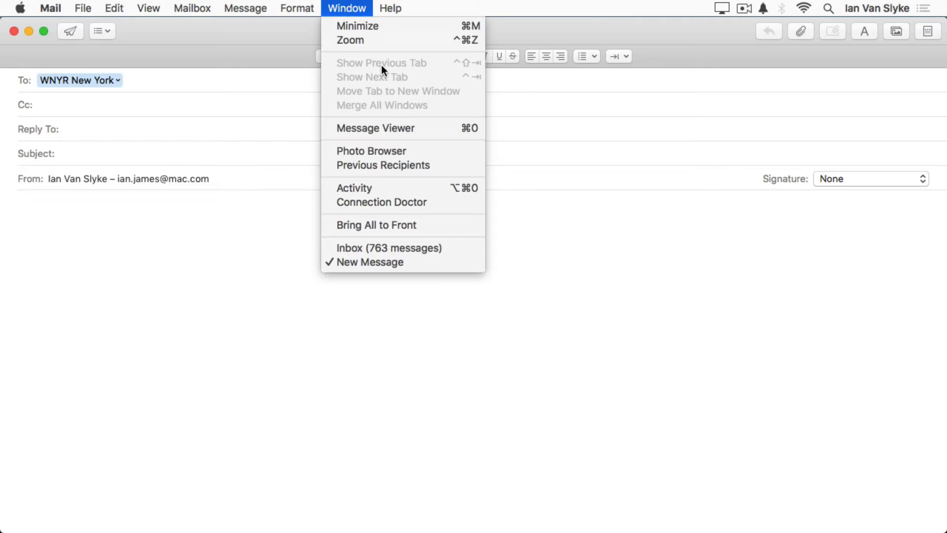
pyautogui.moveTo(397, 170)
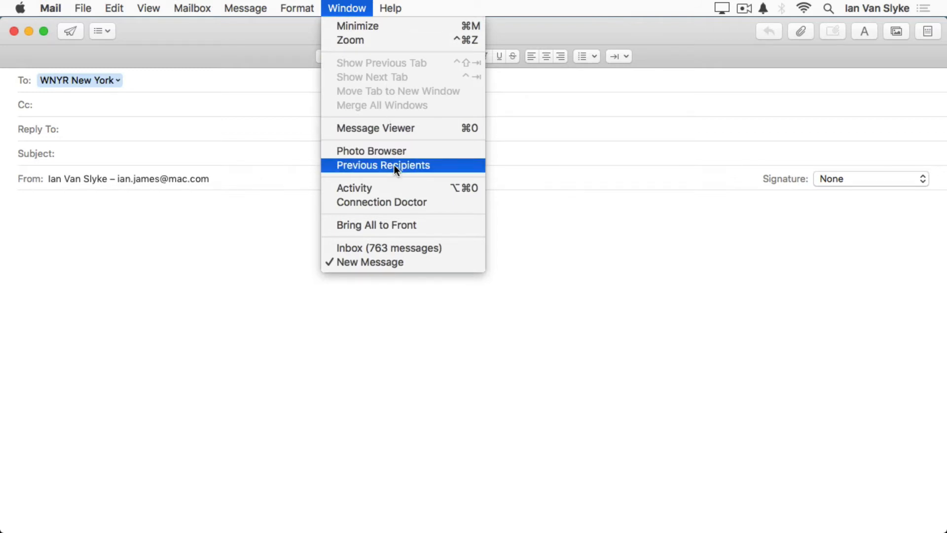
pyautogui.click(382, 165)
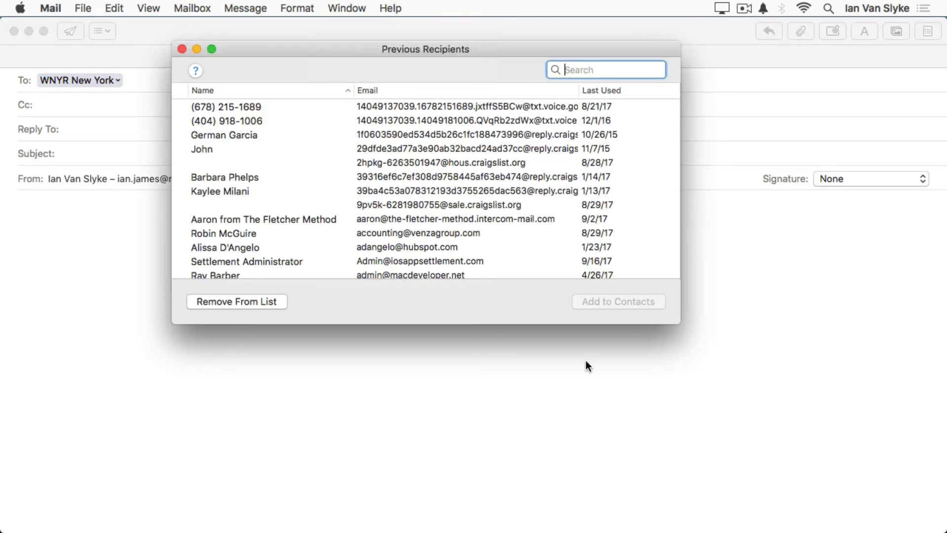
pyautogui.scroll(-3)
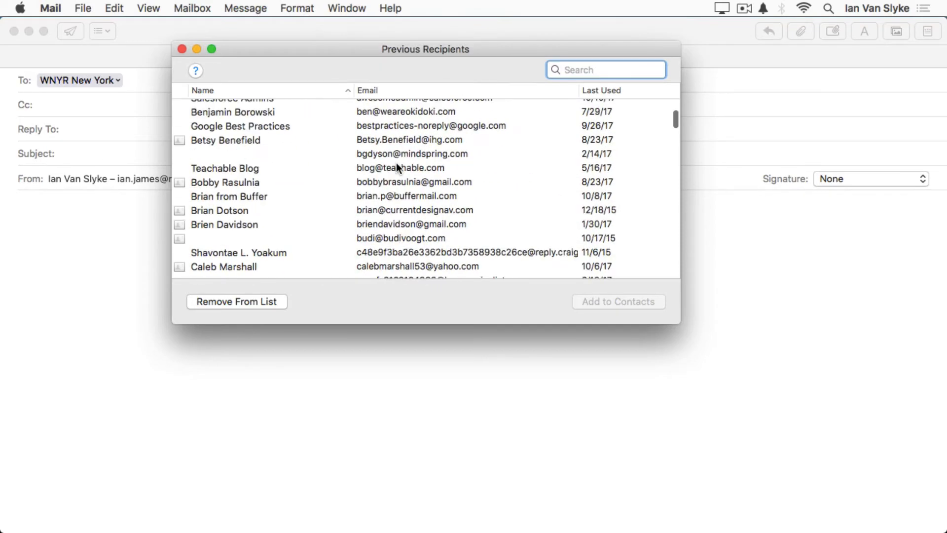
pyautogui.scroll(-3)
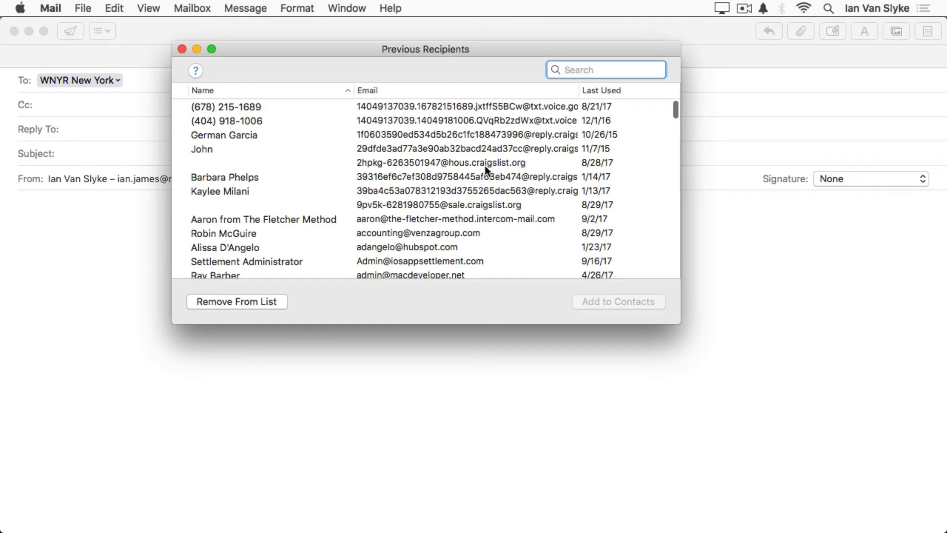
pyautogui.moveTo(503, 166)
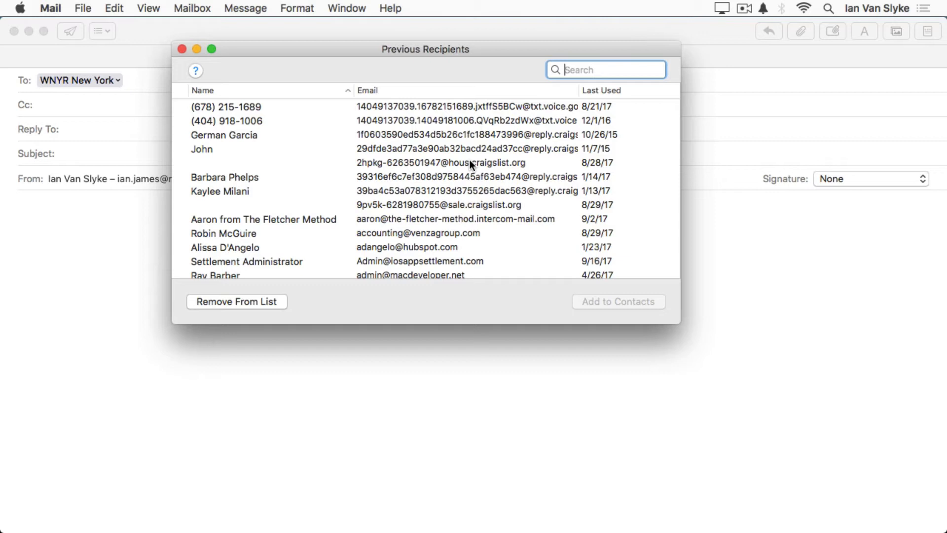
pyautogui.moveTo(422, 158)
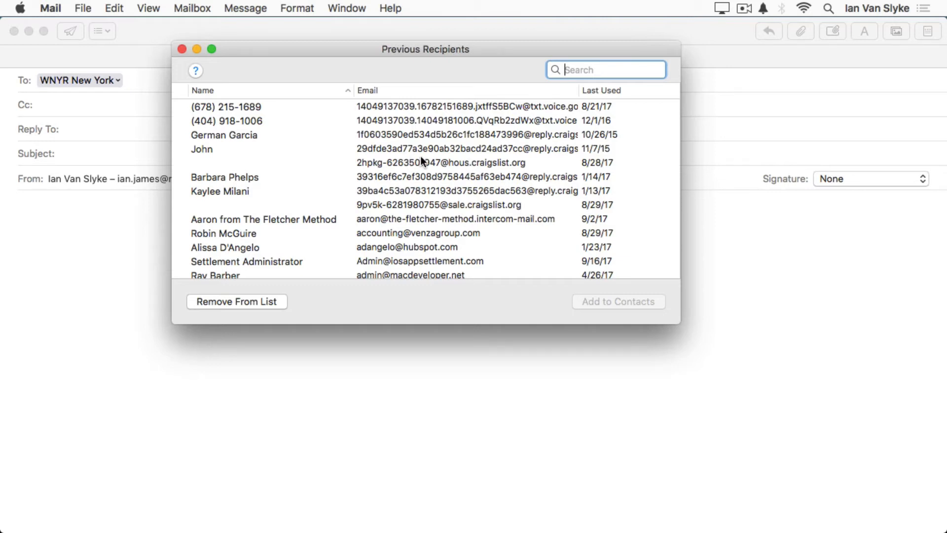
# Step: Remove the nameless craigslist address last used 8/28/17 from the list
pyautogui.click(438, 163)
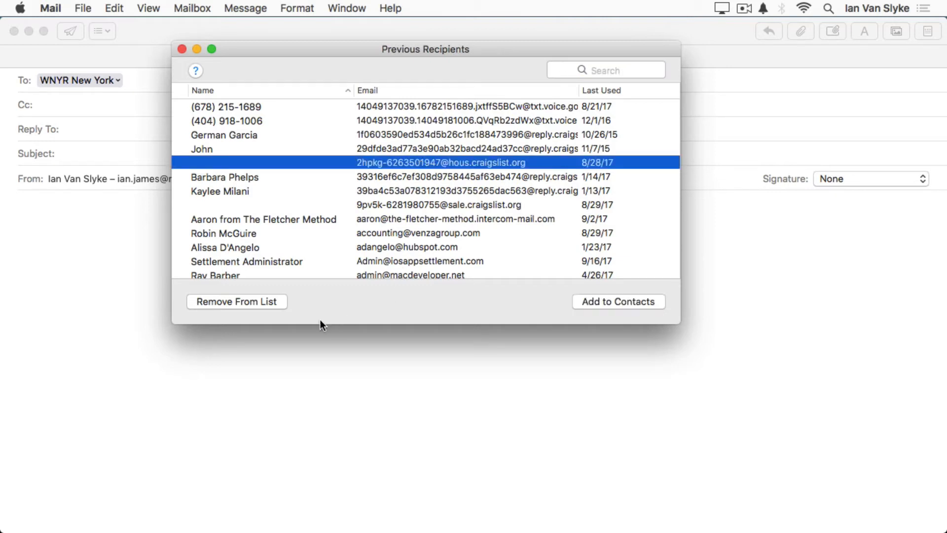
pyautogui.click(236, 302)
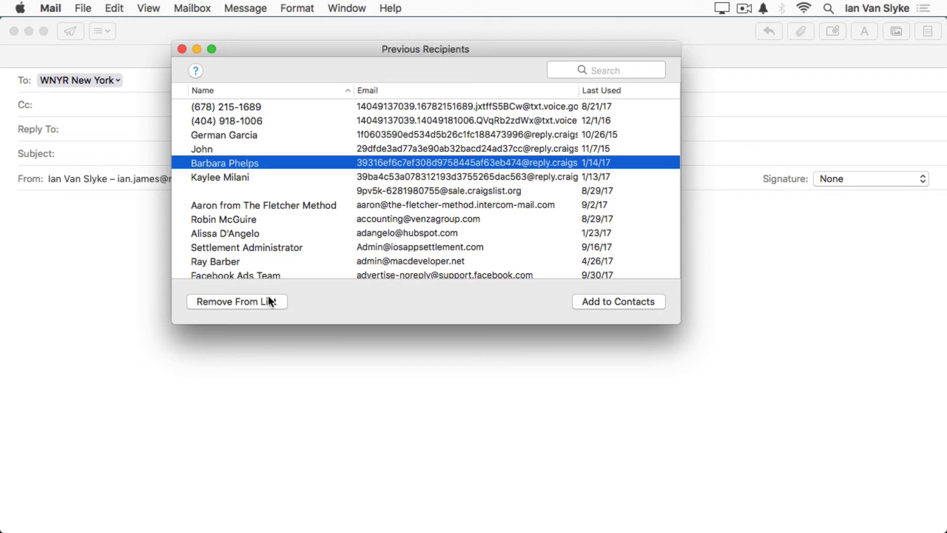
pyautogui.scroll(-3)
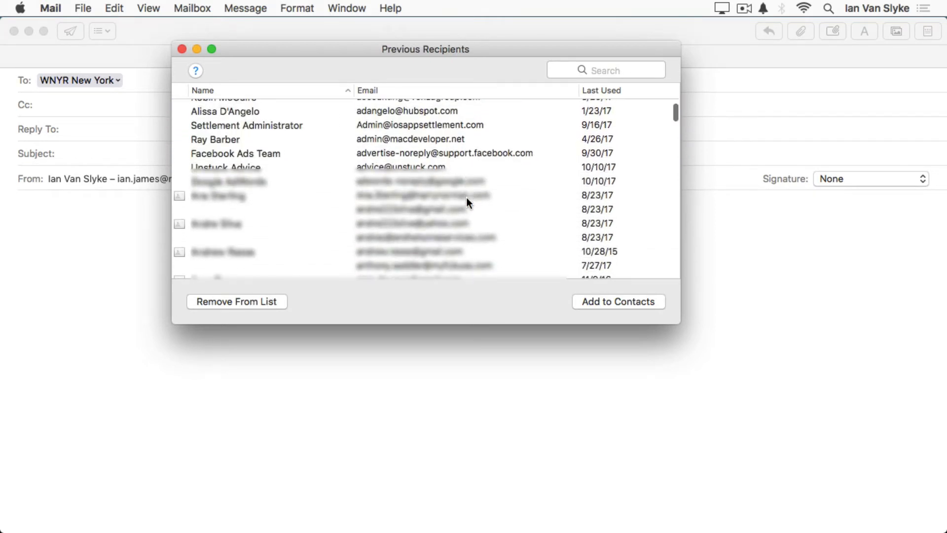
pyautogui.scroll(-3)
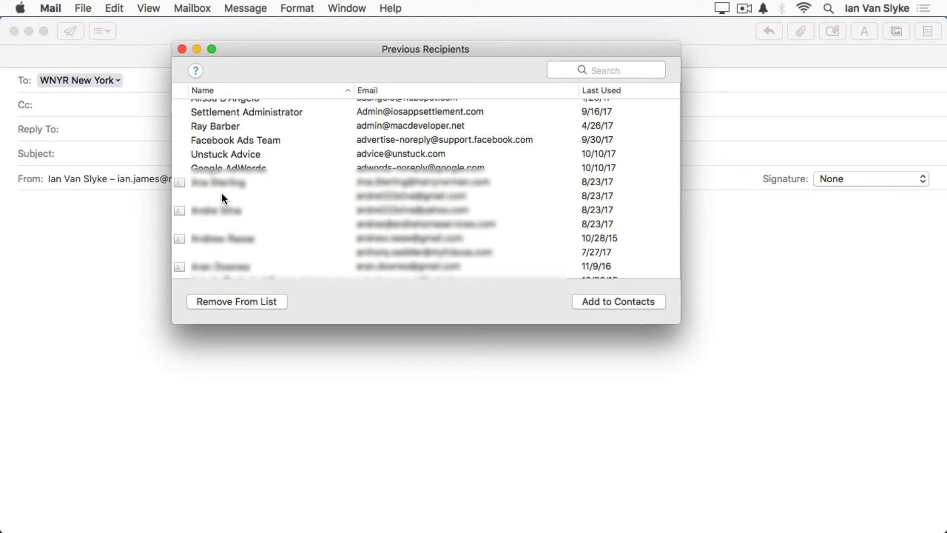
pyautogui.moveTo(420, 208)
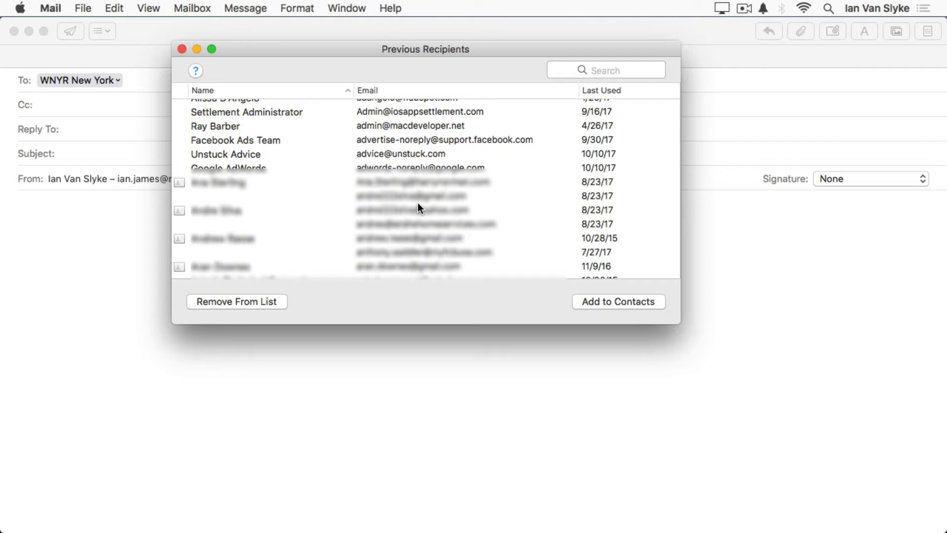
pyautogui.scroll(-3)
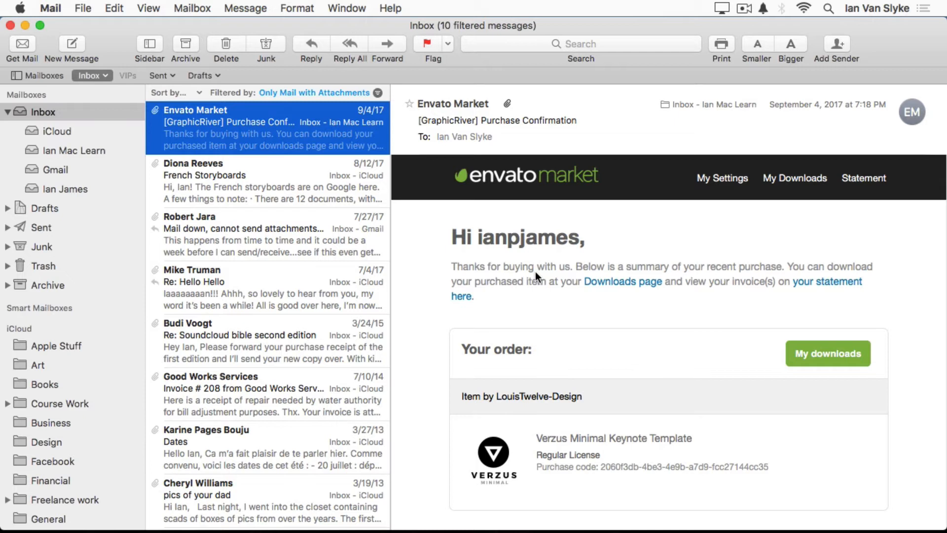
# Step: Scroll the Envato Market confirmation to invoices.zip and show its save options
pyautogui.scroll(-3)
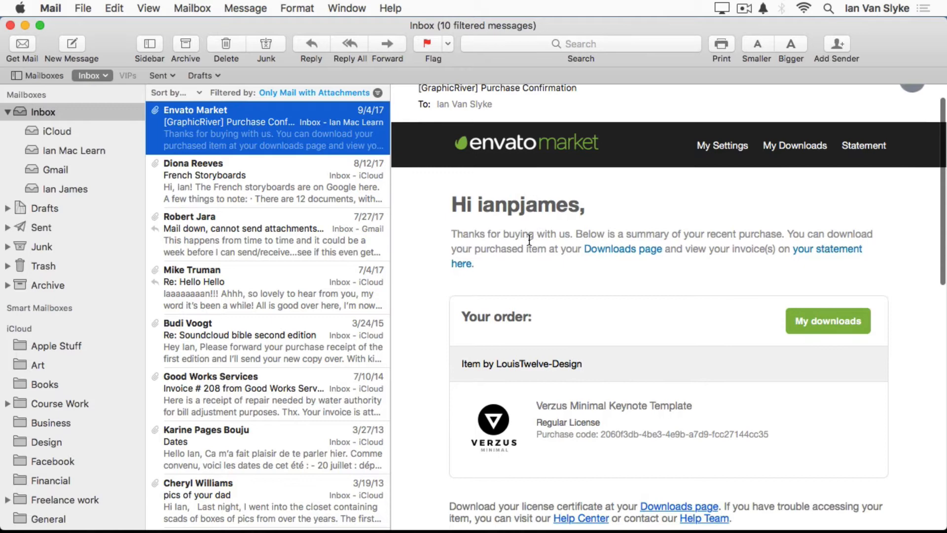
pyautogui.scroll(-3)
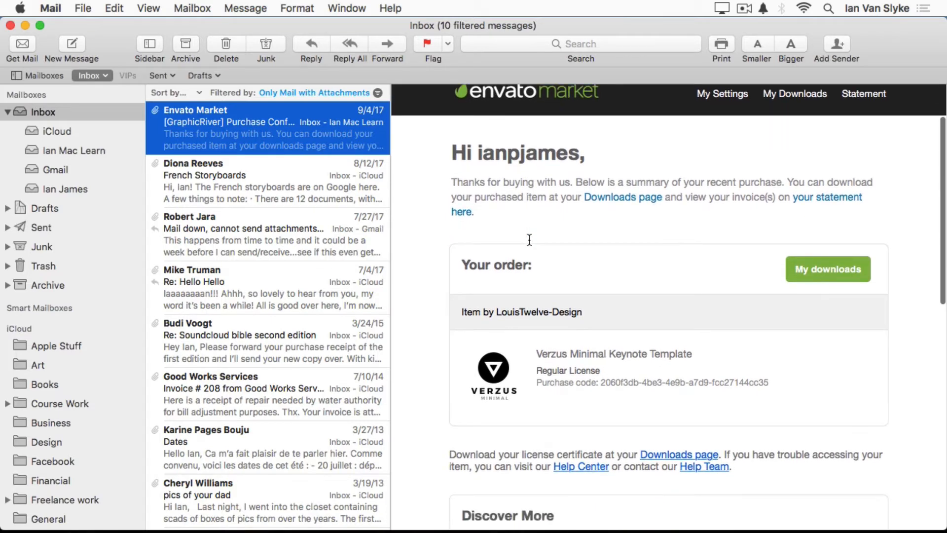
pyautogui.scroll(-3)
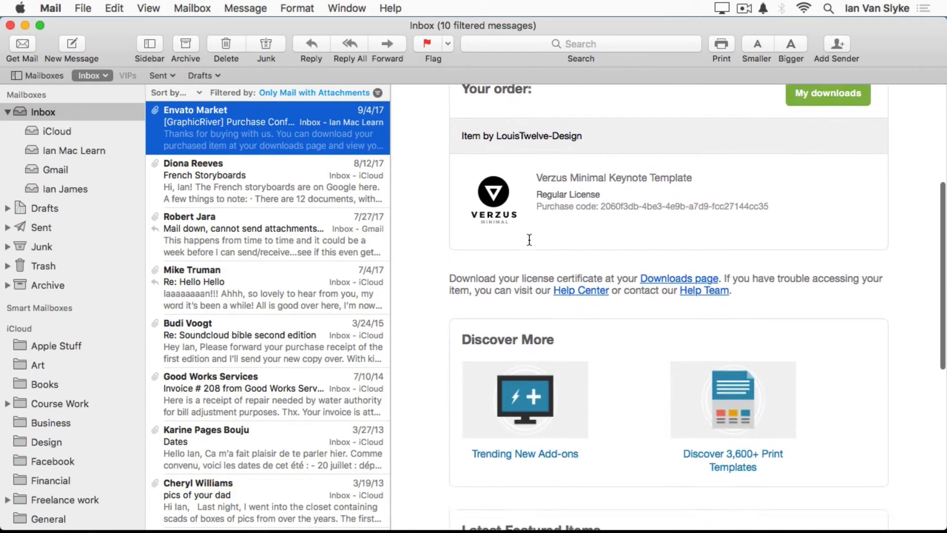
pyautogui.scroll(-3)
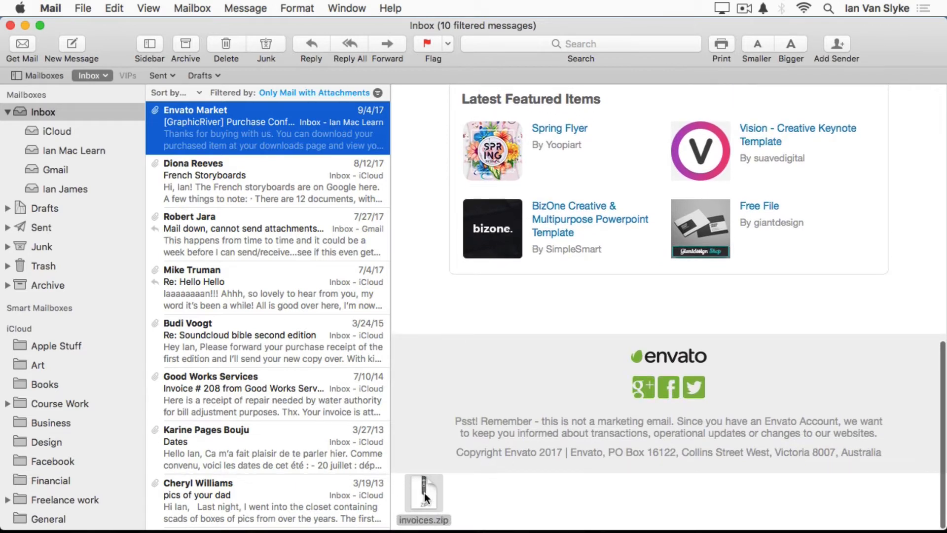
pyautogui.rightClick(424, 489)
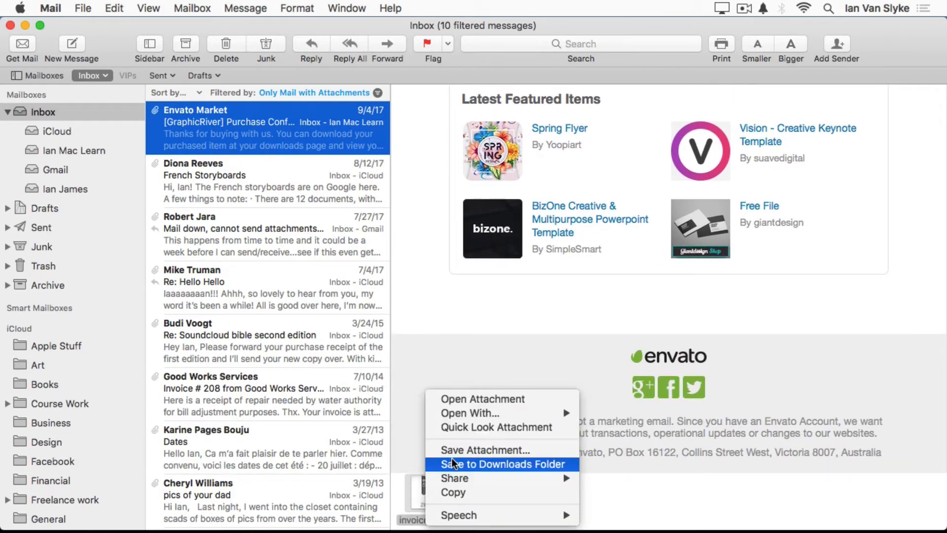
pyautogui.moveTo(467, 456)
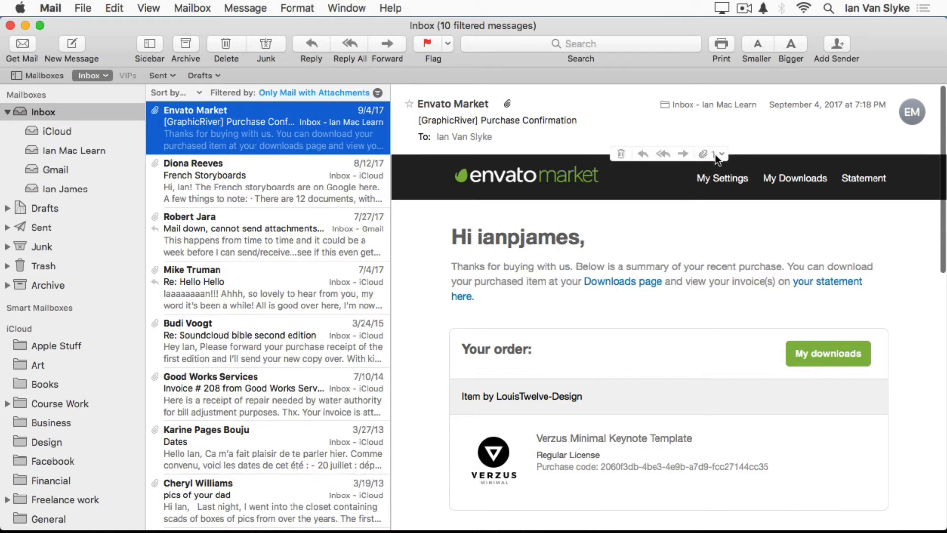
pyautogui.moveTo(721, 161)
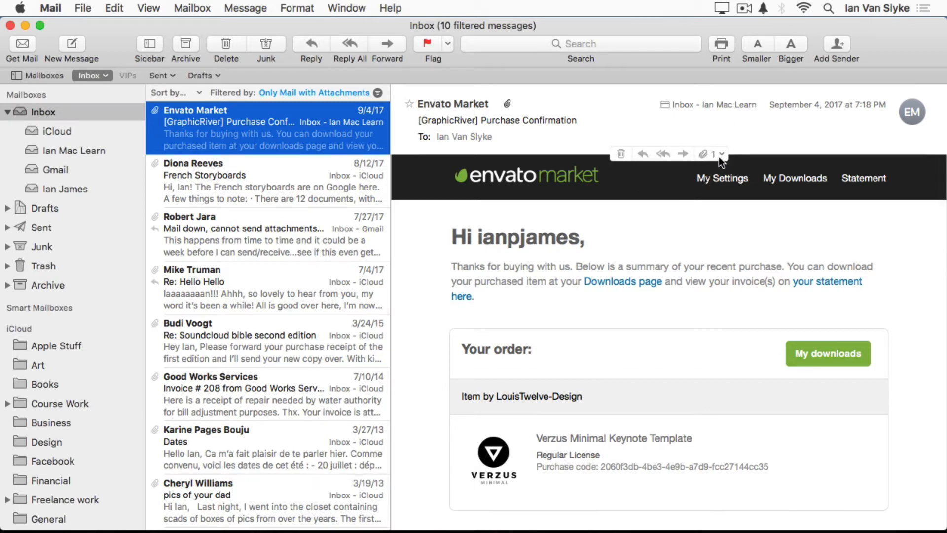
# Step: Save the Envato email's invoices.zip attachment to the Desktop with Save All
pyautogui.click(720, 153)
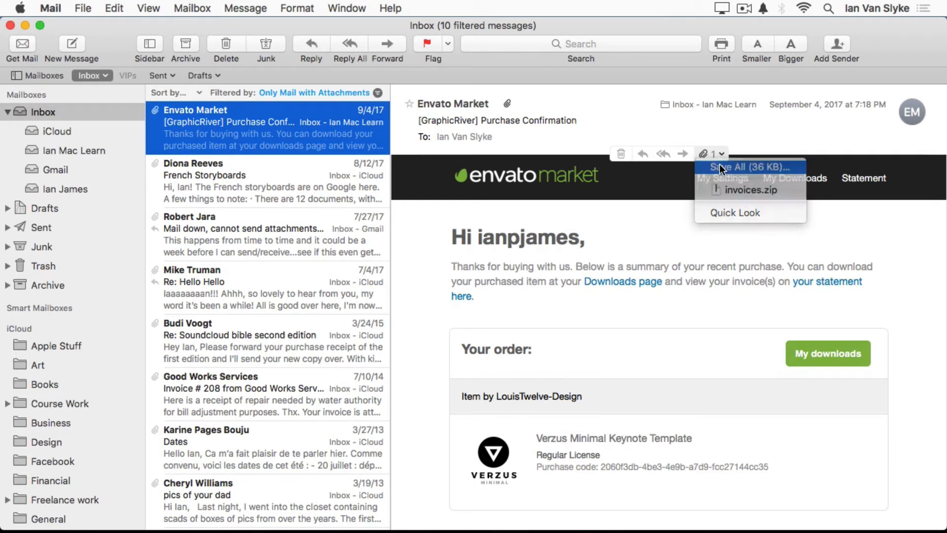
pyautogui.click(731, 166)
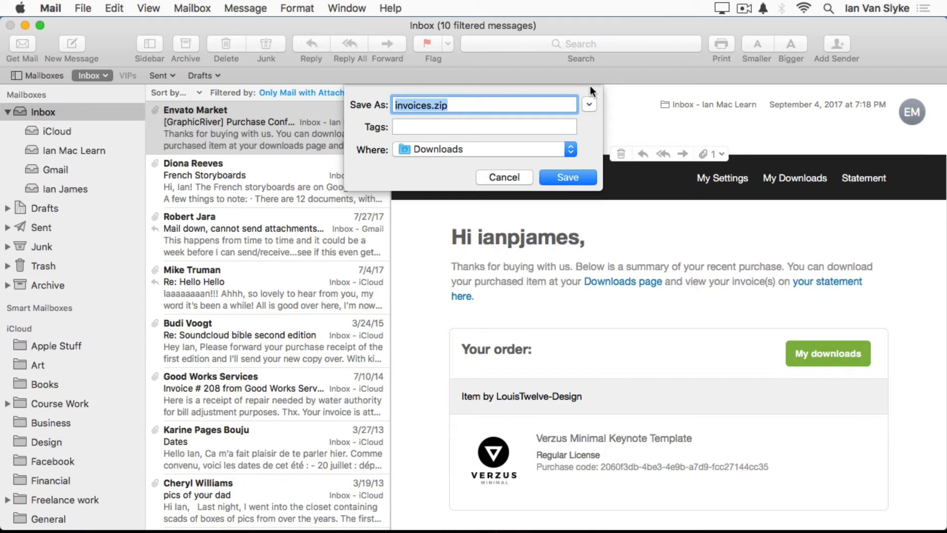
pyautogui.moveTo(475, 160)
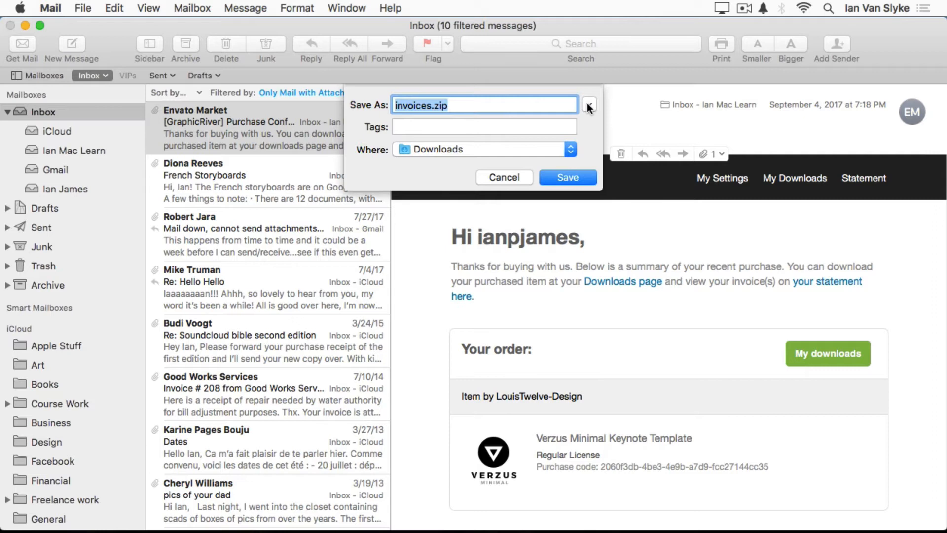
pyautogui.click(589, 105)
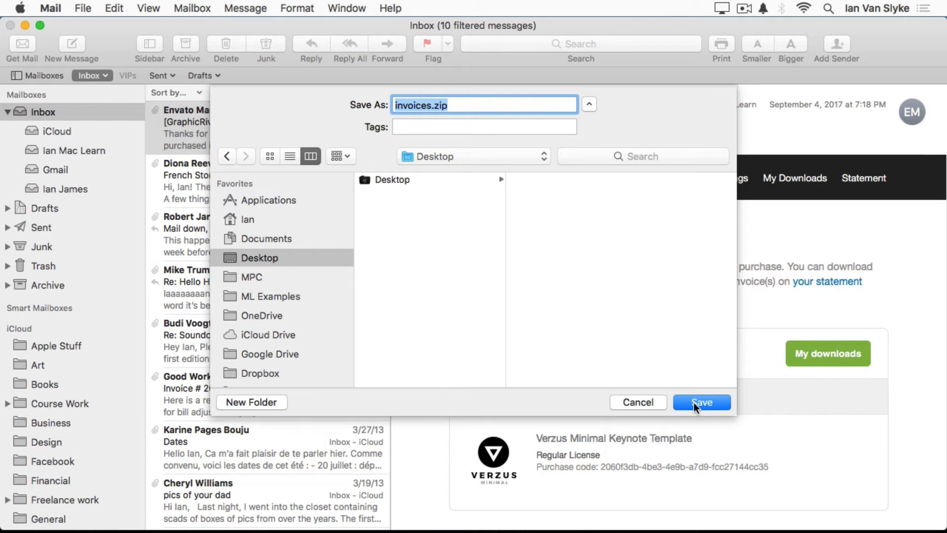
pyautogui.click(701, 402)
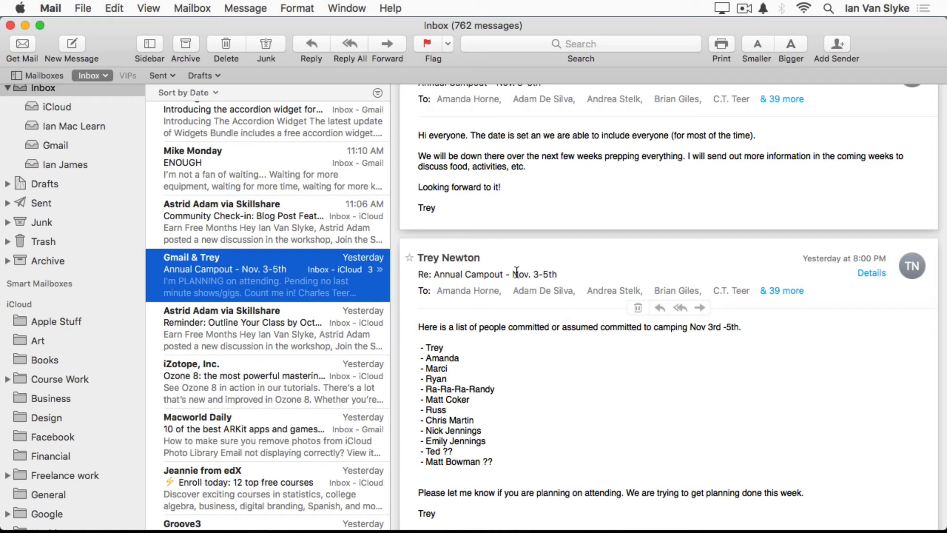
# Step: Drag the Annual Campout message toward Business, then show its context menu
pyautogui.click(468, 291)
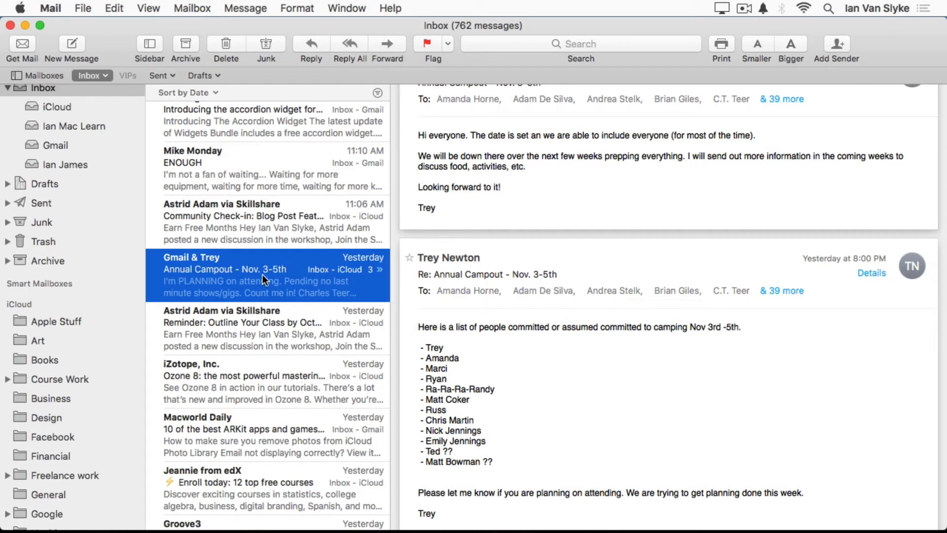
pyautogui.moveTo(53, 451)
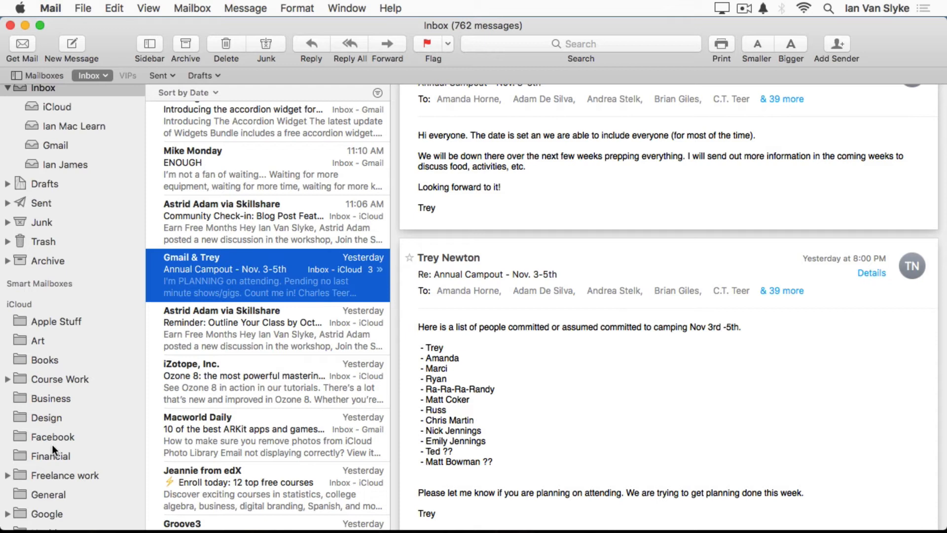
pyautogui.moveTo(86, 321)
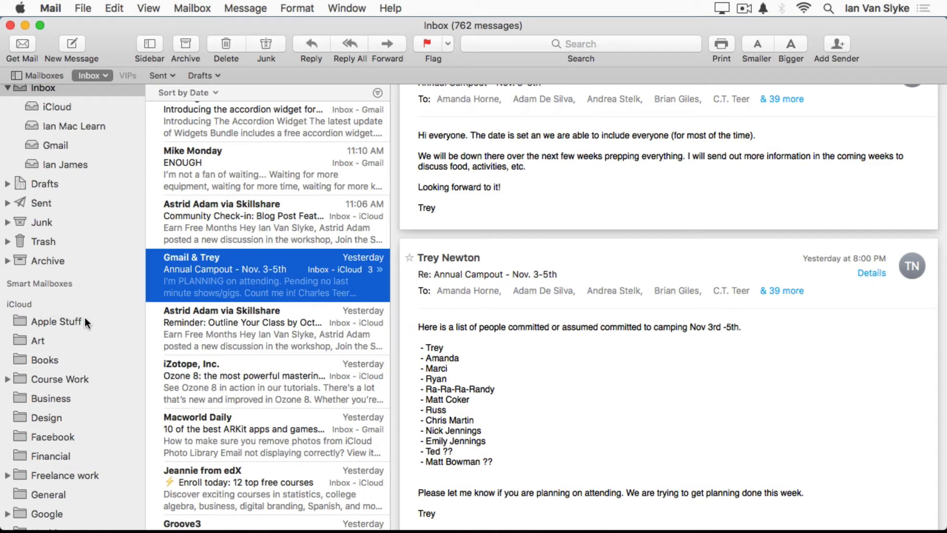
pyautogui.moveTo(226, 266)
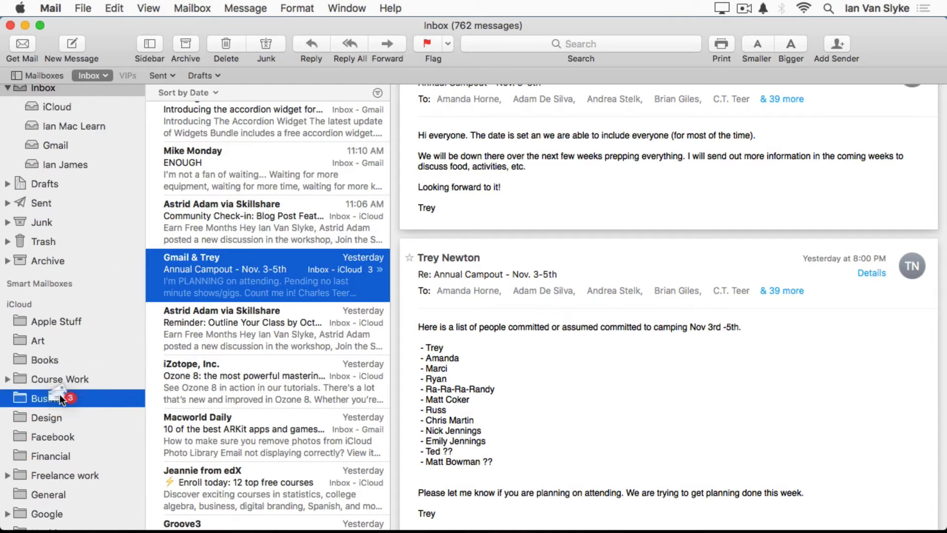
pyautogui.moveTo(232, 269)
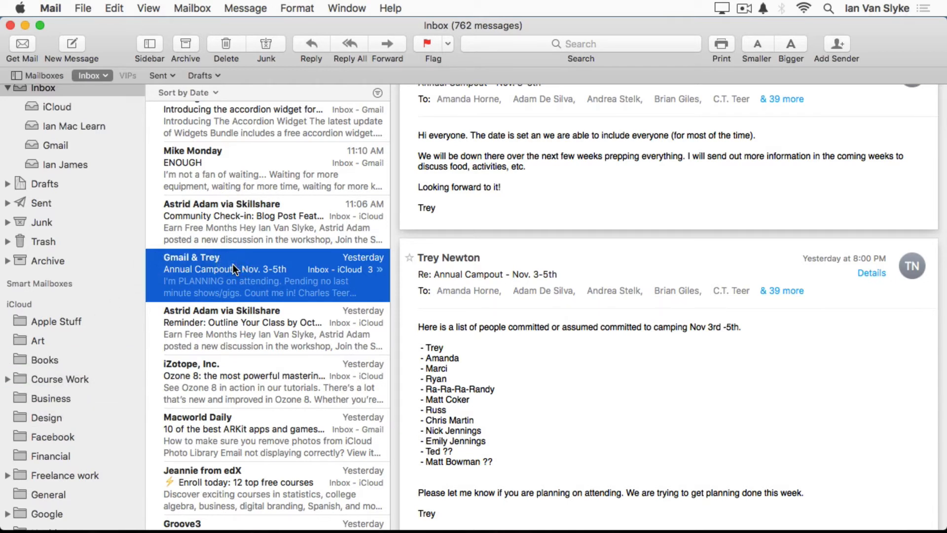
pyautogui.rightClick(234, 269)
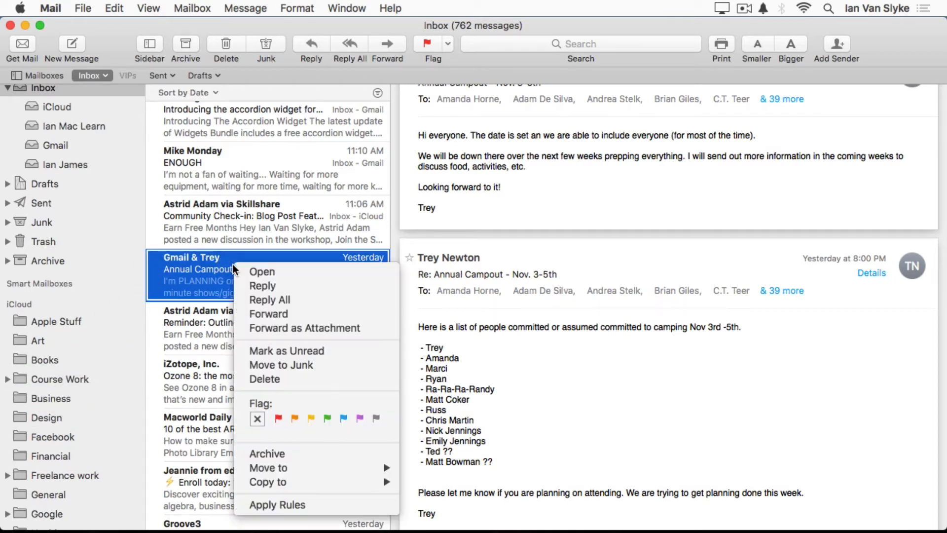
pyautogui.moveTo(269, 467)
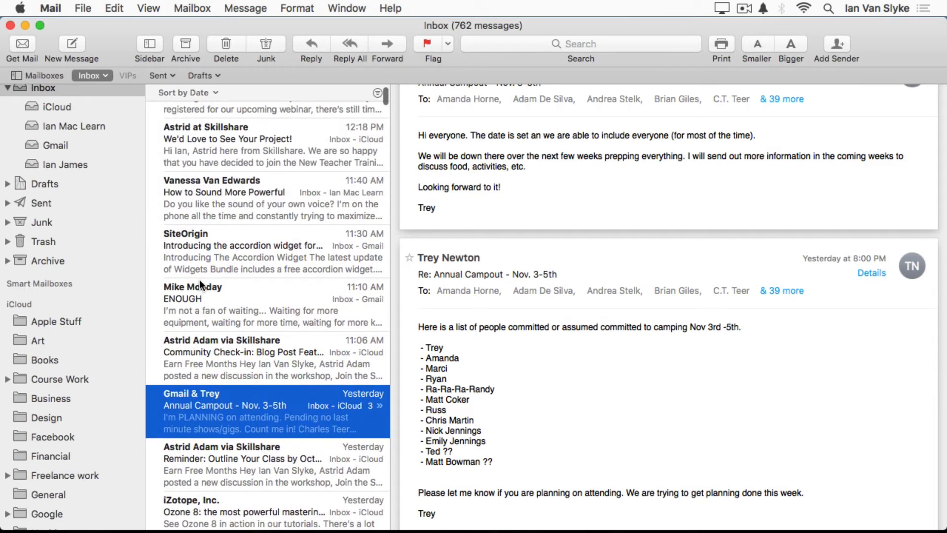
# Step: Scroll down the message list, leaving the Annual Campout message unmoved
pyautogui.scroll(-3)
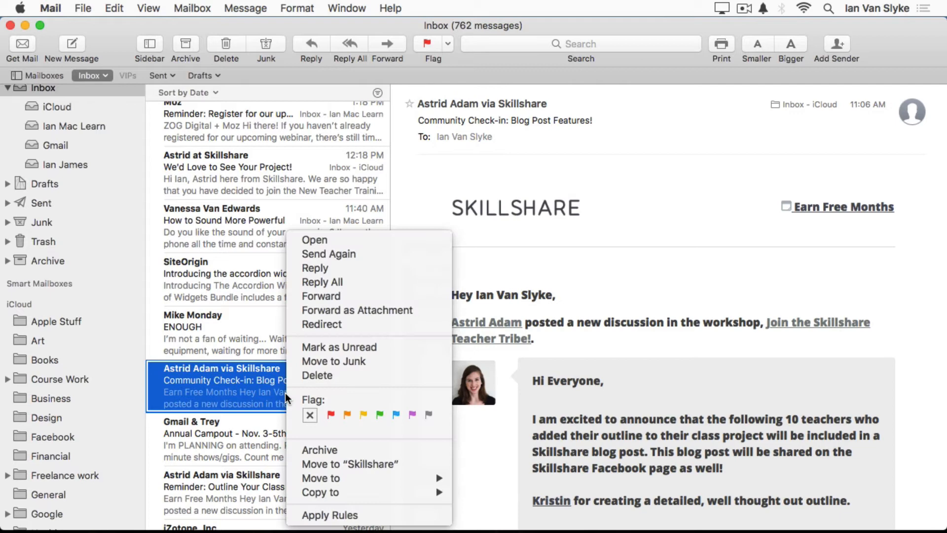
pyautogui.moveTo(353, 446)
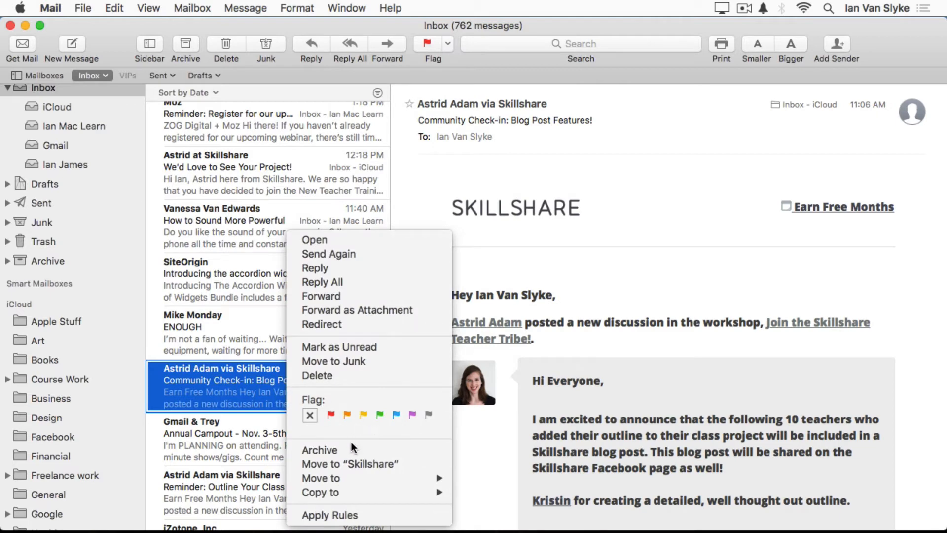
pyautogui.moveTo(370, 464)
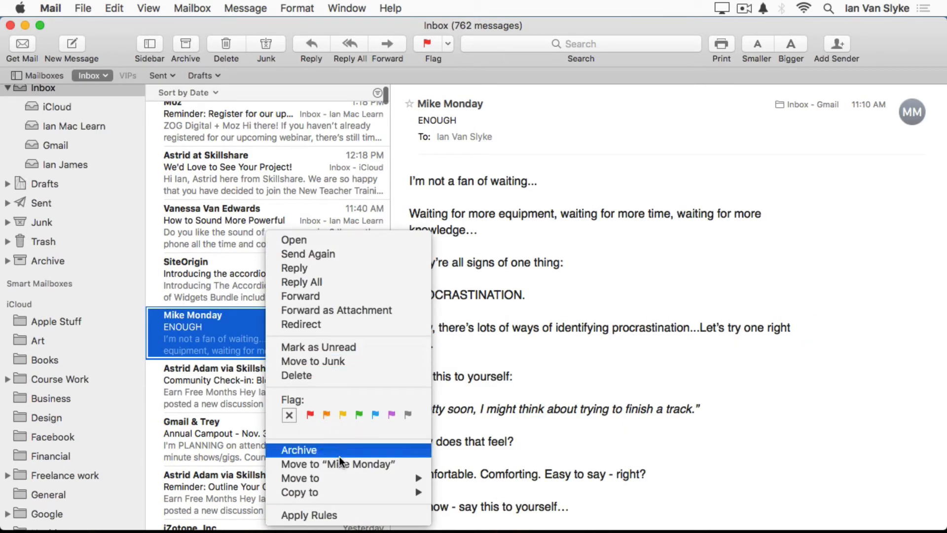
pyautogui.moveTo(342, 464)
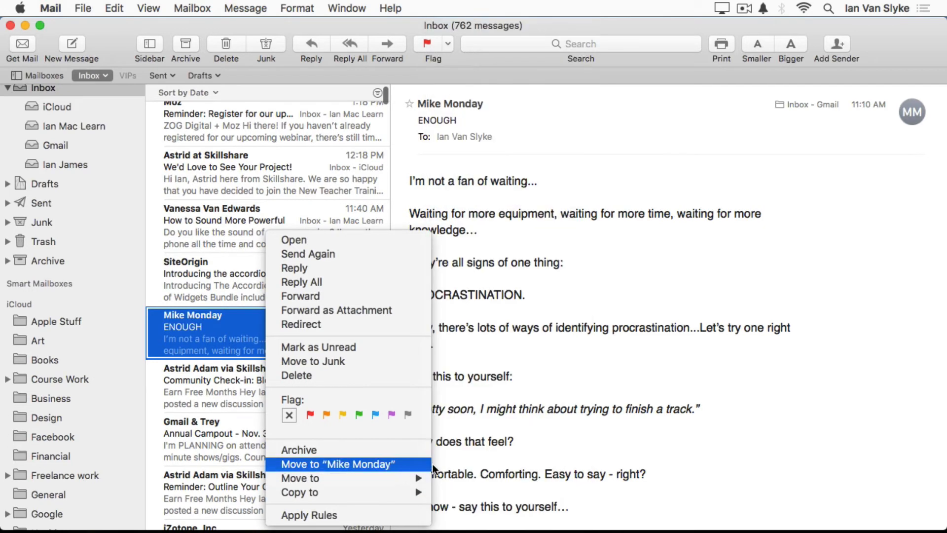
pyautogui.moveTo(300, 478)
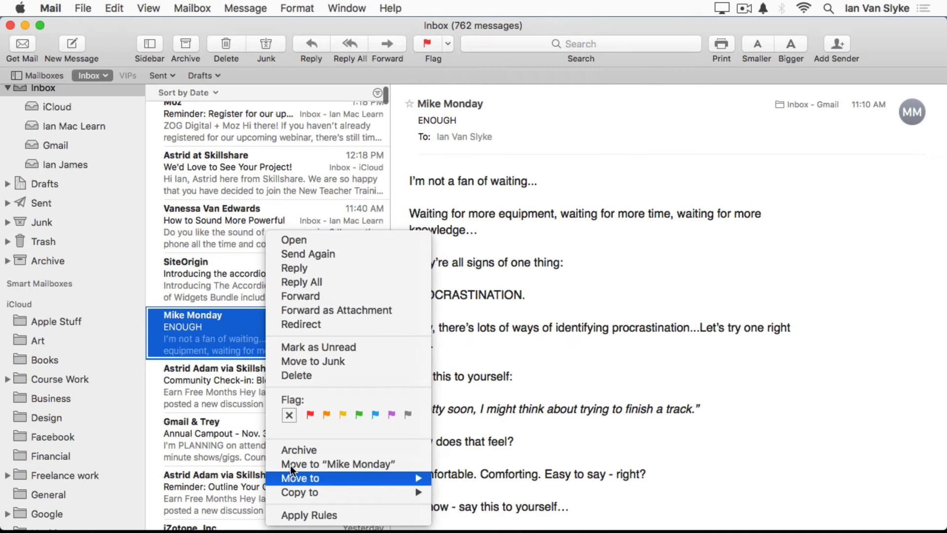
pyautogui.moveTo(360, 468)
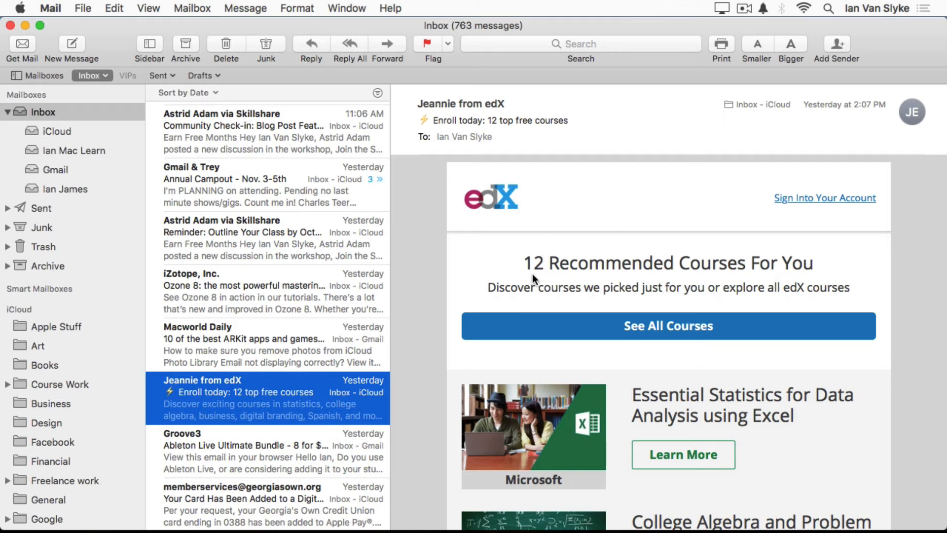
pyautogui.moveTo(163, 113)
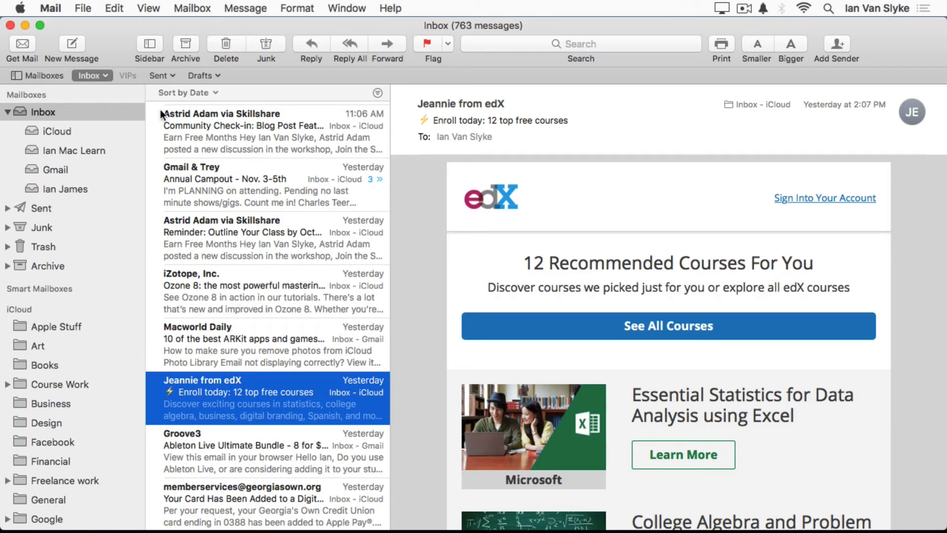
pyautogui.moveTo(79, 47)
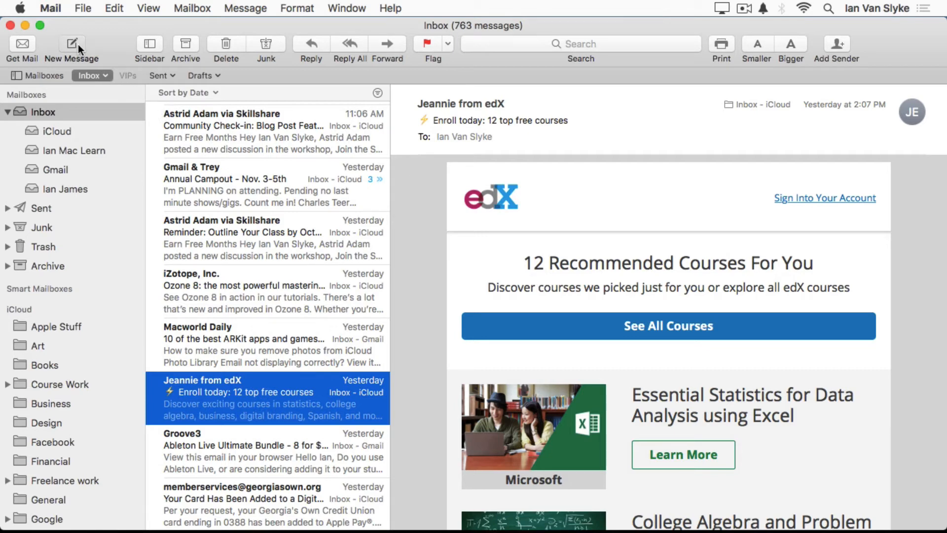
pyautogui.click(71, 43)
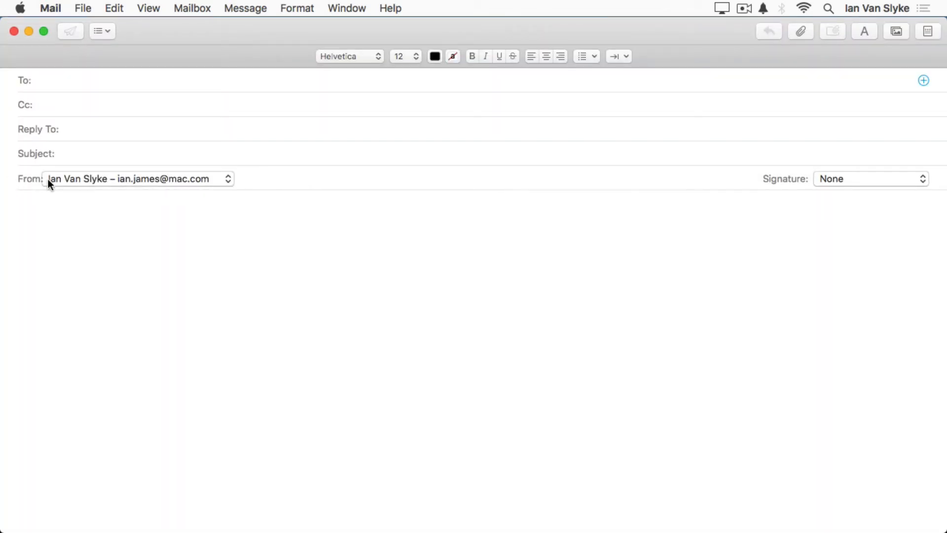
pyautogui.moveTo(189, 188)
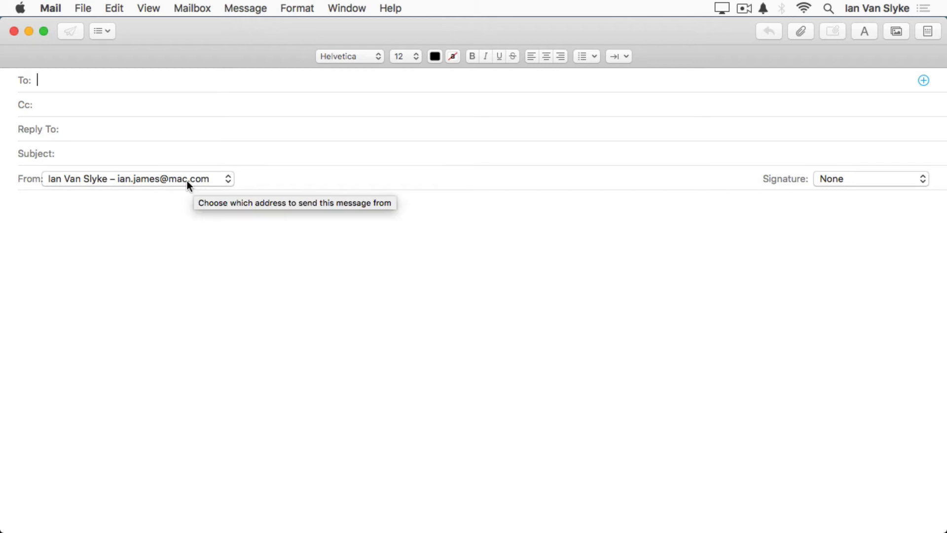
pyautogui.moveTo(219, 186)
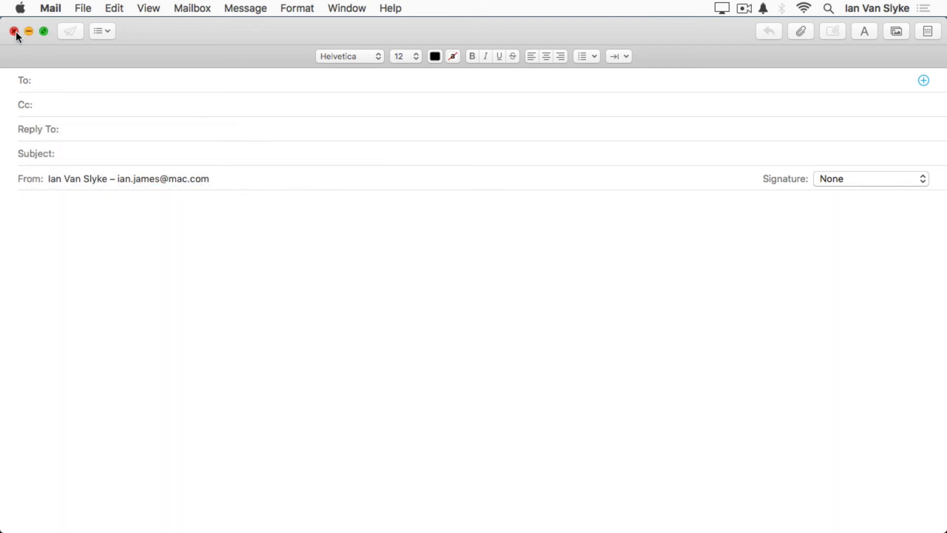
pyautogui.click(11, 32)
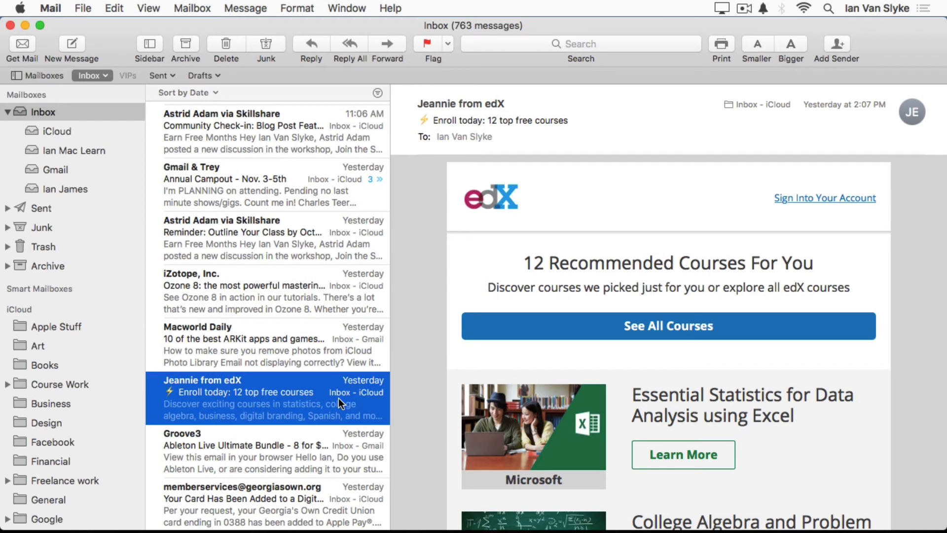
pyautogui.moveTo(368, 404)
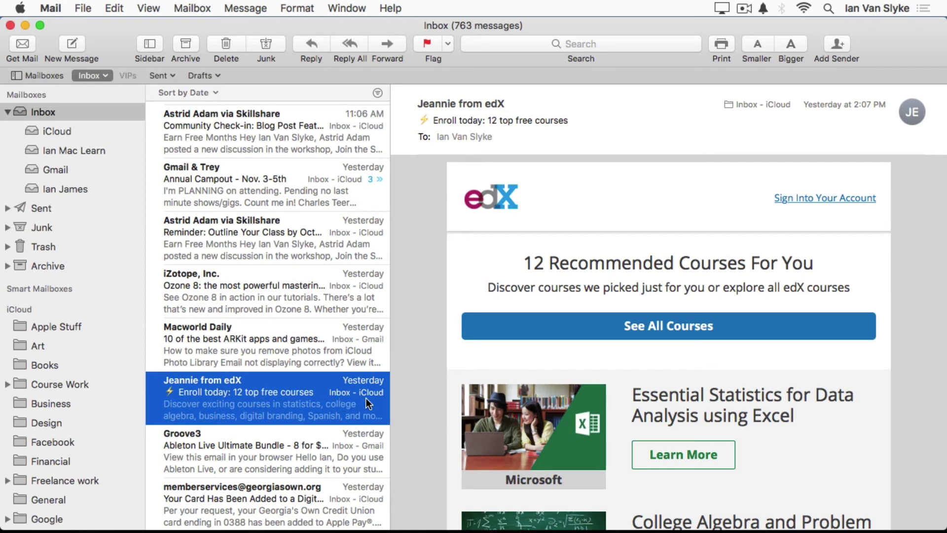
pyautogui.moveTo(347, 362)
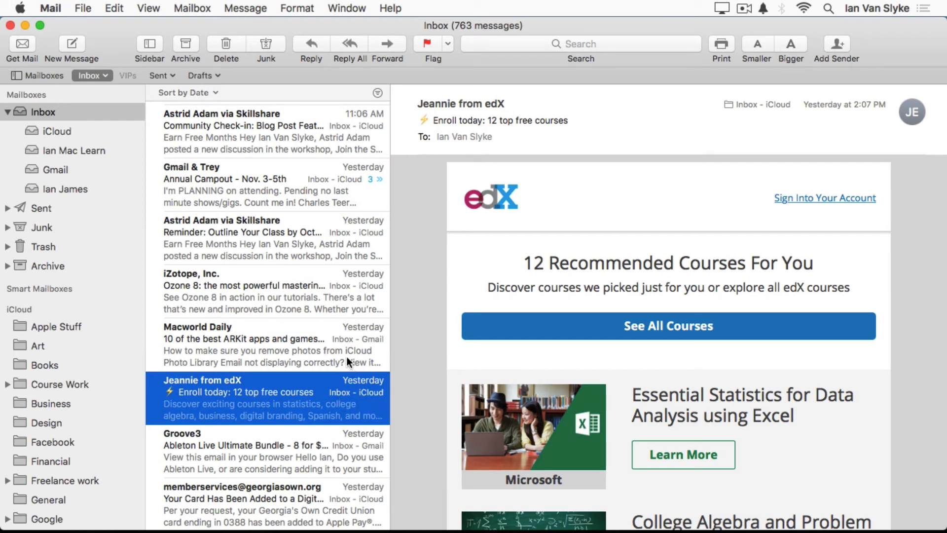
# Step: Open Macworld Daily, check a new blank message sends from Gmail, and close it unsent
pyautogui.click(269, 339)
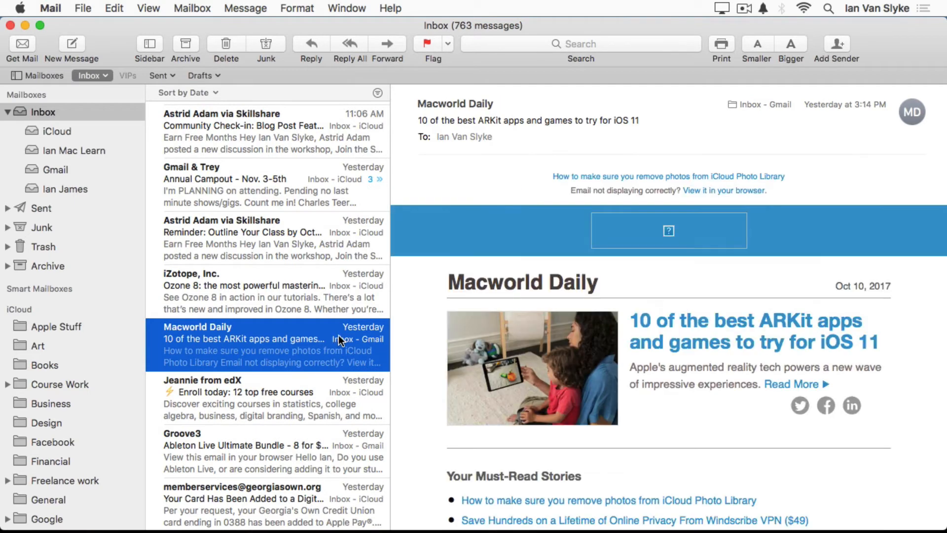
pyautogui.moveTo(171, 207)
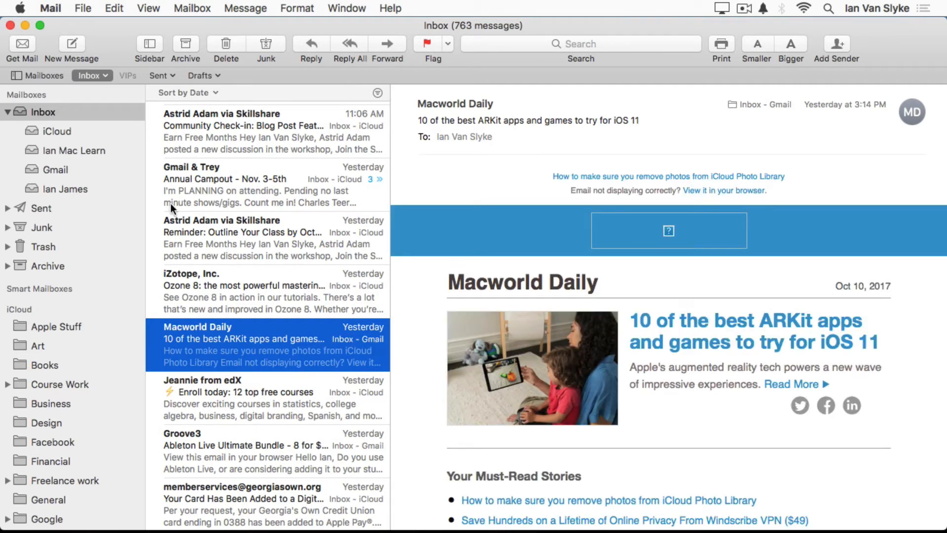
pyautogui.click(73, 44)
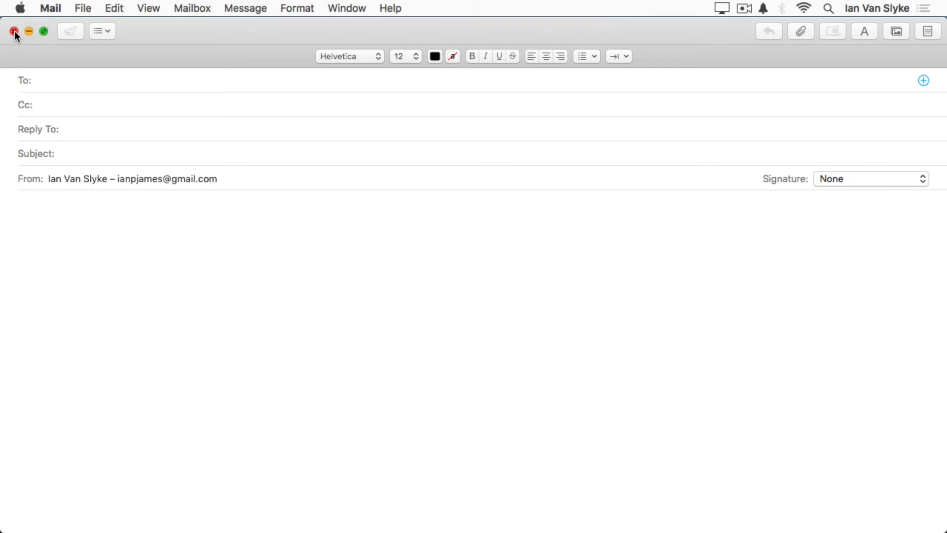
pyautogui.click(12, 32)
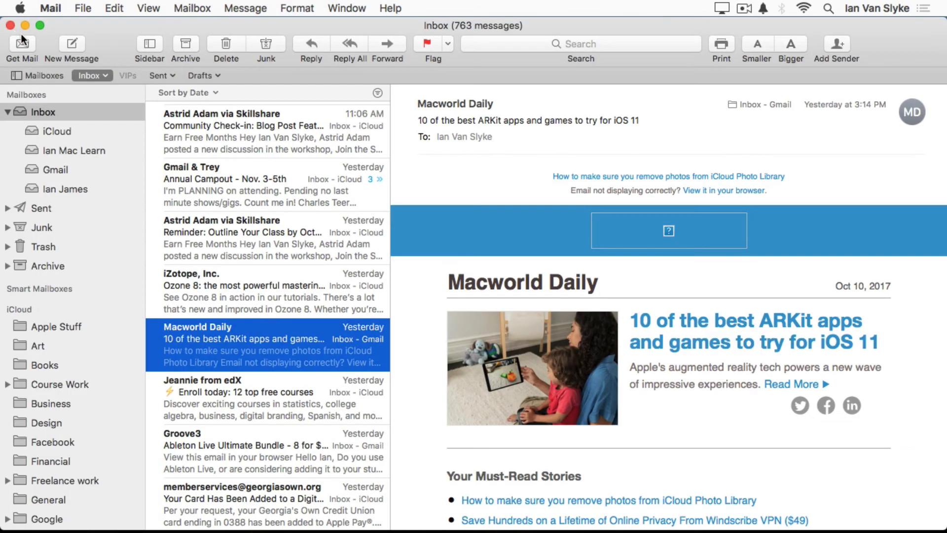
pyautogui.moveTo(306, 275)
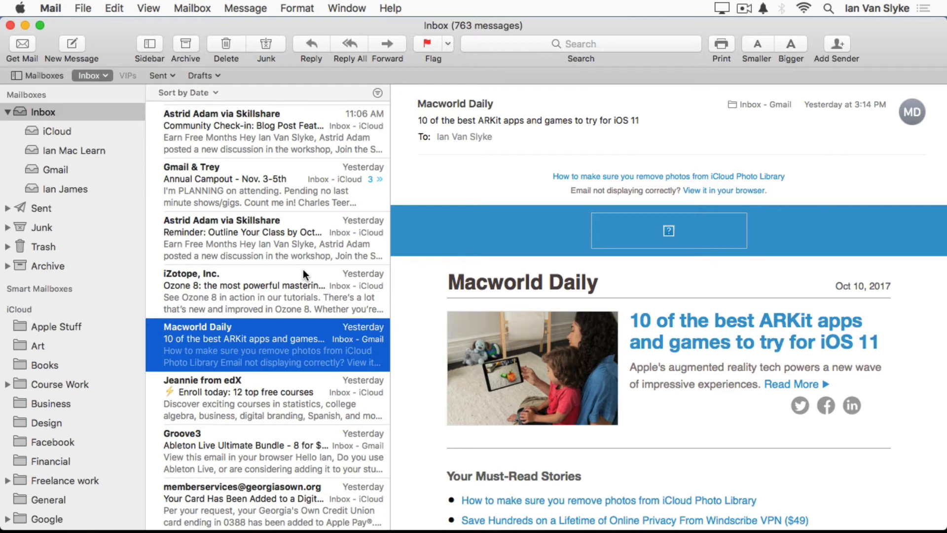
pyautogui.moveTo(63, 23)
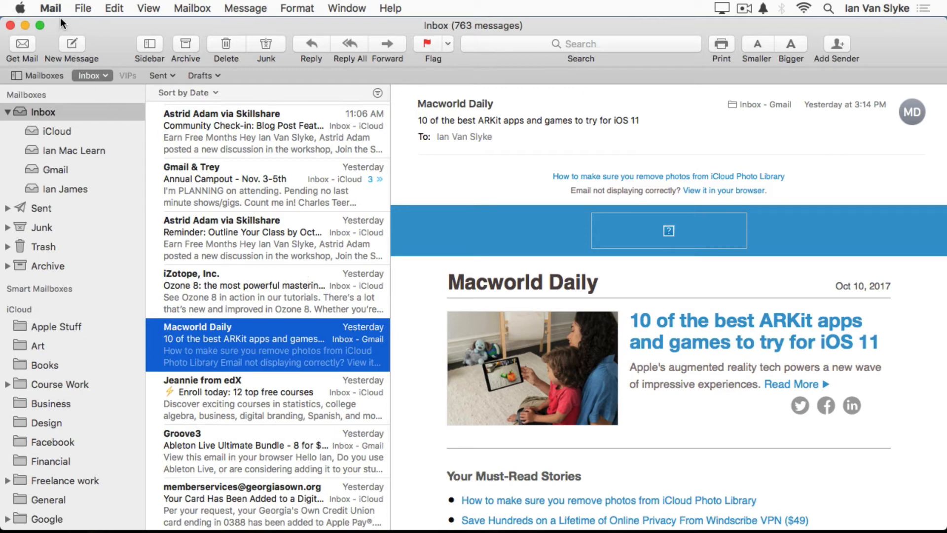
# Step: In Mail Composing preferences, set 'Send new messages from' to the Mac Learn account
pyautogui.click(49, 8)
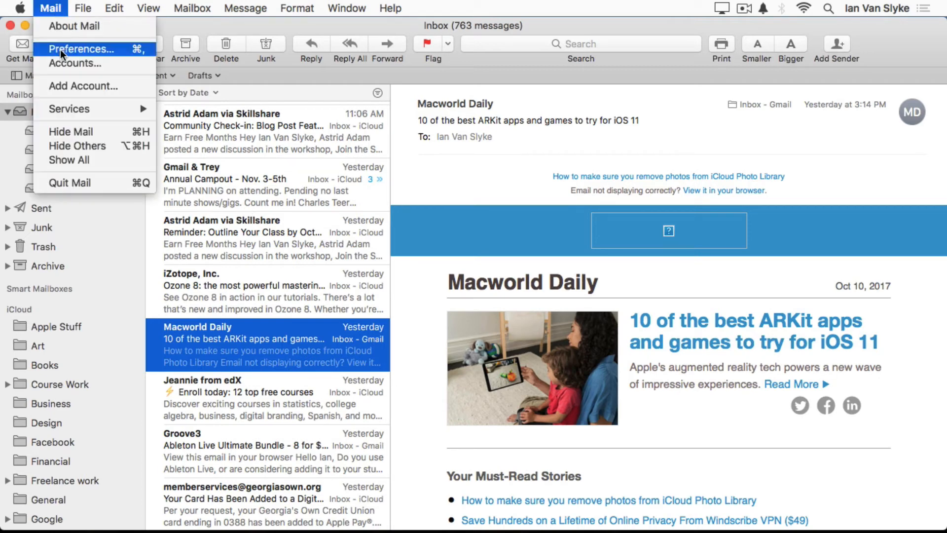
pyautogui.click(86, 48)
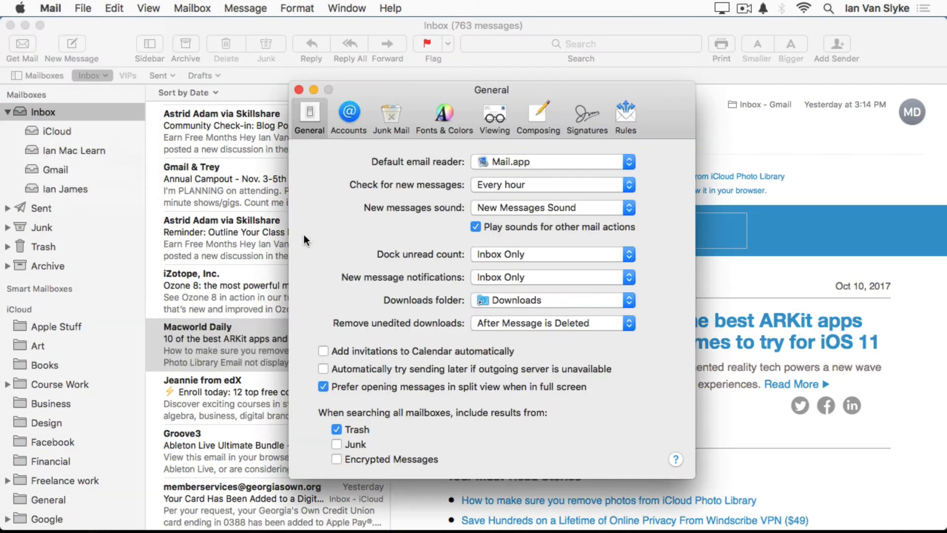
pyautogui.moveTo(531, 112)
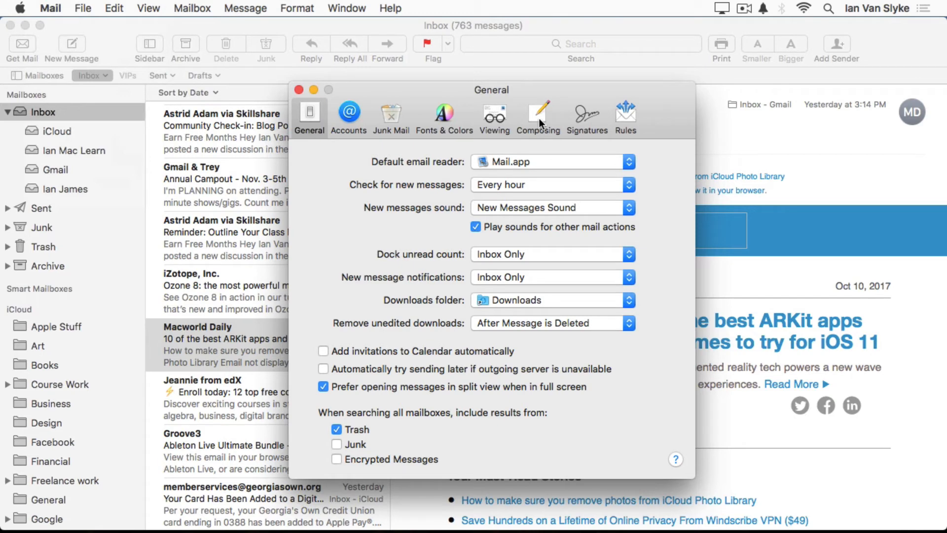
pyautogui.click(538, 113)
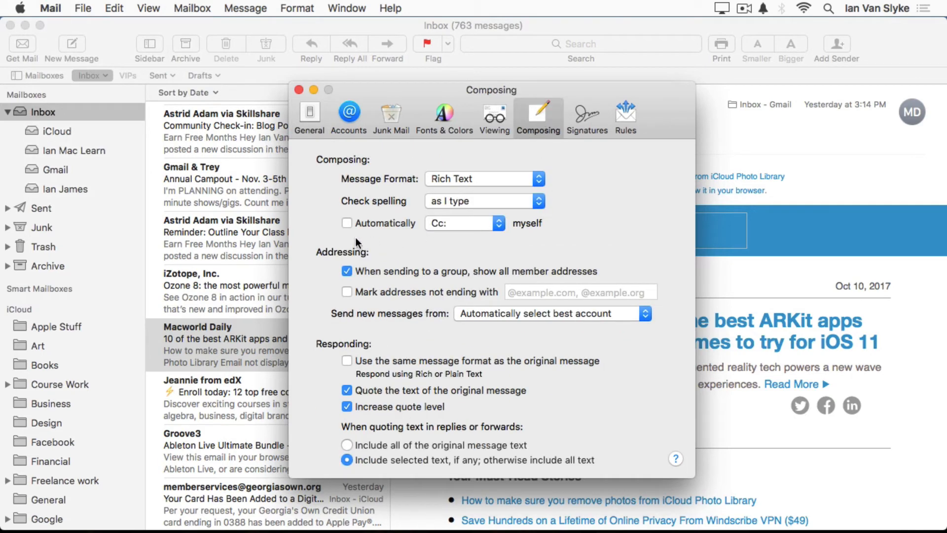
pyautogui.moveTo(388, 273)
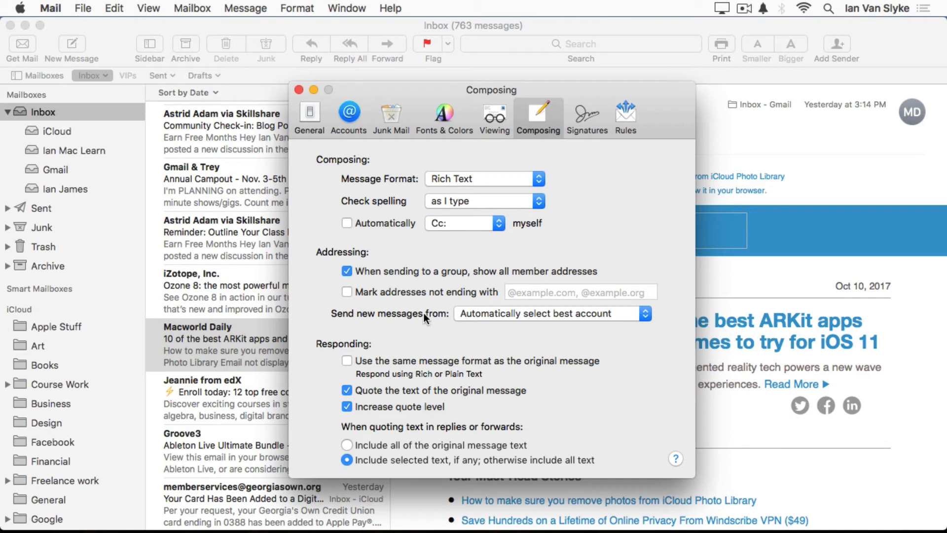
pyautogui.moveTo(503, 318)
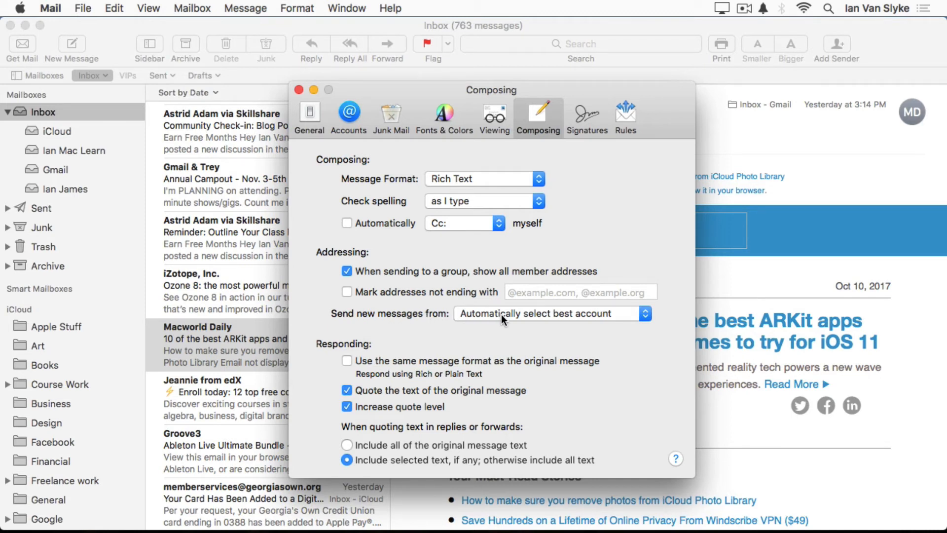
pyautogui.click(552, 314)
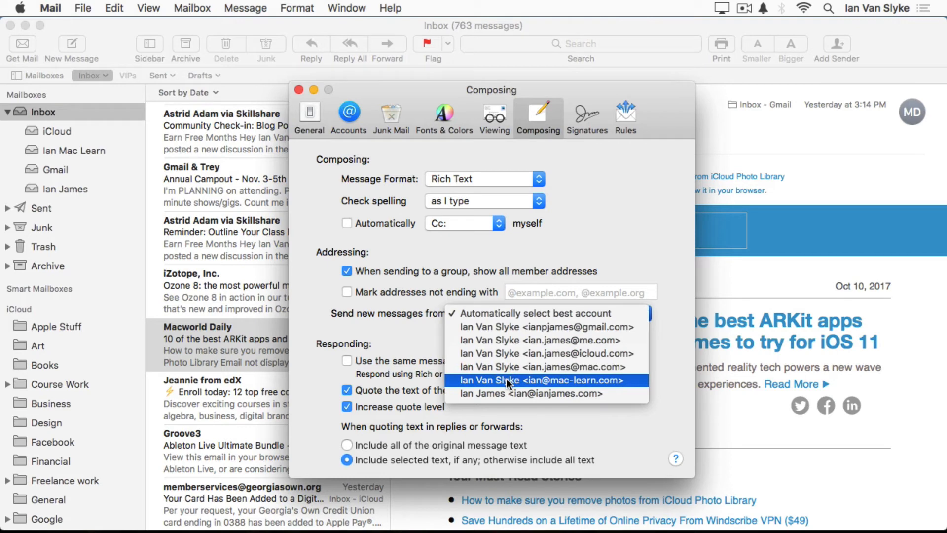
pyautogui.click(551, 380)
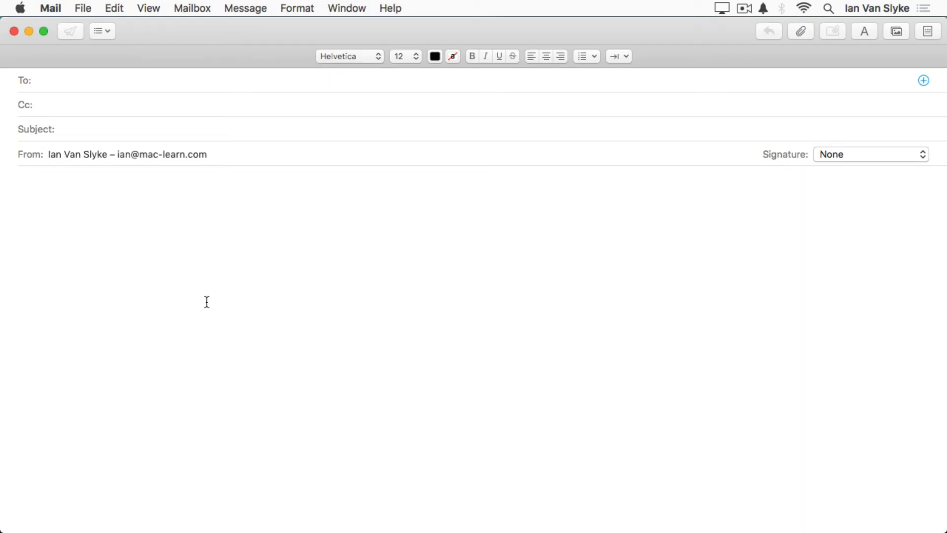
pyautogui.click(102, 80)
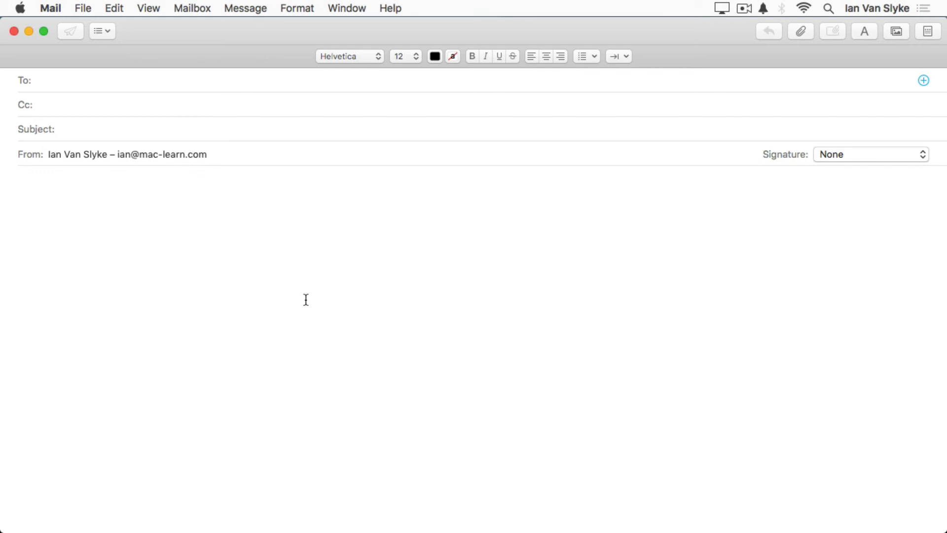
pyautogui.moveTo(445, 262)
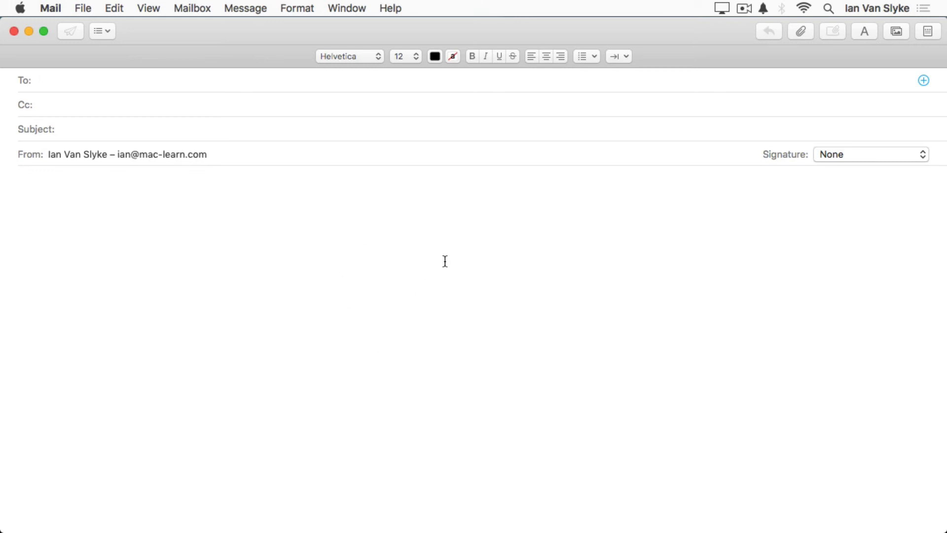
pyautogui.moveTo(443, 296)
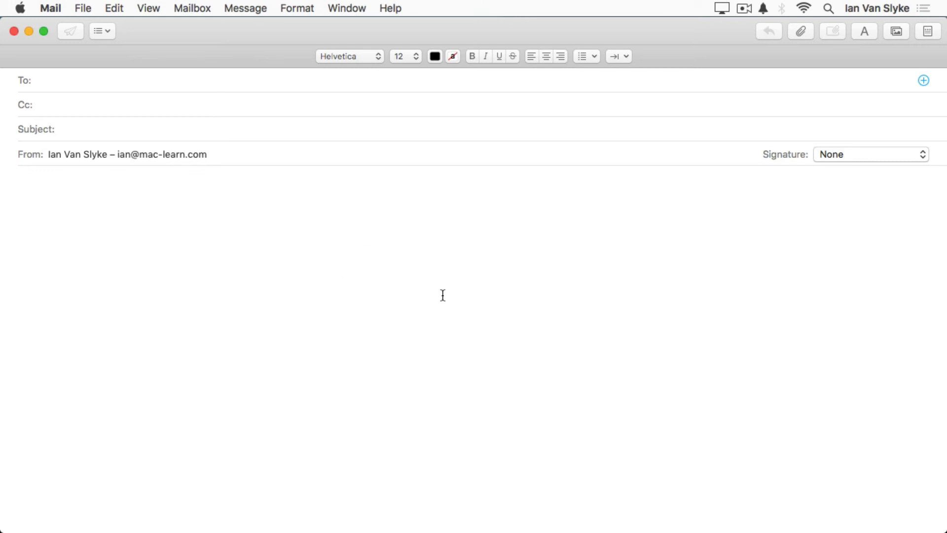
pyautogui.click(45, 81)
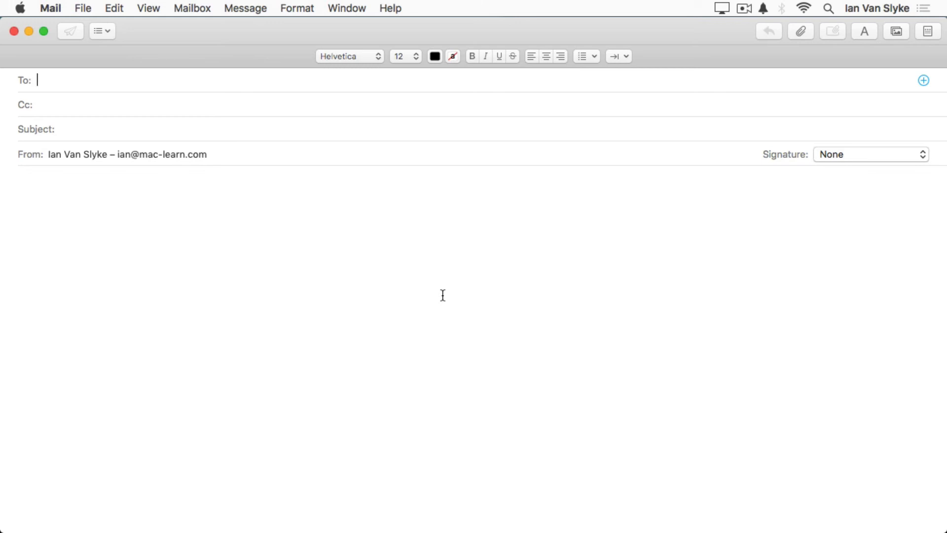
pyautogui.moveTo(769, 272)
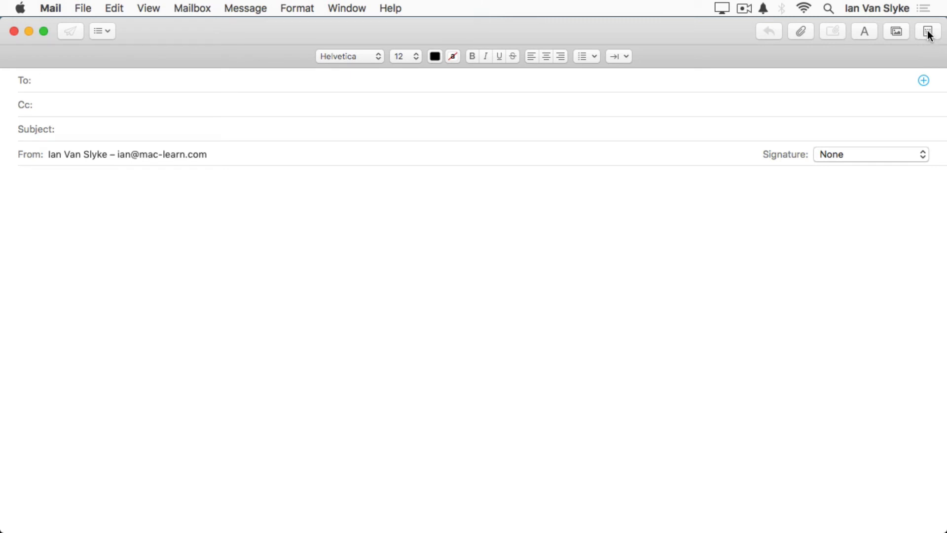
# Step: Show stationery and browse the Announcements, Photos and Sentiments template categories
pyautogui.click(931, 31)
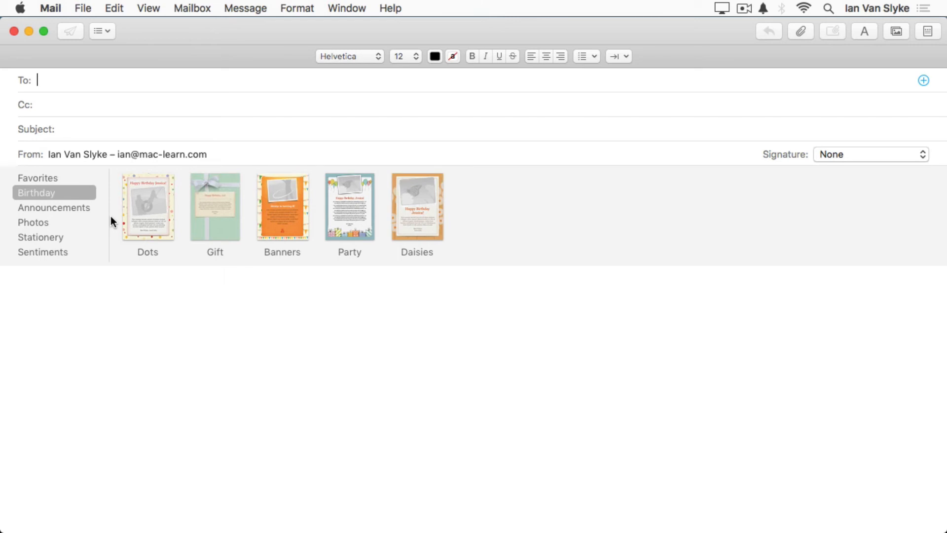
pyautogui.moveTo(323, 256)
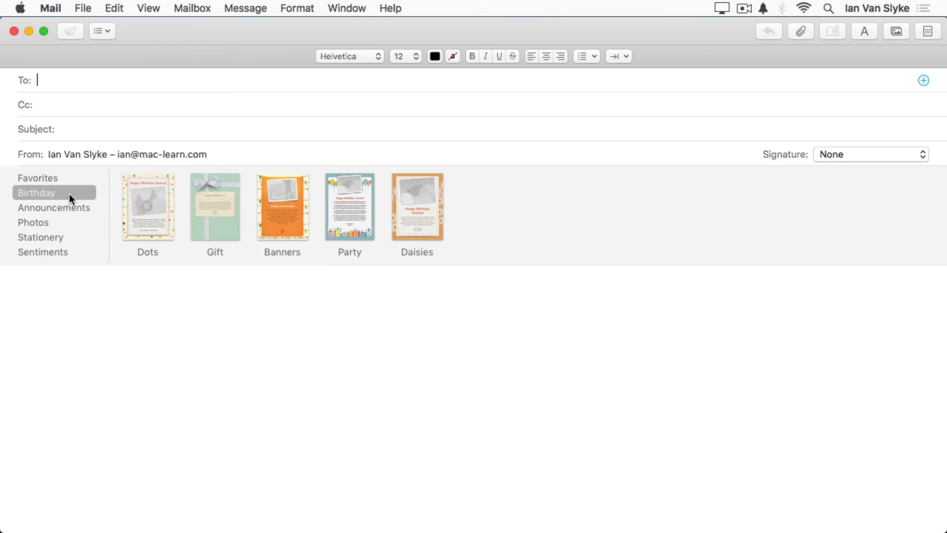
pyautogui.click(54, 207)
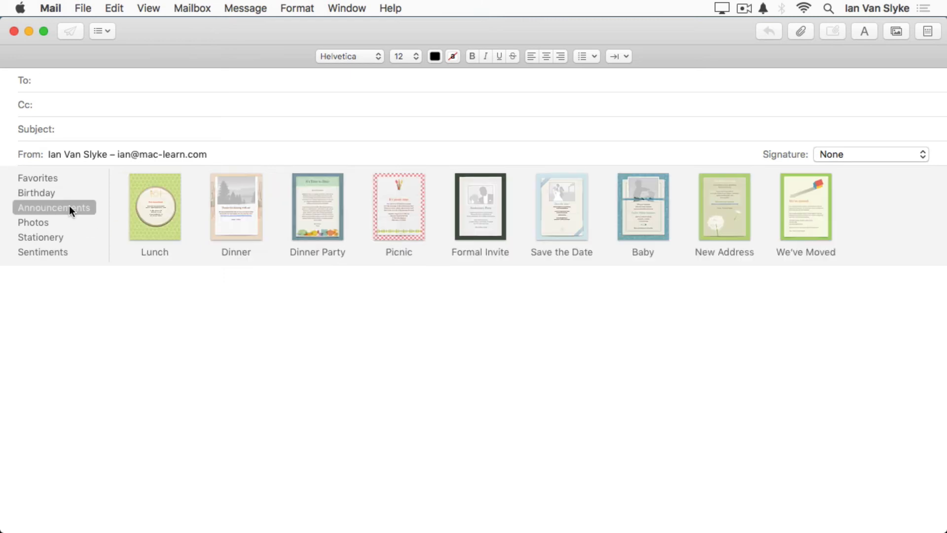
pyautogui.click(33, 222)
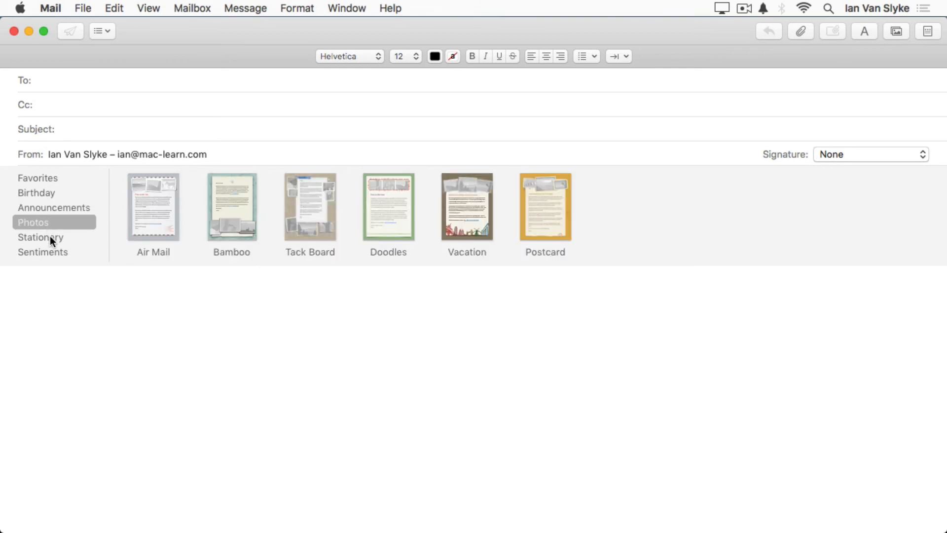
pyautogui.click(43, 252)
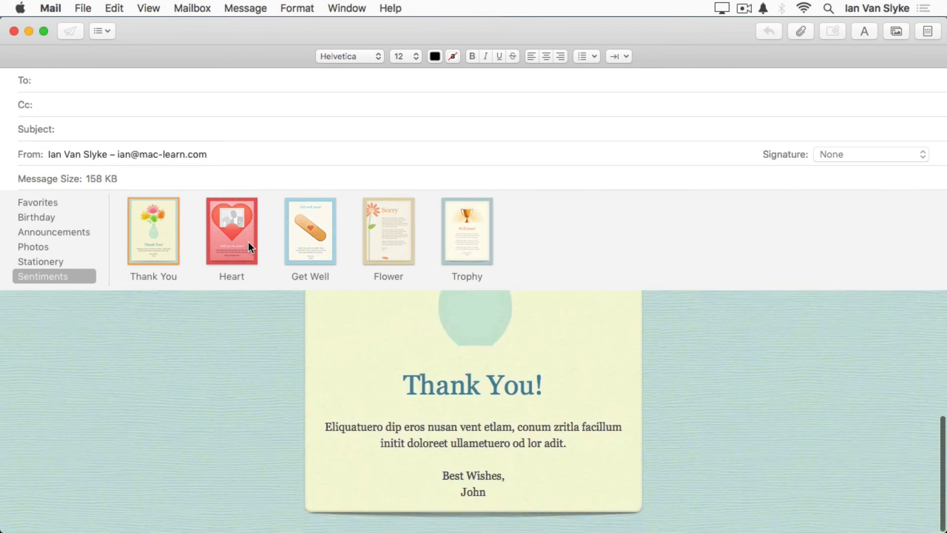
pyautogui.click(54, 232)
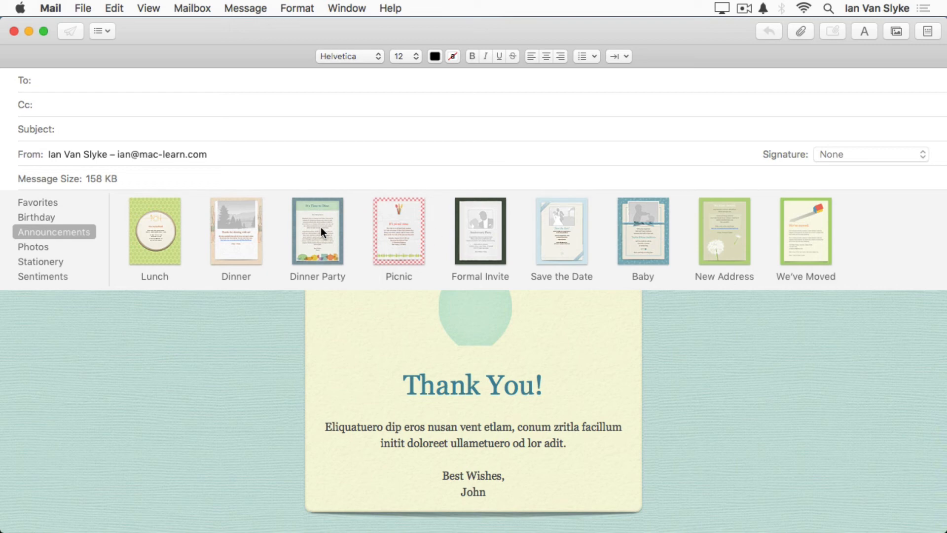
# Step: Try Lunch and Formal Invite, then apply Sticky and type 'Bring me cookies'
pyautogui.click(154, 230)
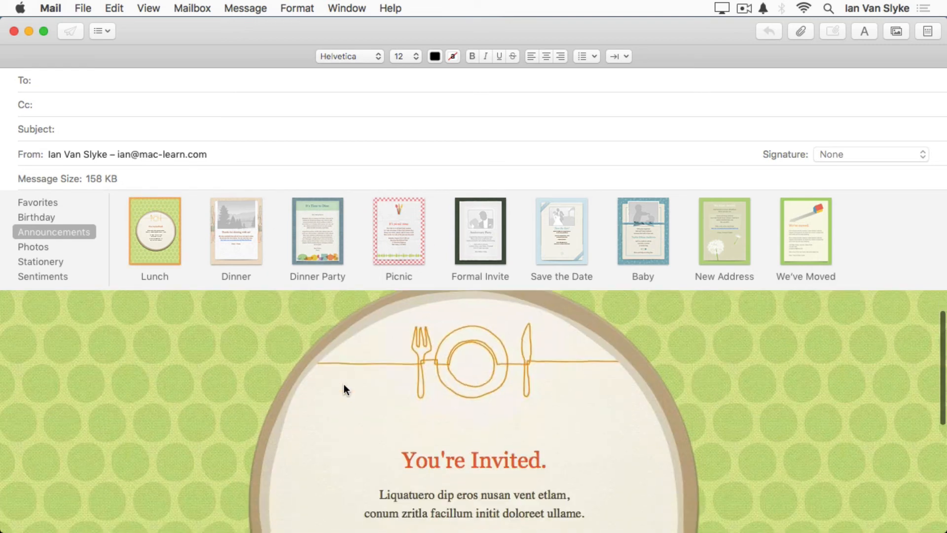
pyautogui.click(480, 231)
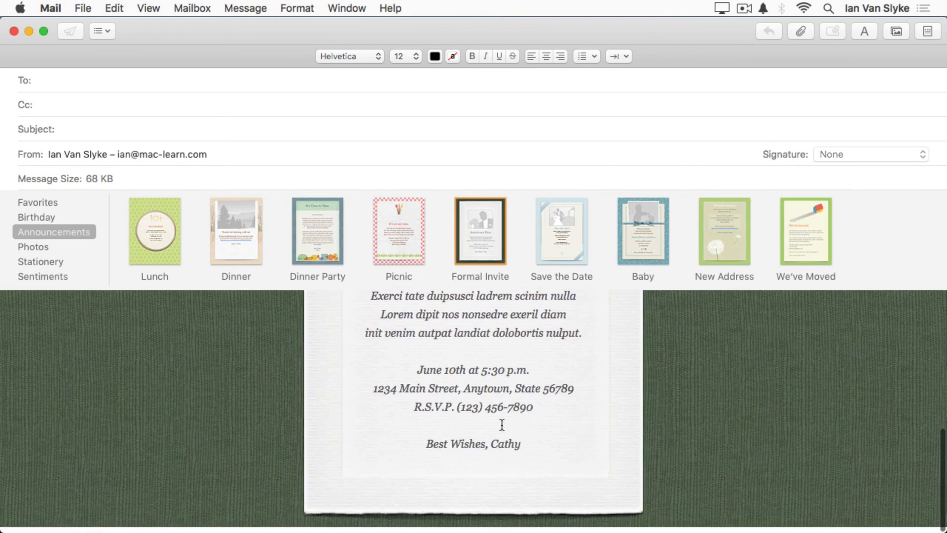
pyautogui.click(42, 261)
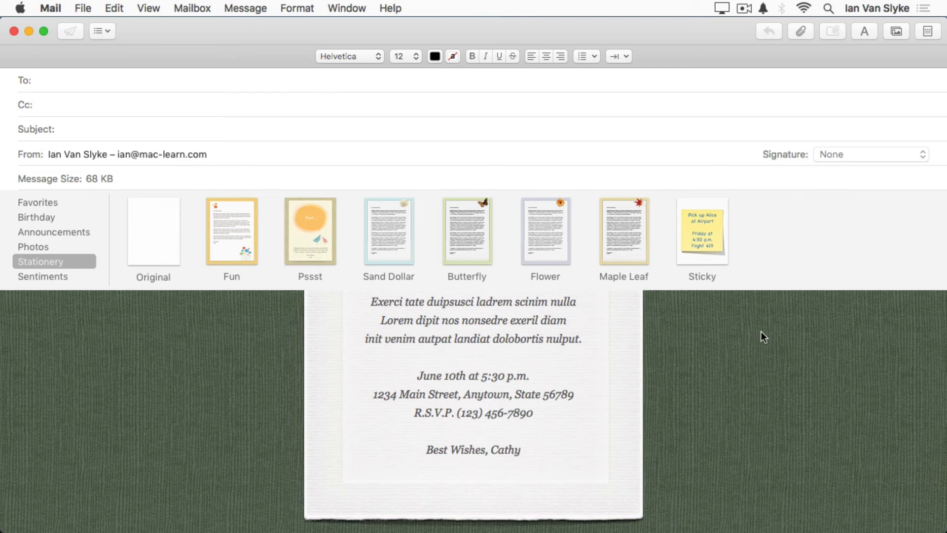
pyautogui.click(701, 231)
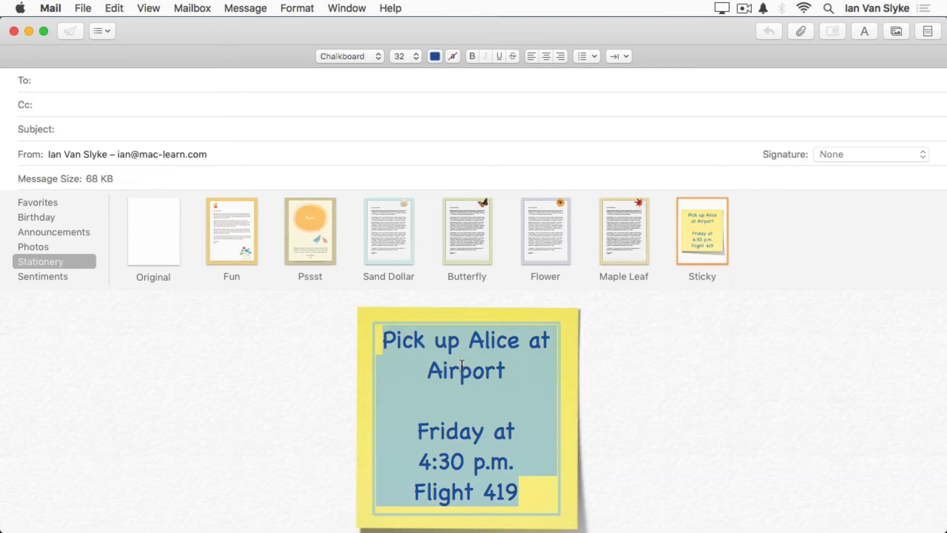
pyautogui.write('Bring me cookies')
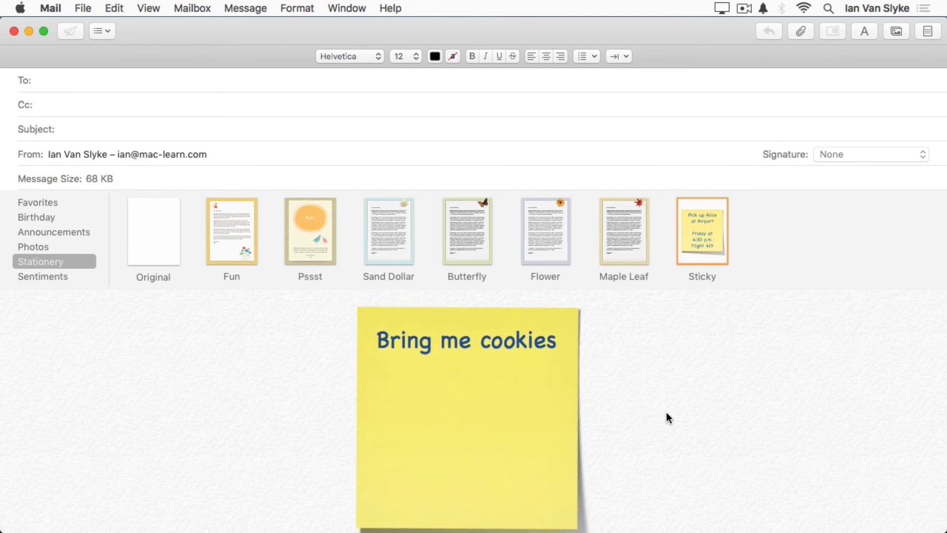
pyautogui.moveTo(48, 256)
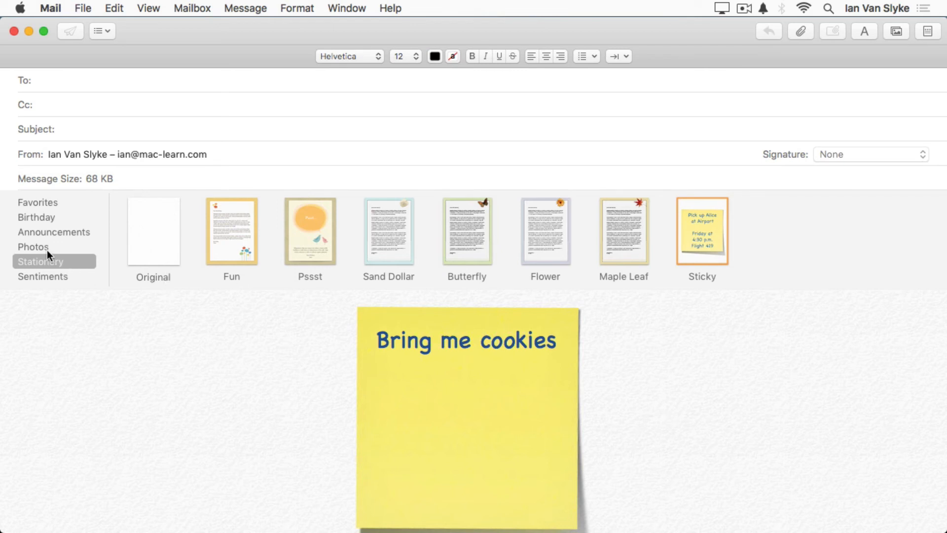
# Step: Try Bamboo, apply Air Mail stationery, and drag a library photo into a frame
pyautogui.click(32, 246)
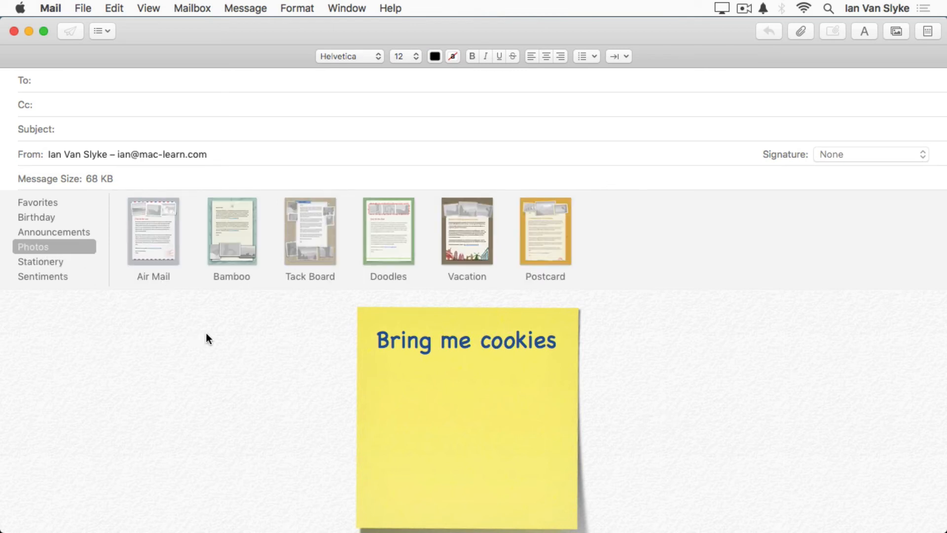
pyautogui.click(231, 231)
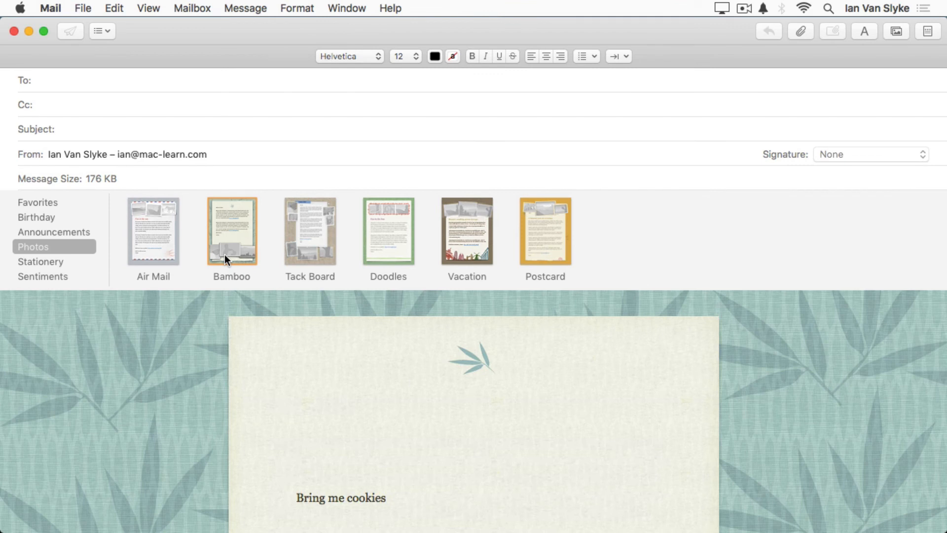
pyautogui.click(153, 230)
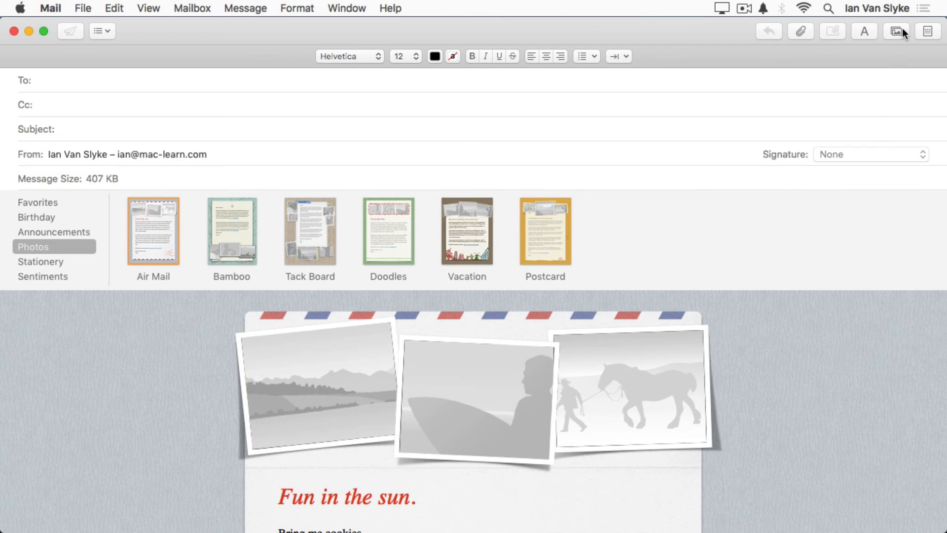
pyautogui.click(892, 30)
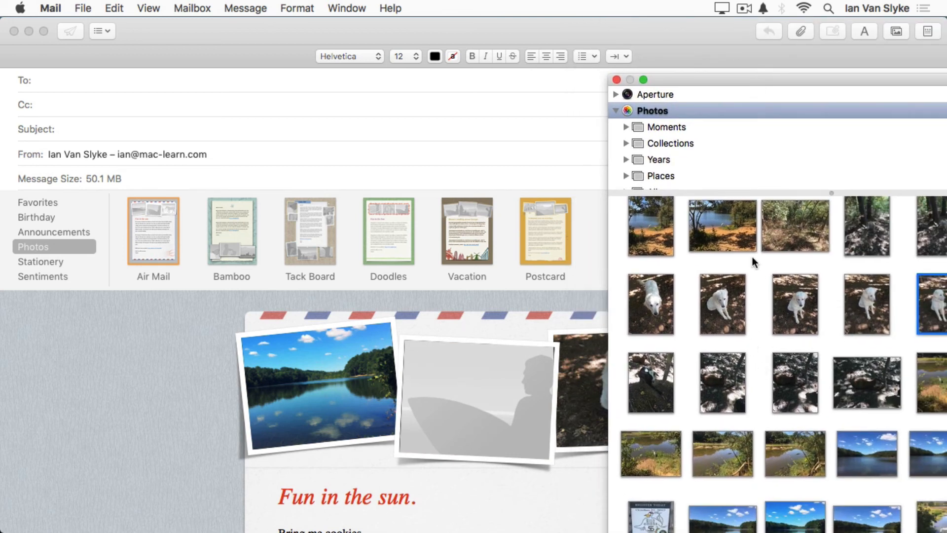
pyautogui.moveTo(721, 226); pyautogui.dragTo(484, 396)
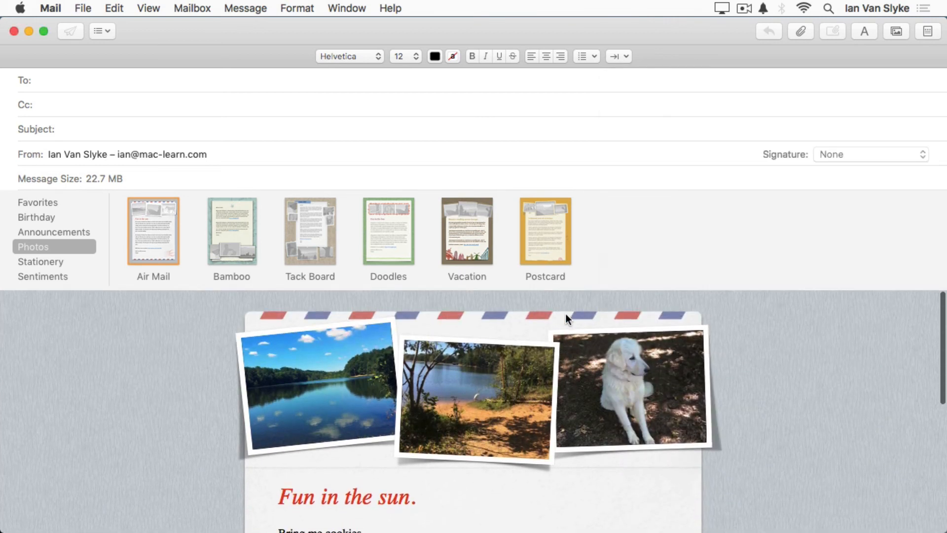
# Step: Retitle the heading 'Day in the park' and move into the body text below
pyautogui.scroll(-3)
pyautogui.write('D')
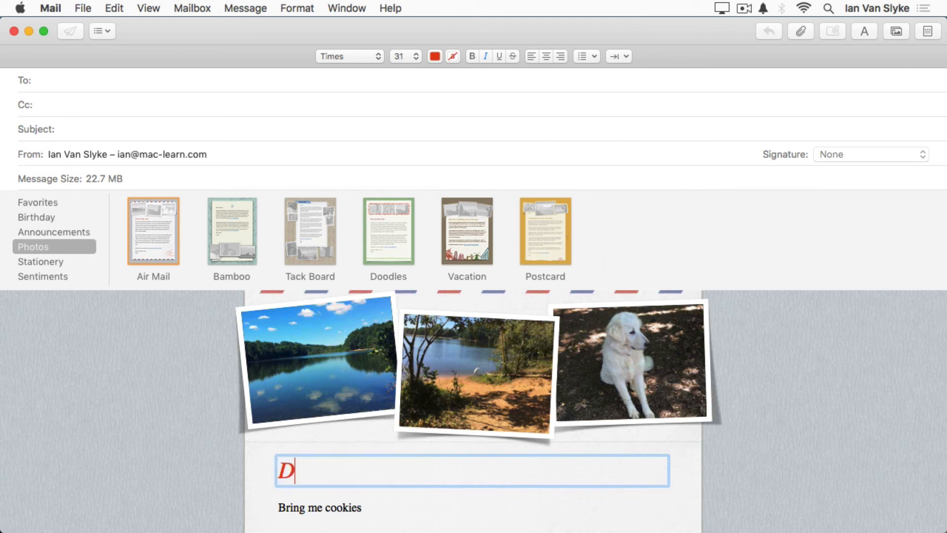
pyautogui.write('ay in the')
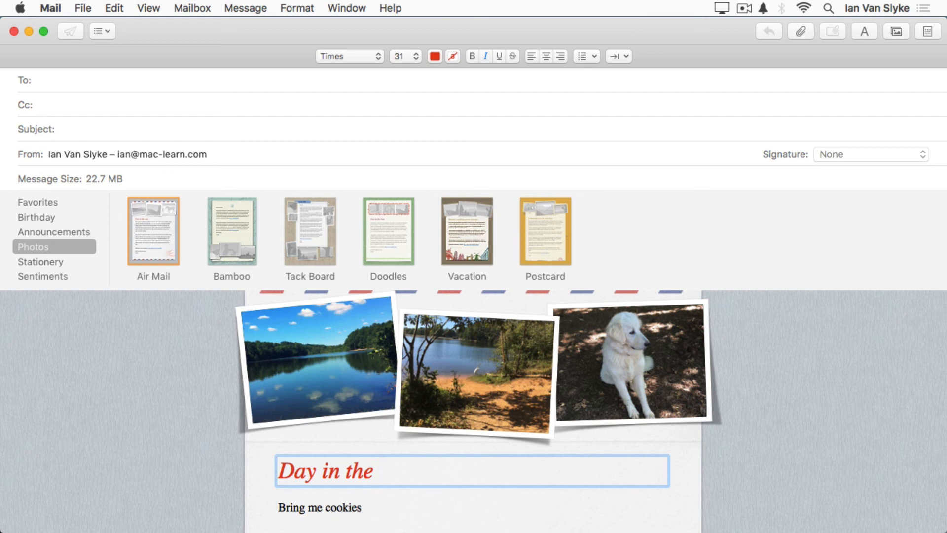
pyautogui.write('park')
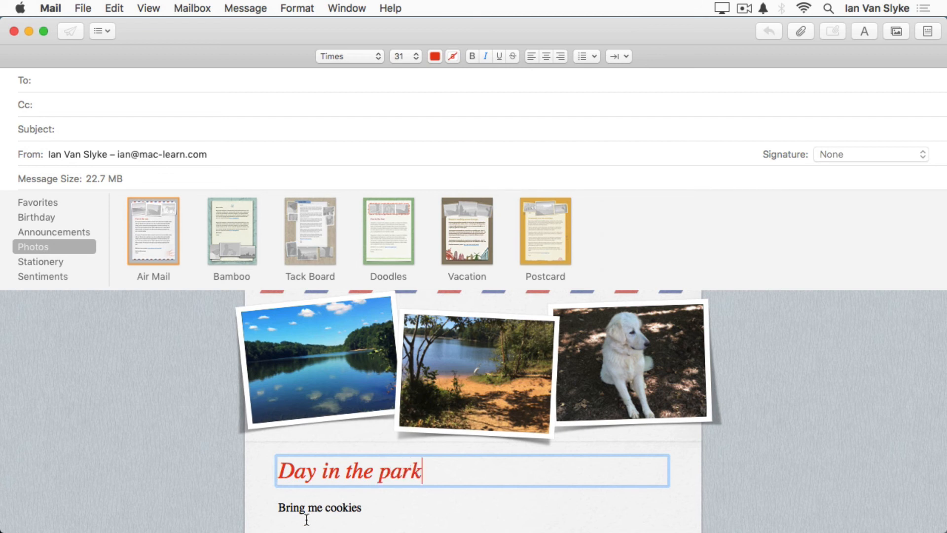
pyautogui.click(316, 507)
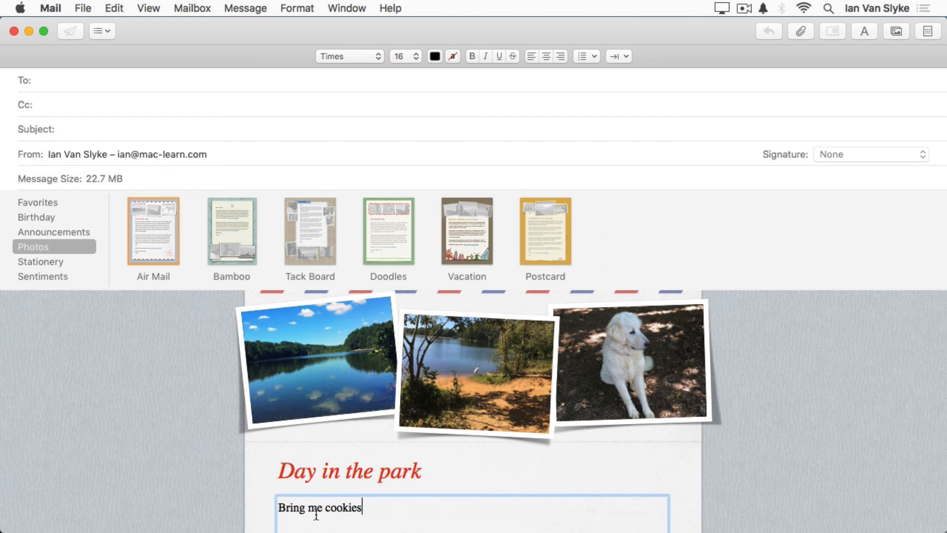
pyautogui.scroll(-3)
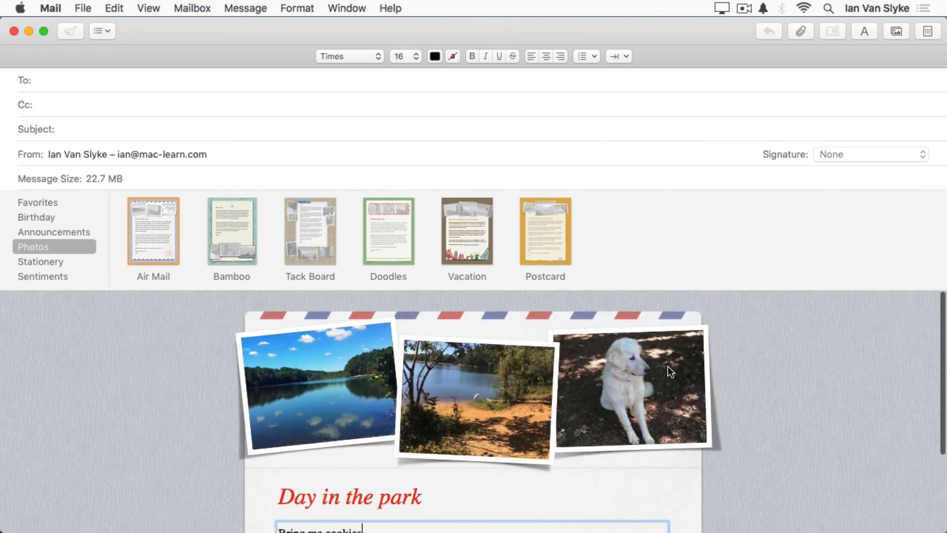
pyautogui.moveTo(286, 200)
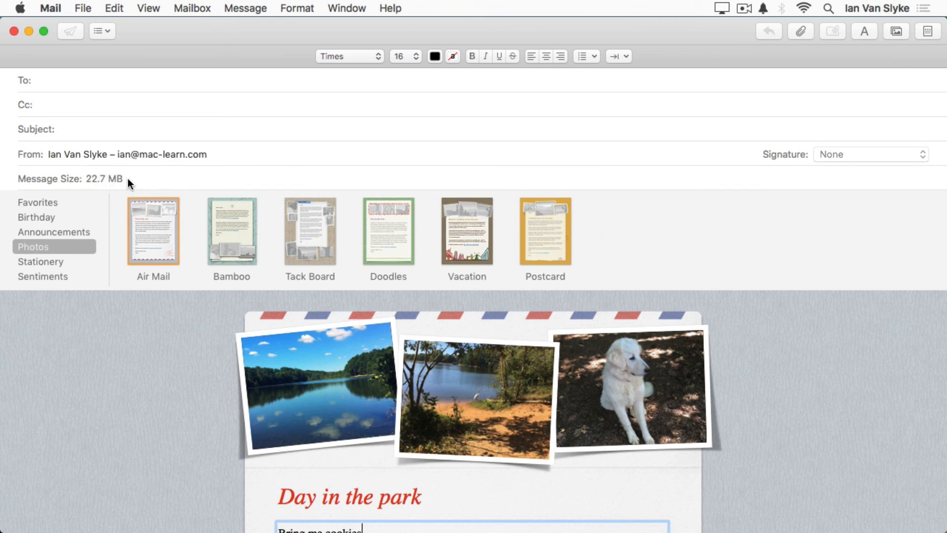
pyautogui.moveTo(99, 190)
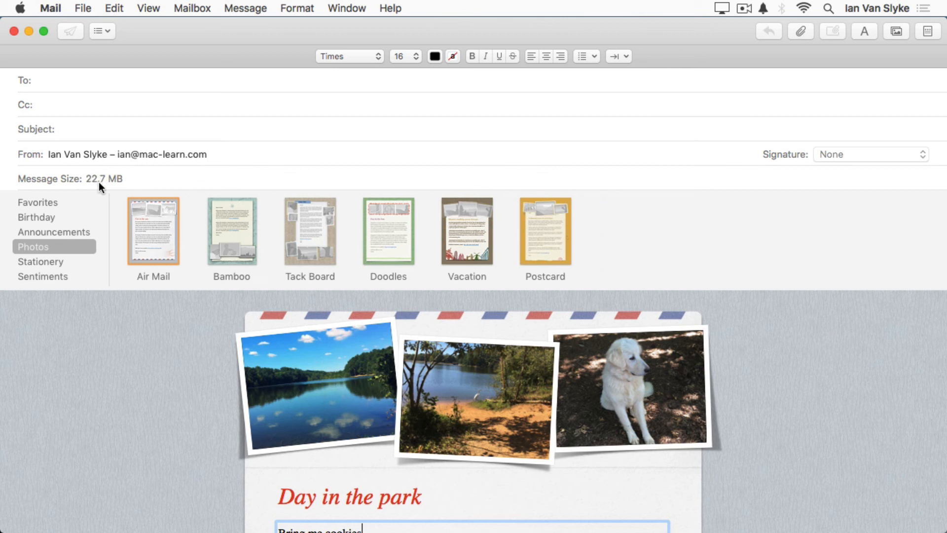
pyautogui.moveTo(103, 183)
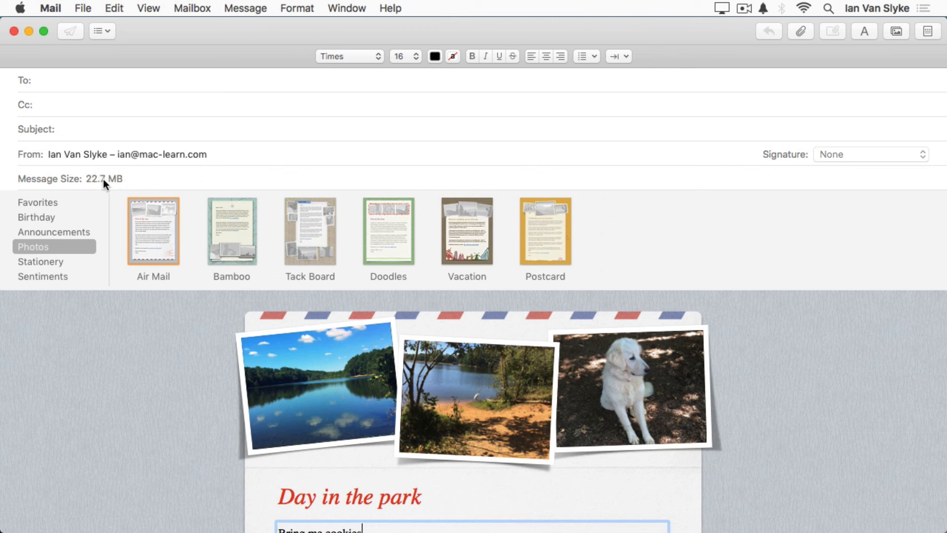
pyautogui.moveTo(97, 181)
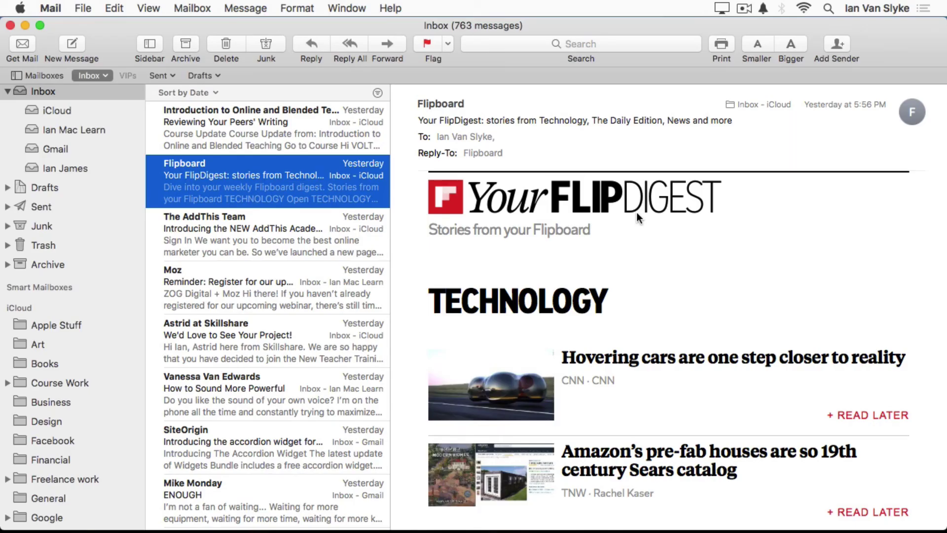
pyautogui.moveTo(84, 313)
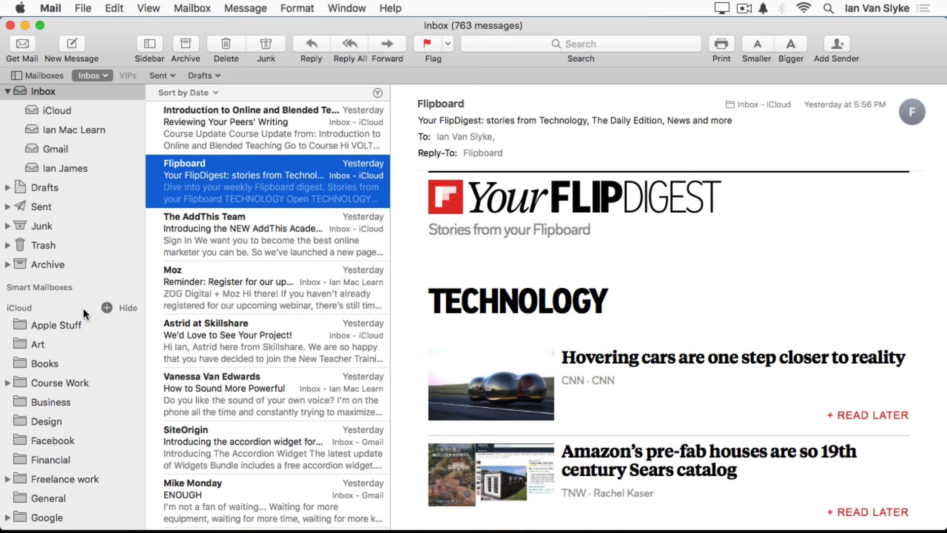
pyautogui.moveTo(72, 407)
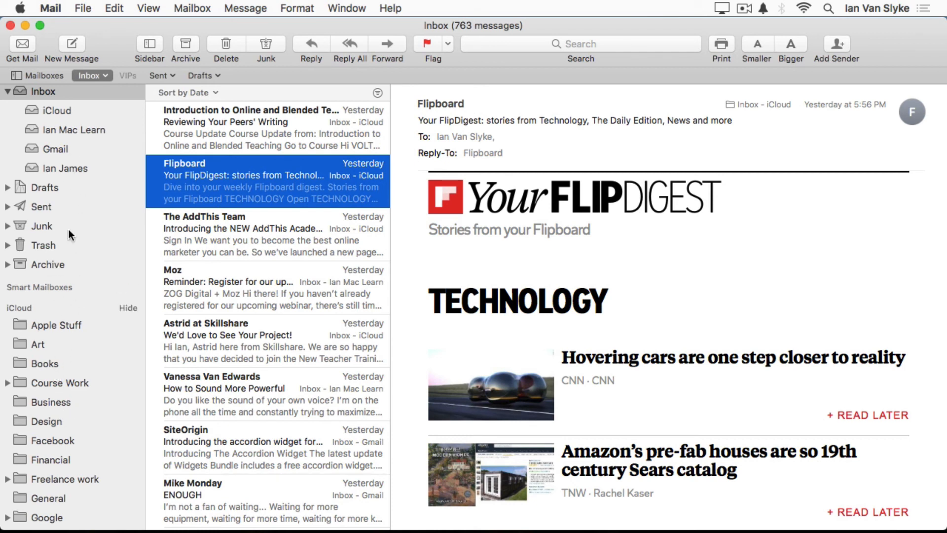
pyautogui.moveTo(75, 312)
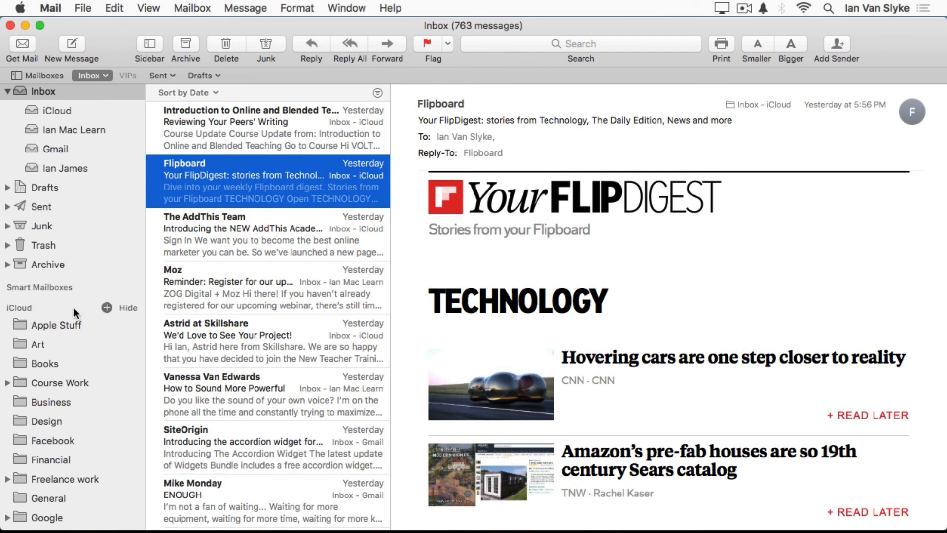
pyautogui.moveTo(74, 410)
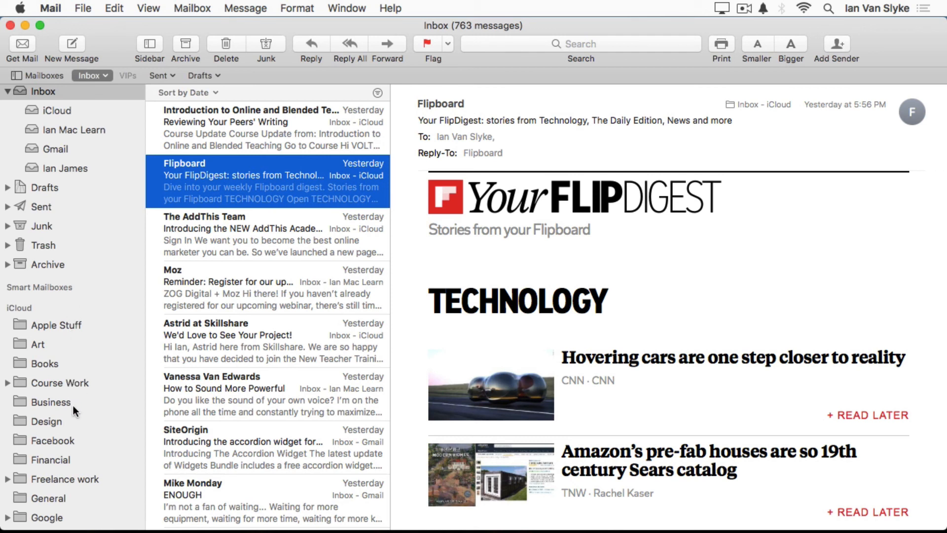
pyautogui.moveTo(89, 130)
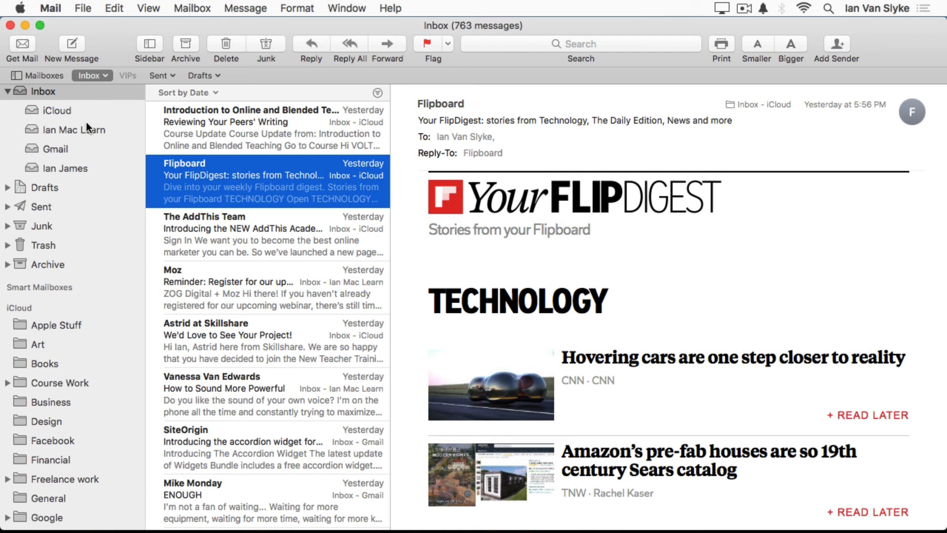
pyautogui.moveTo(91, 138)
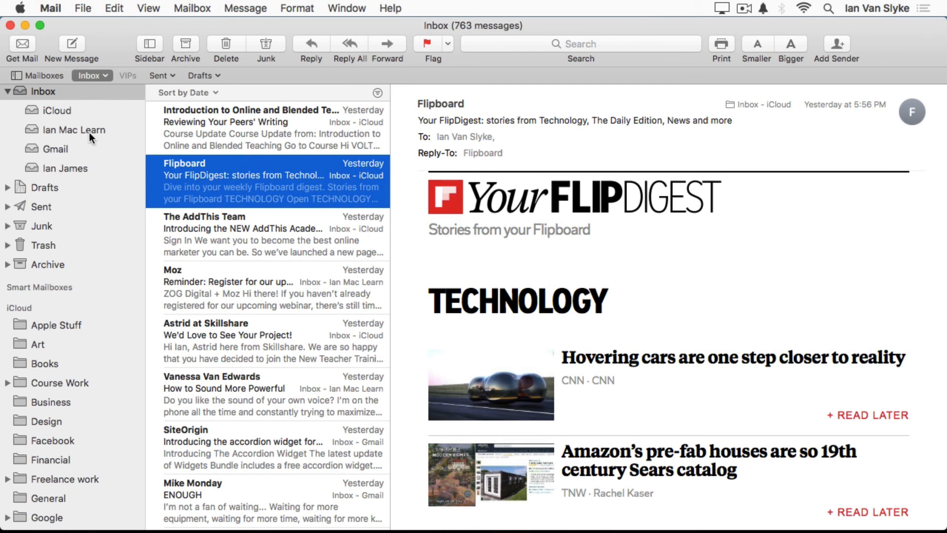
# Step: Open System Preferences from the Apple menu
pyautogui.click(20, 7)
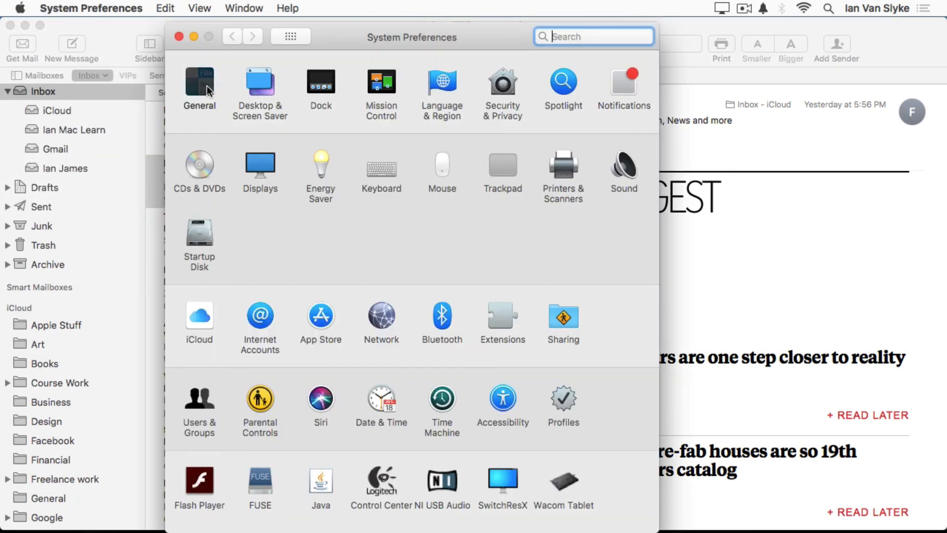
# Step: In General settings, set sidebar icon size to Small, then Large, then back to Medium
pyautogui.click(199, 82)
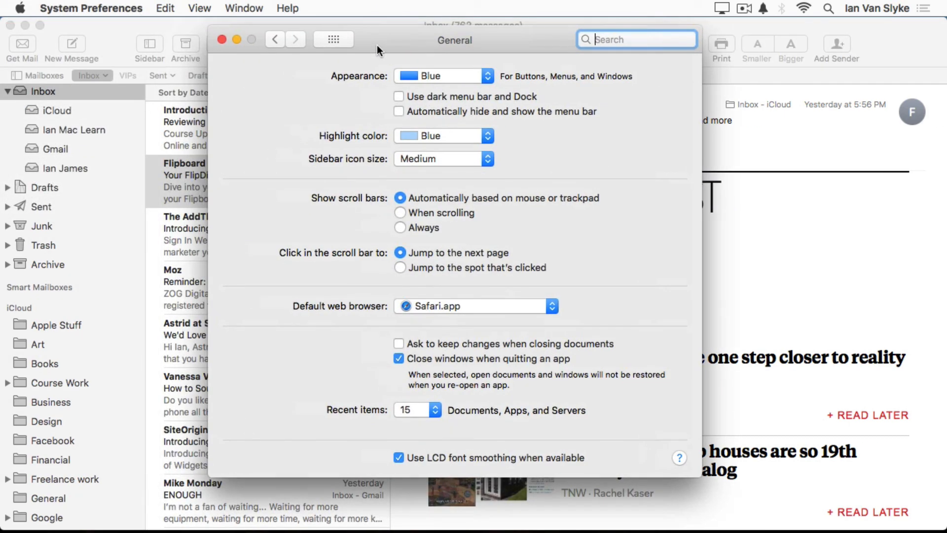
pyautogui.moveTo(356, 170)
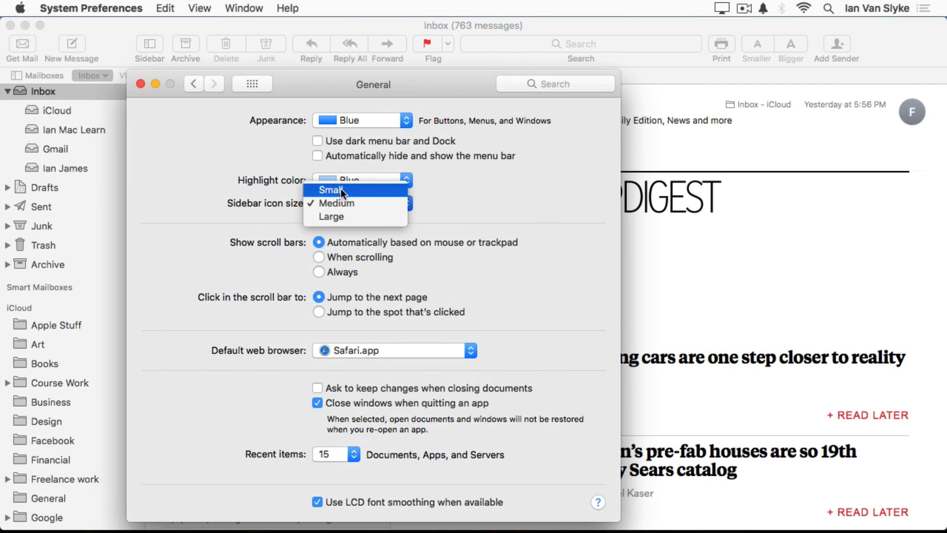
pyautogui.click(331, 190)
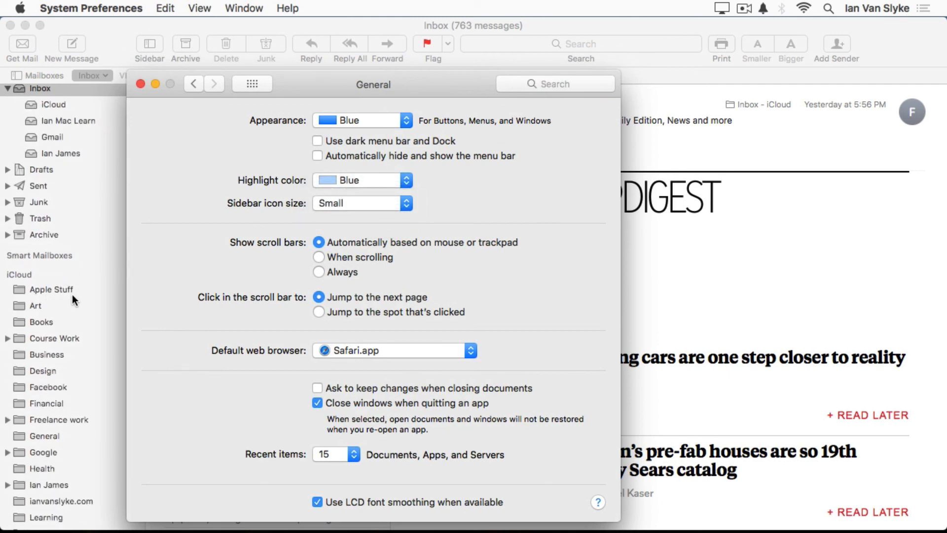
pyautogui.click(361, 203)
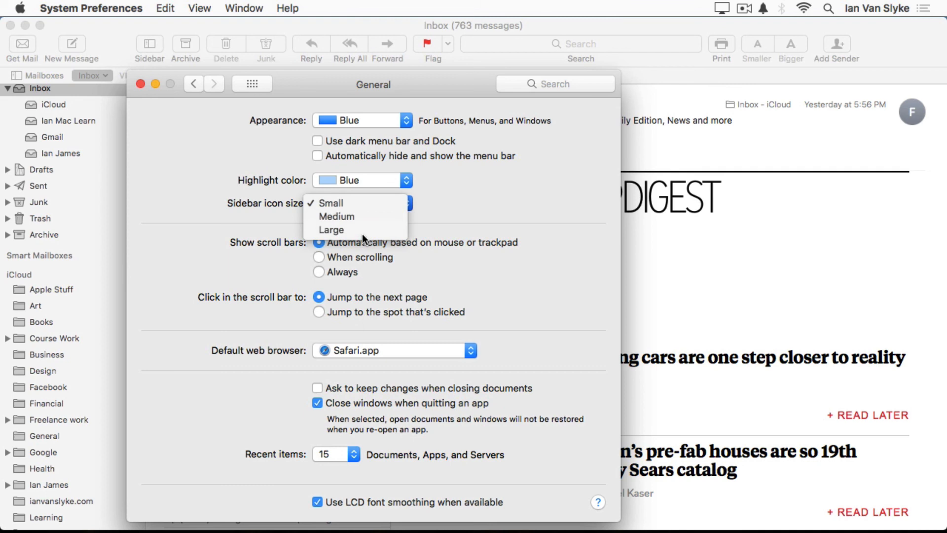
pyautogui.click(331, 229)
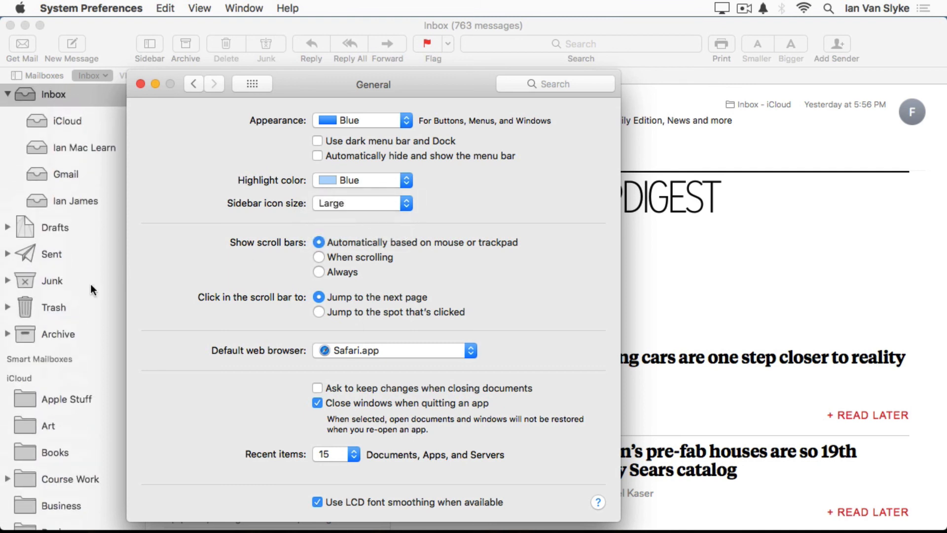
pyautogui.click(362, 203)
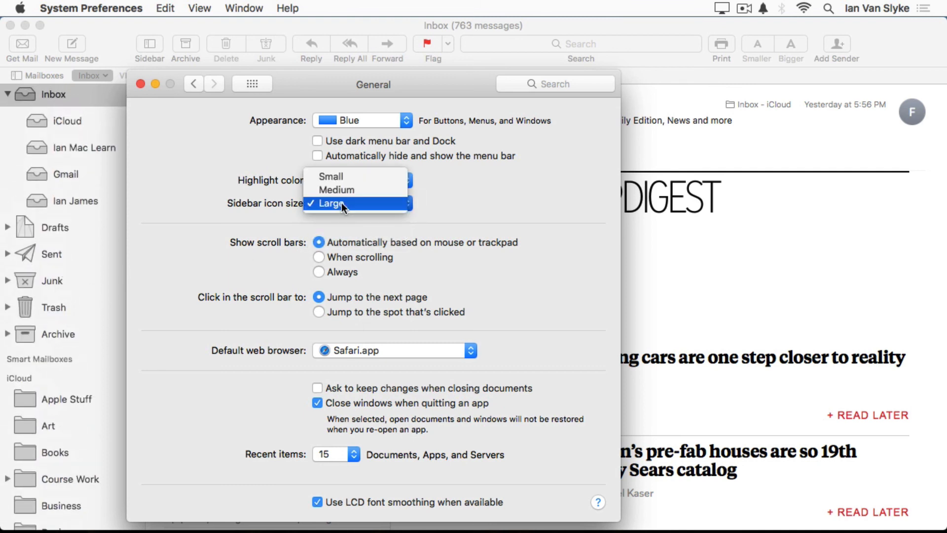
pyautogui.click(335, 190)
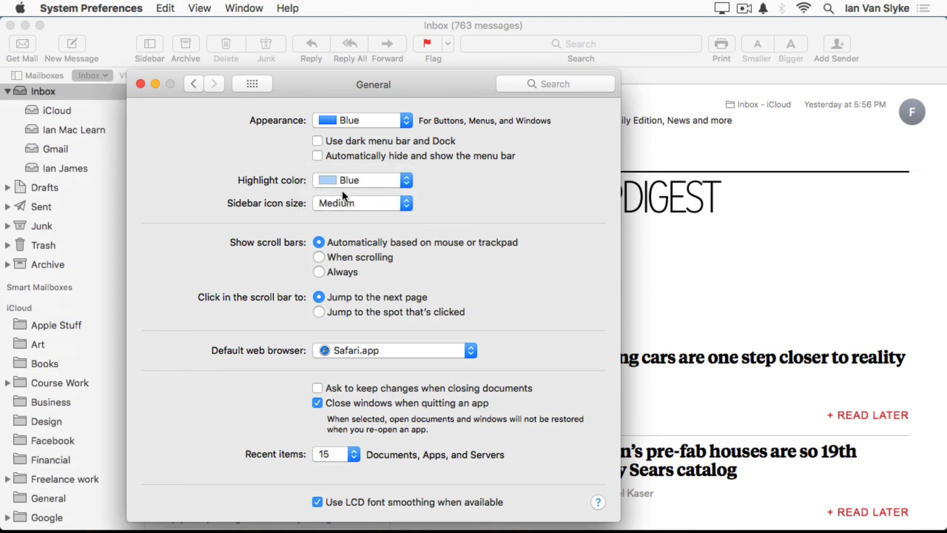
pyautogui.moveTo(319, 82)
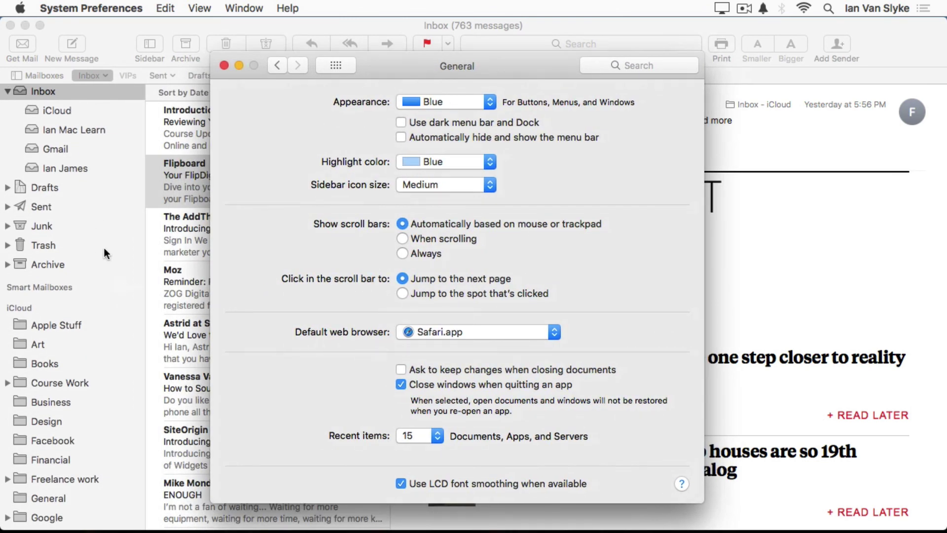
pyautogui.click(44, 8)
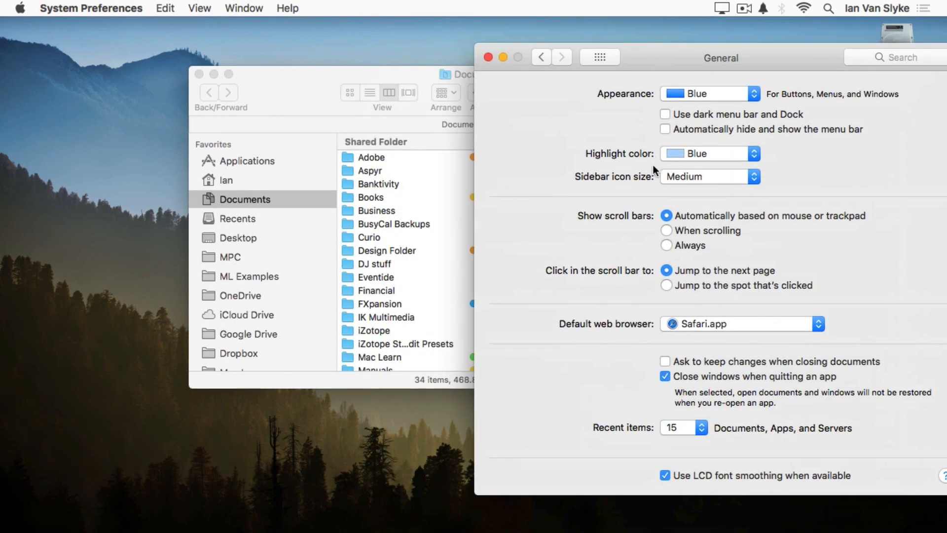
pyautogui.moveTo(674, 183)
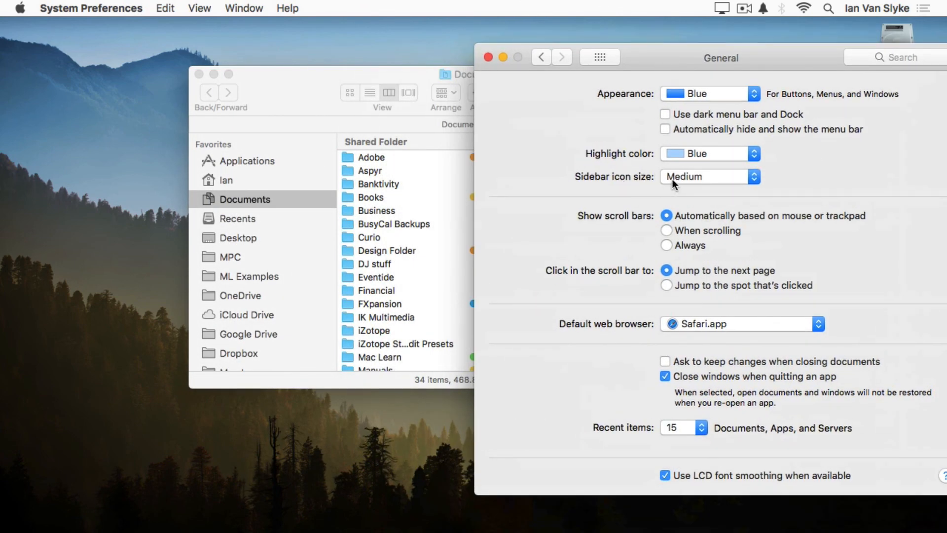
# Step: Switch the sidebar icon size to Large to preview it, then back to Medium
pyautogui.click(708, 176)
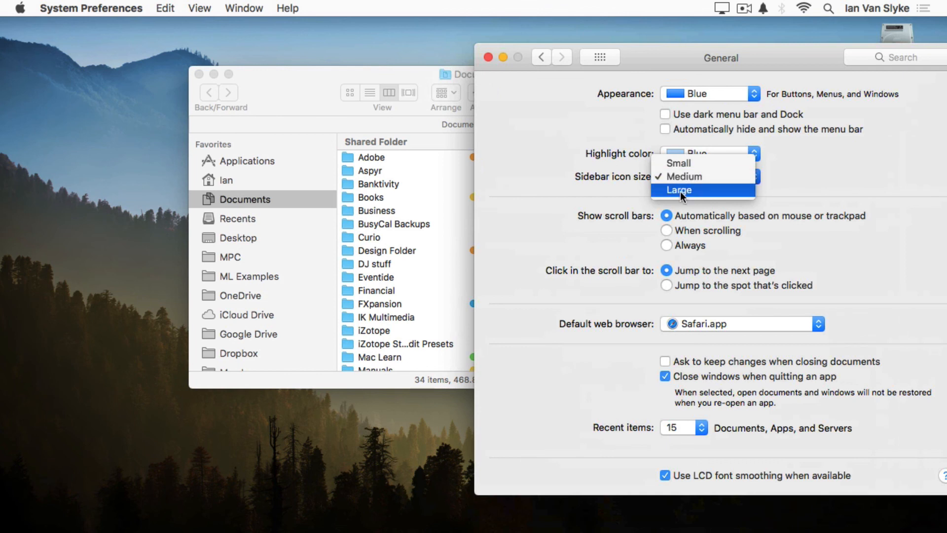
pyautogui.click(679, 190)
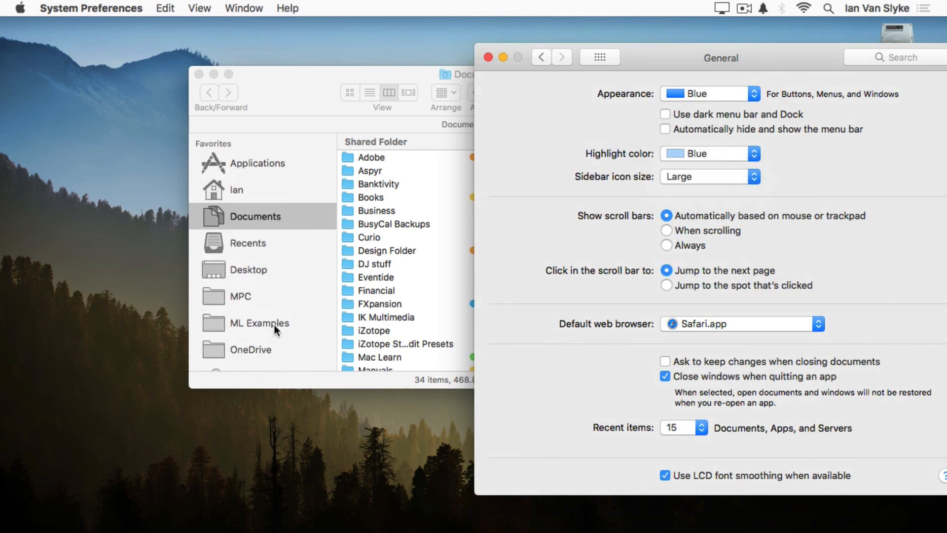
pyautogui.click(708, 176)
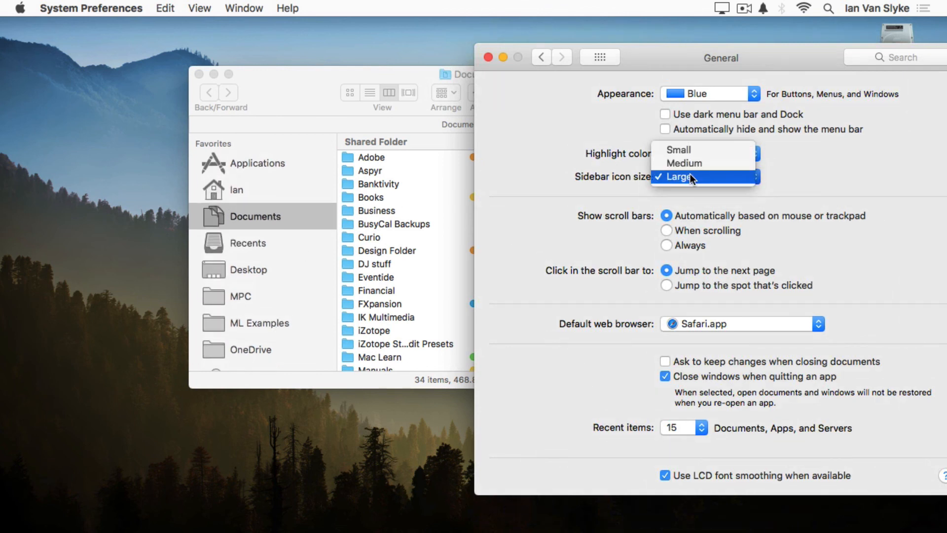
pyautogui.click(685, 163)
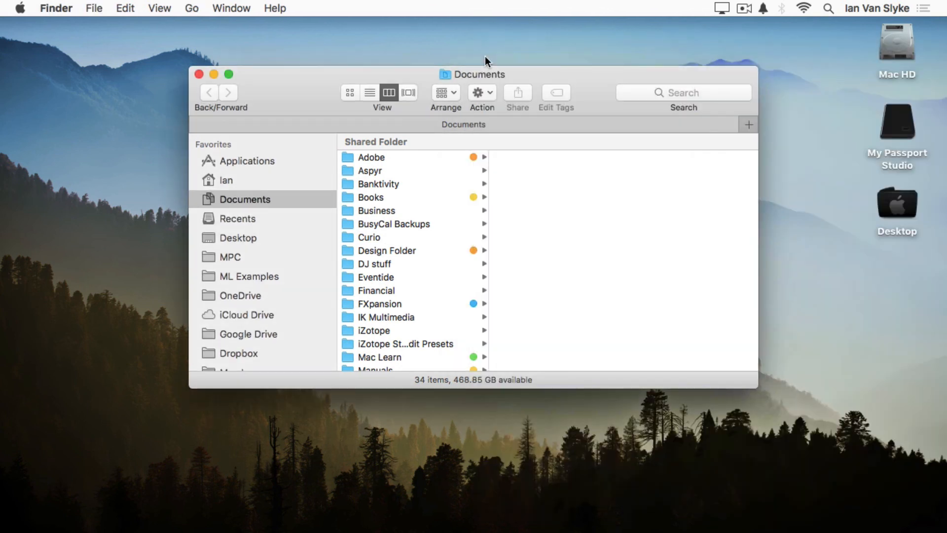
pyautogui.moveTo(294, 99)
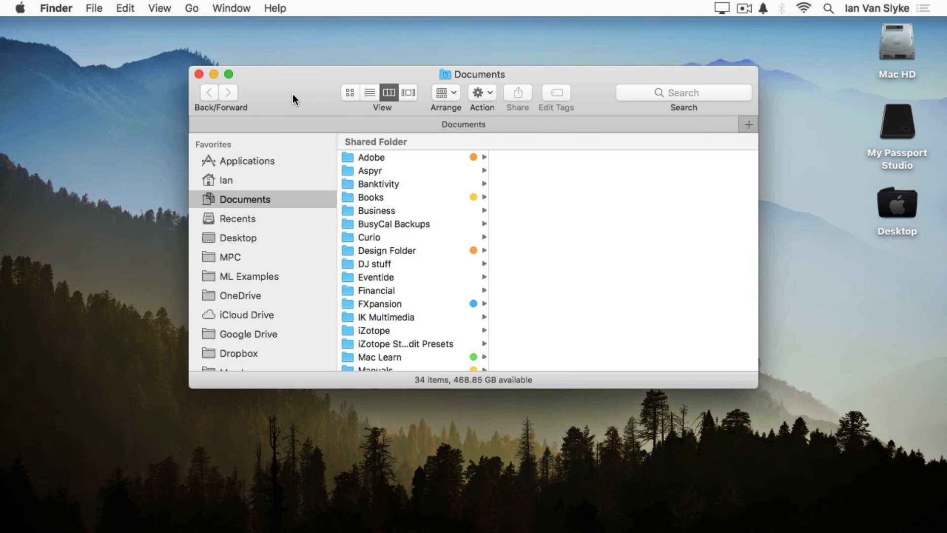
pyautogui.moveTo(279, 327)
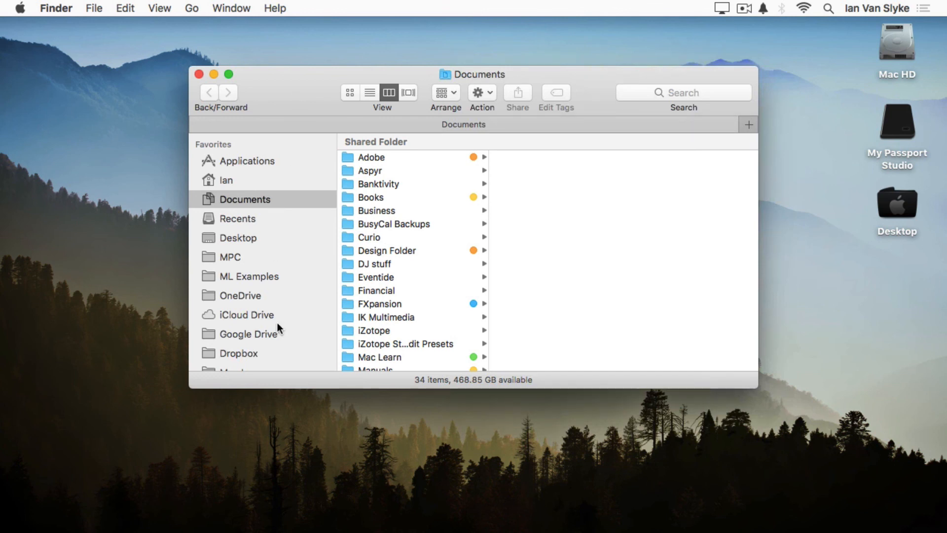
pyautogui.moveTo(322, 297)
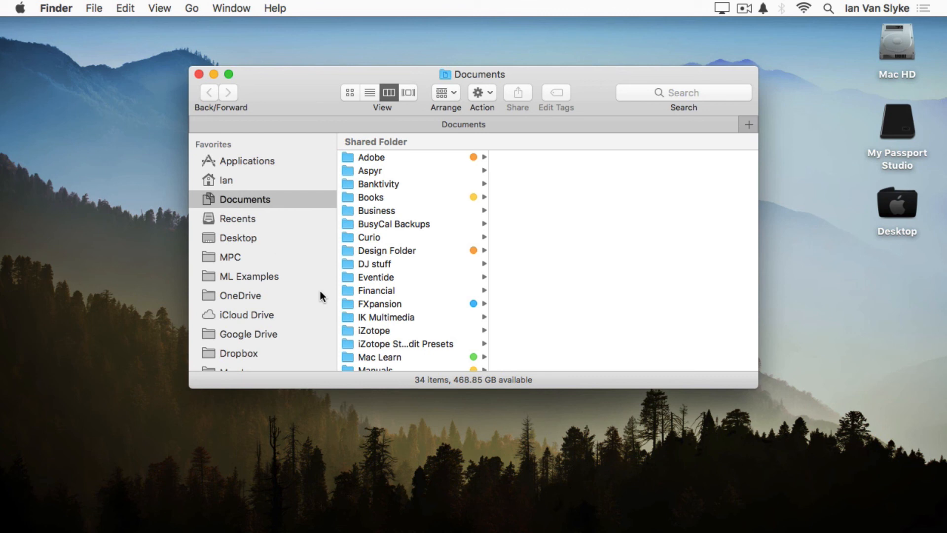